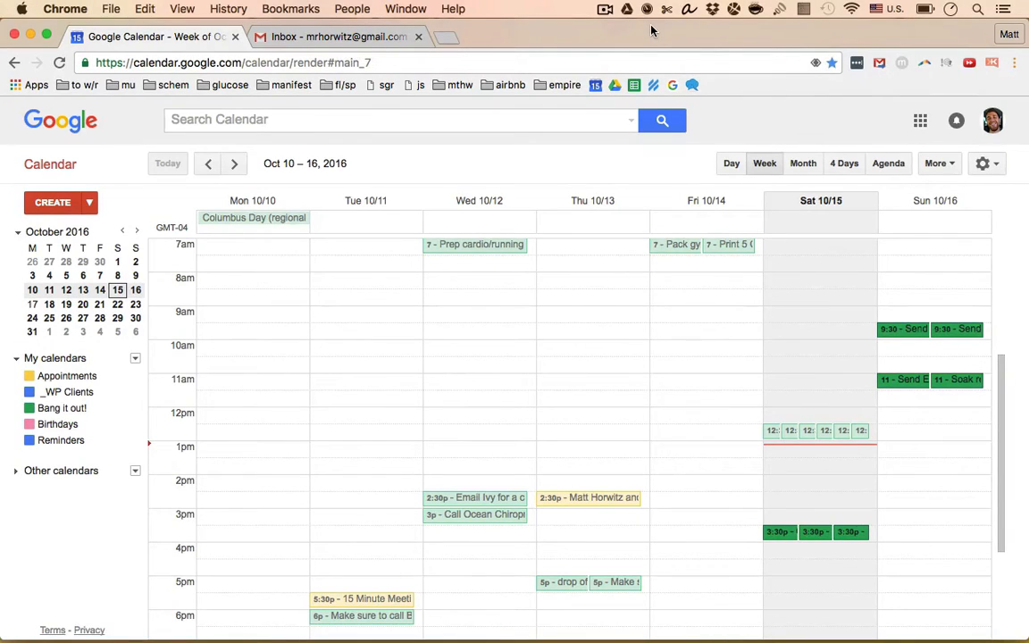
pyautogui.moveTo(172, 409)
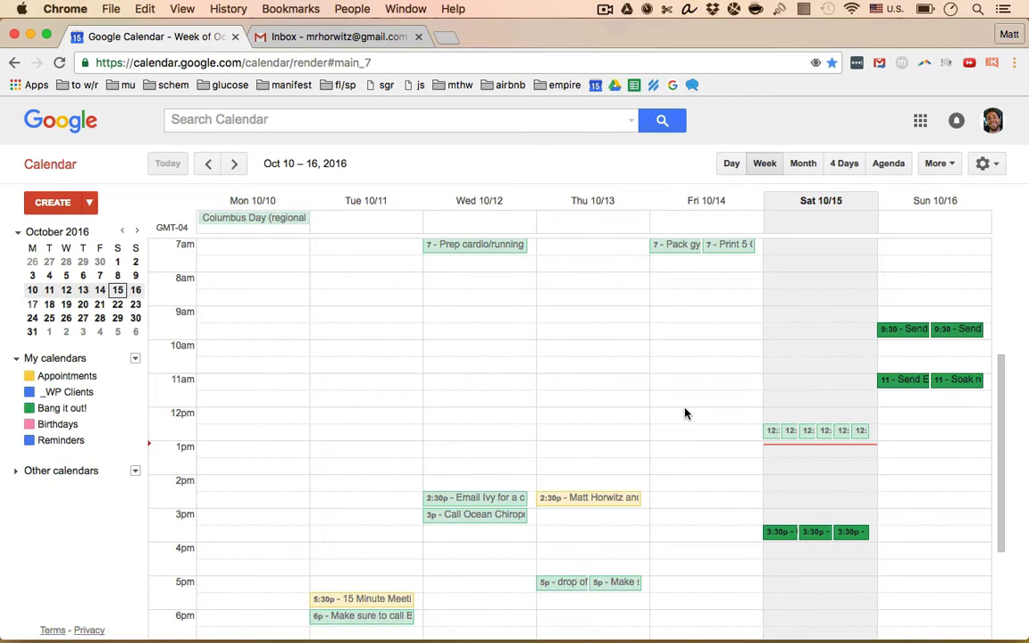
pyautogui.moveTo(335, 439)
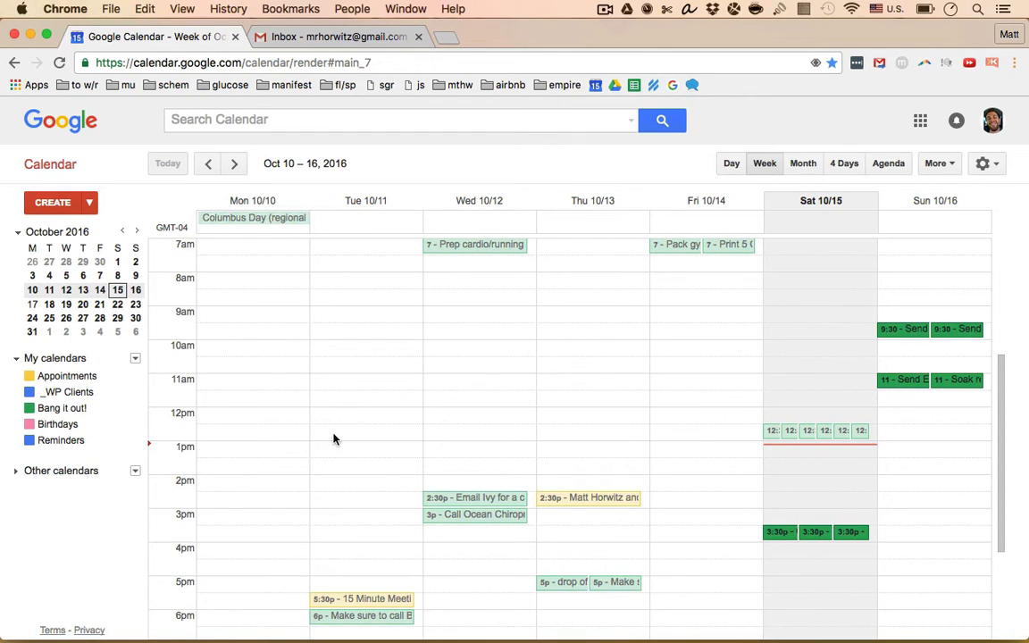
pyautogui.moveTo(271, 420)
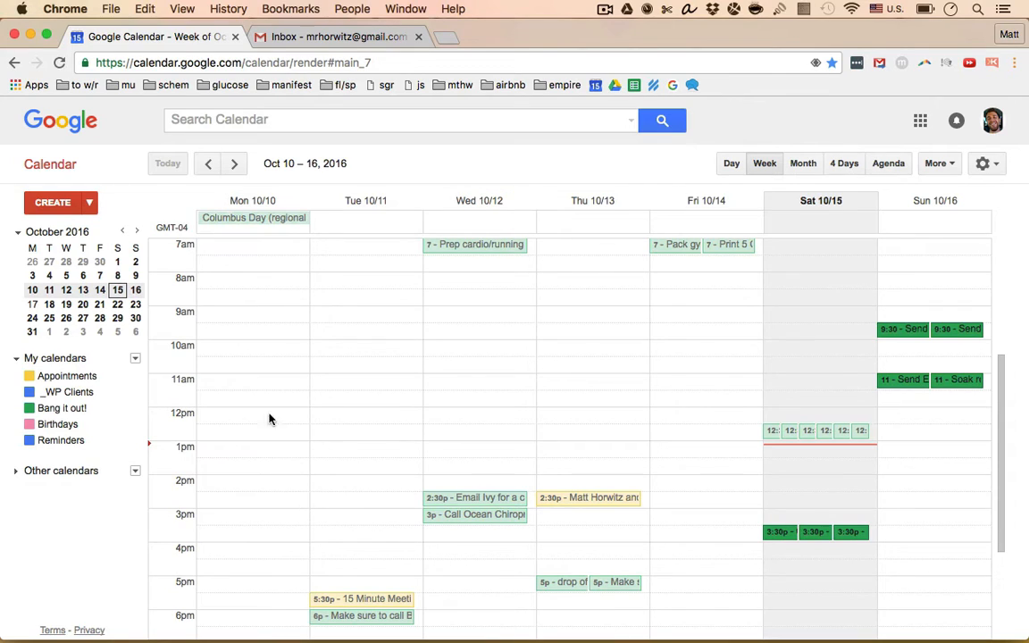
pyautogui.moveTo(346, 386)
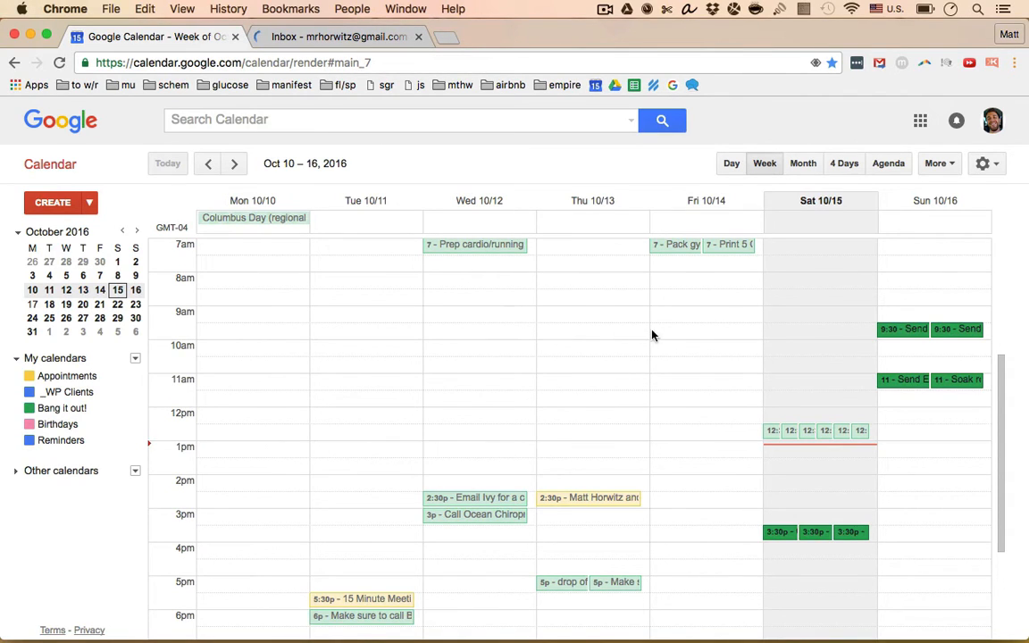
pyautogui.moveTo(747, 466)
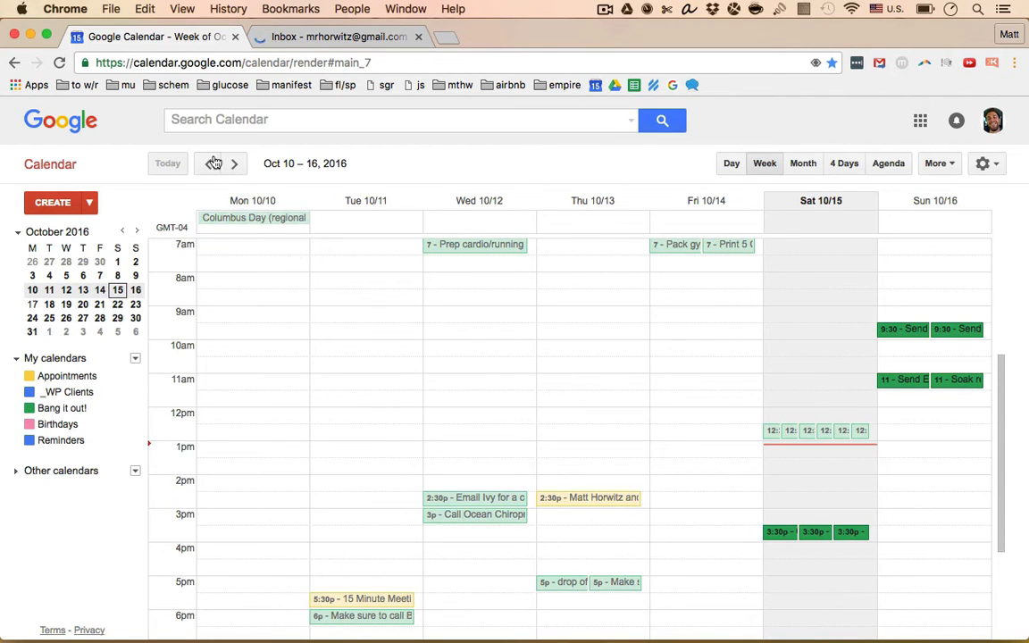
pyautogui.moveTo(658, 229)
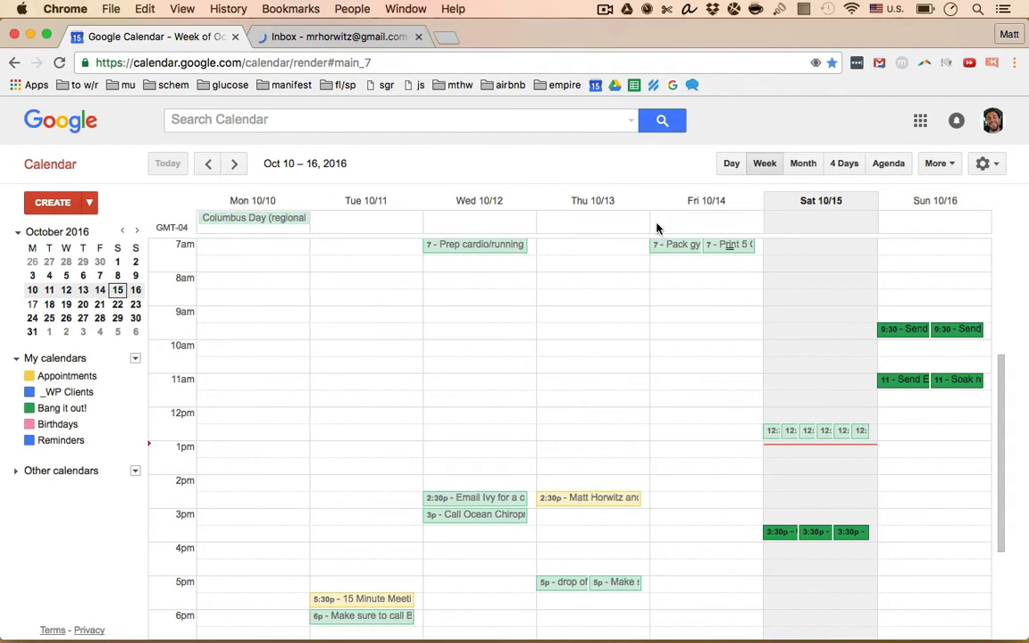
pyautogui.moveTo(821, 392)
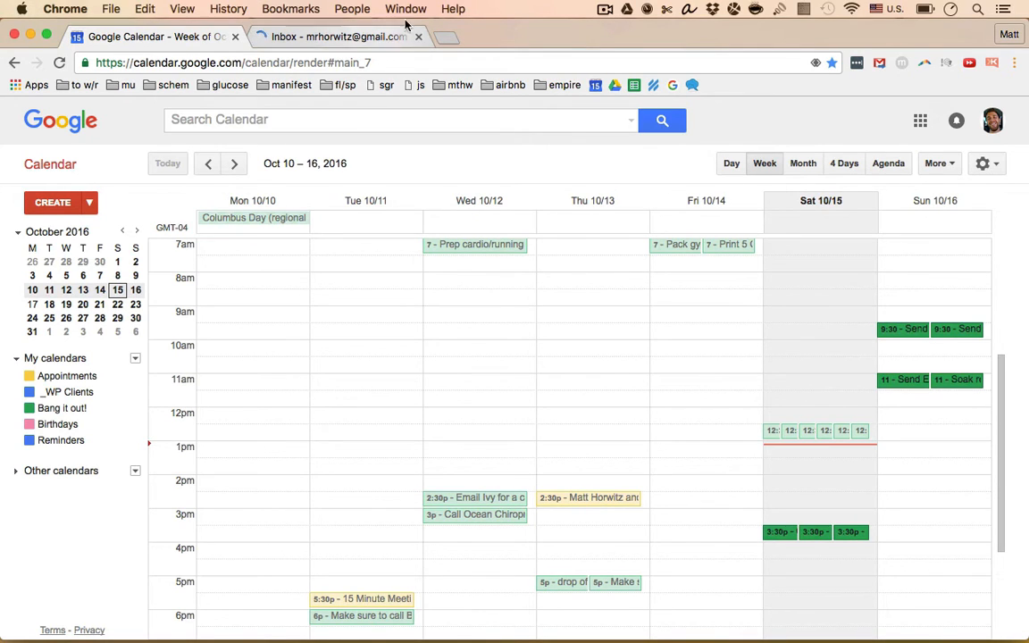
# Advance two weeks to October 24–30 and preview the 'Write out airbnb details' event.
pyautogui.click(234, 164)
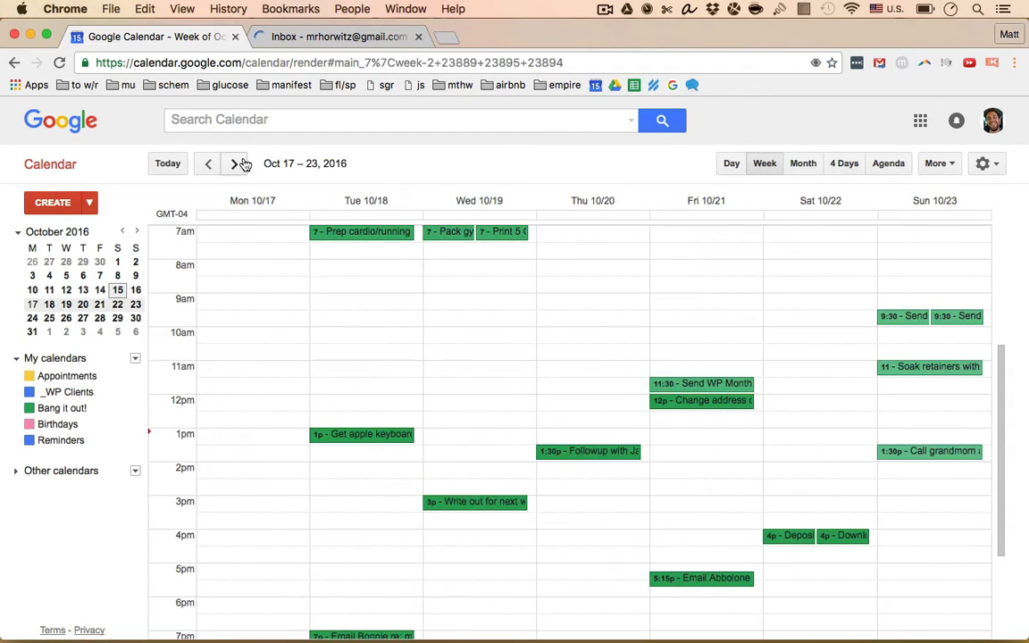
pyautogui.click(235, 165)
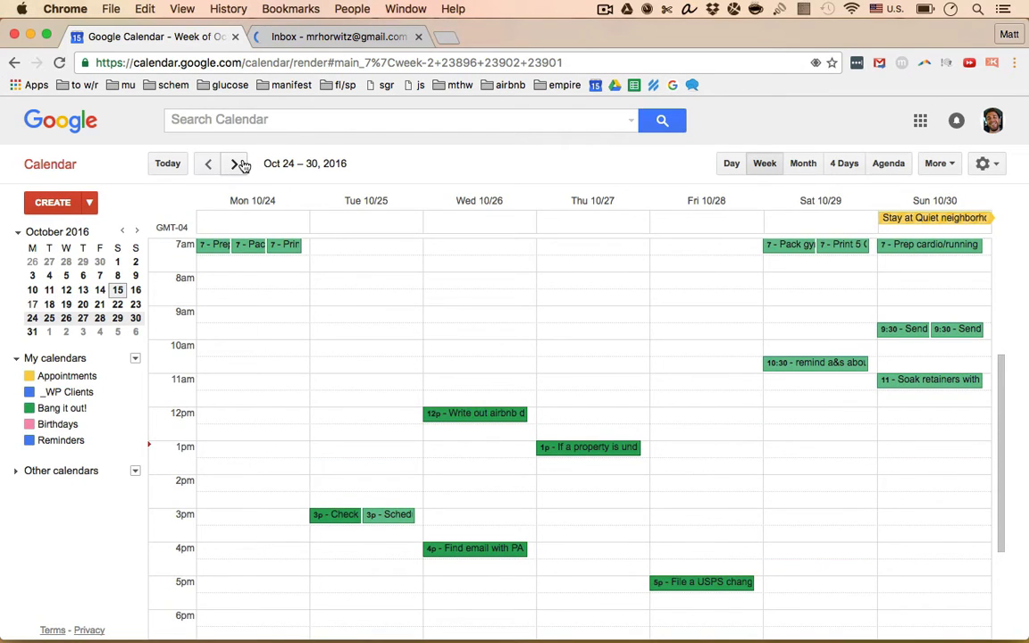
pyautogui.click(473, 413)
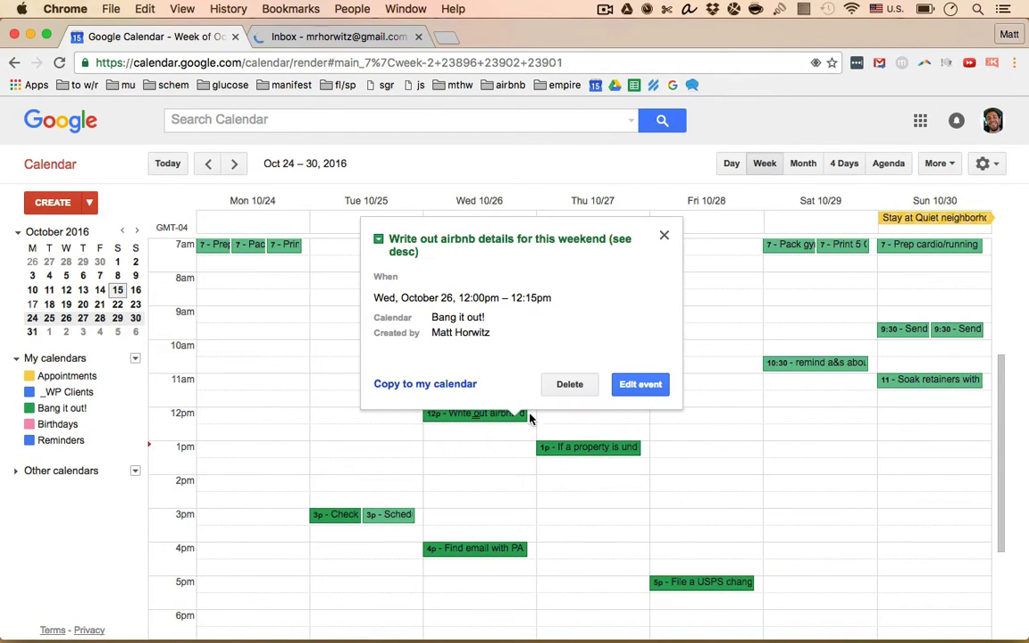
pyautogui.click(664, 236)
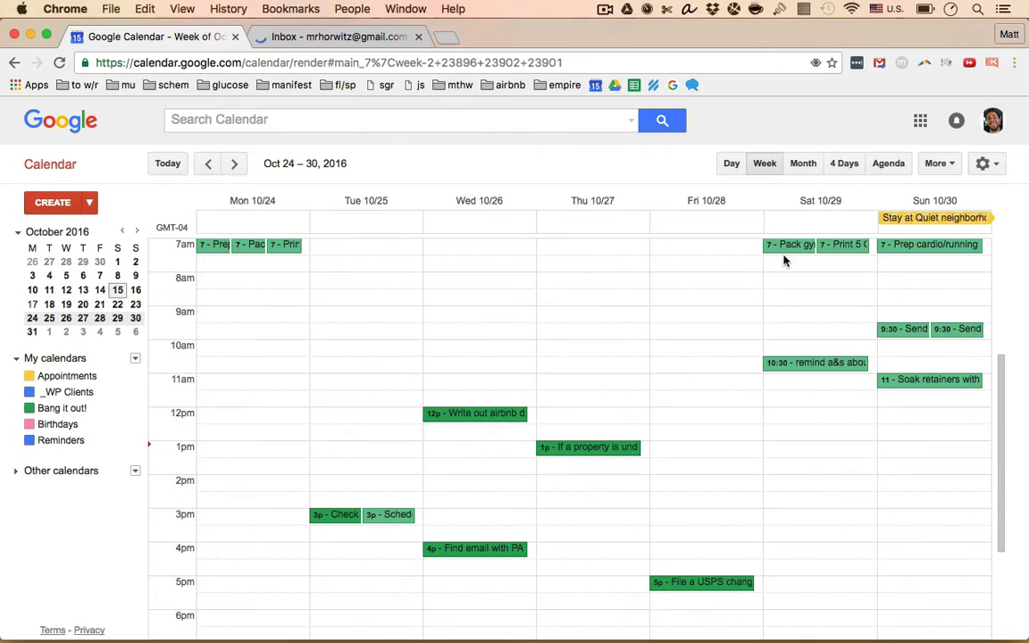
pyautogui.moveTo(952, 386)
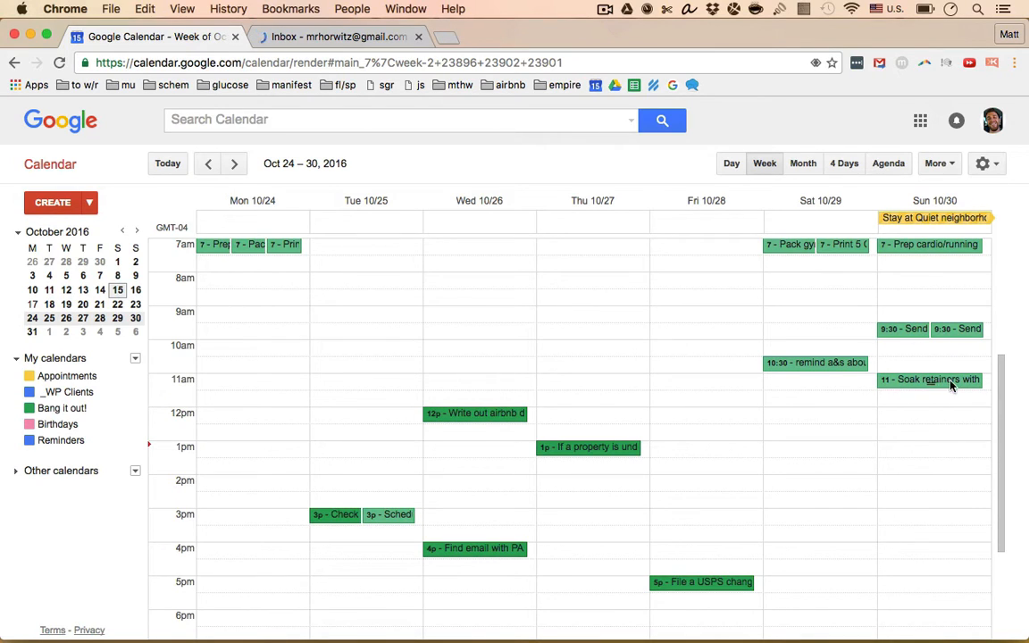
pyautogui.moveTo(839, 367)
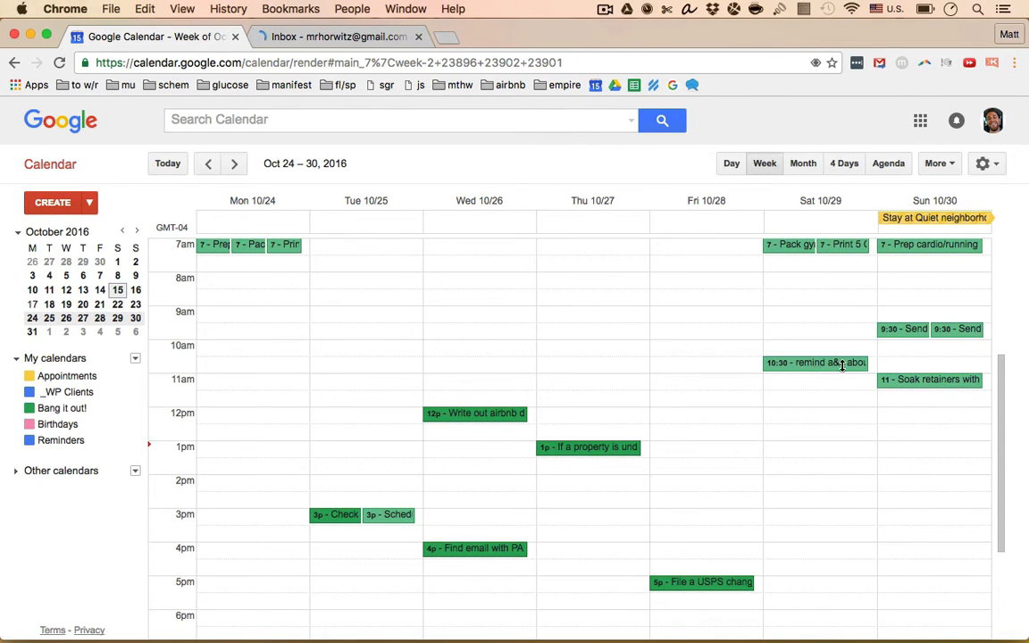
pyautogui.moveTo(836, 415)
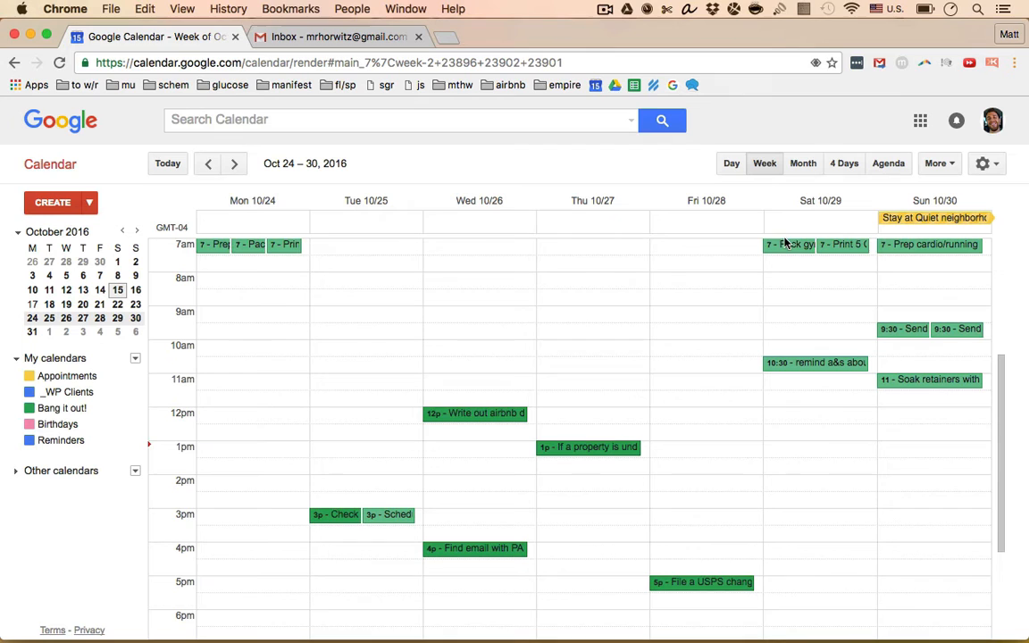
pyautogui.click(335, 36)
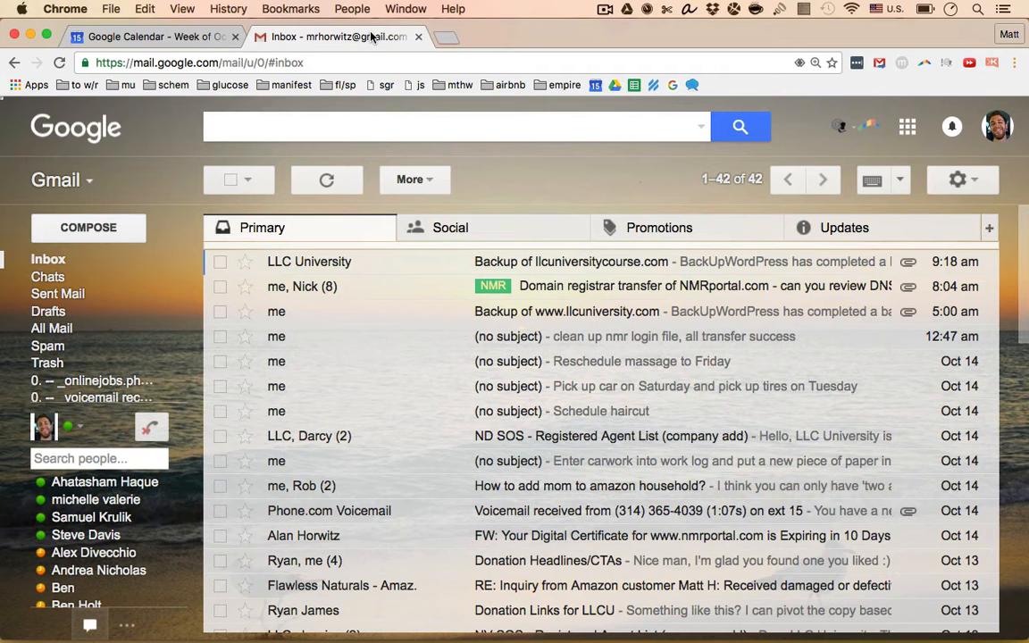
pyautogui.click(843, 227)
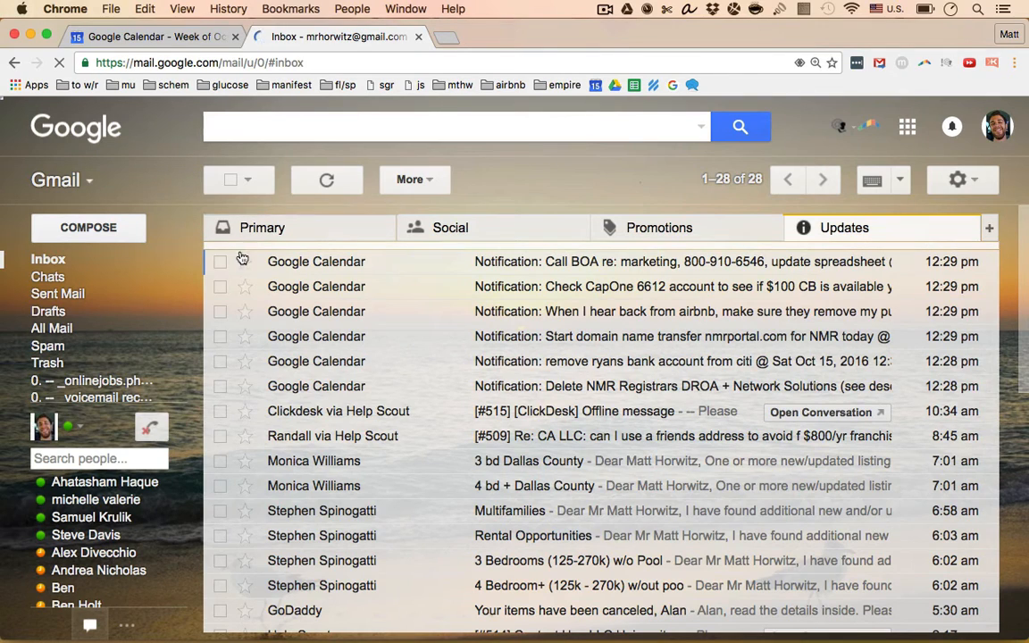
pyautogui.moveTo(311, 411)
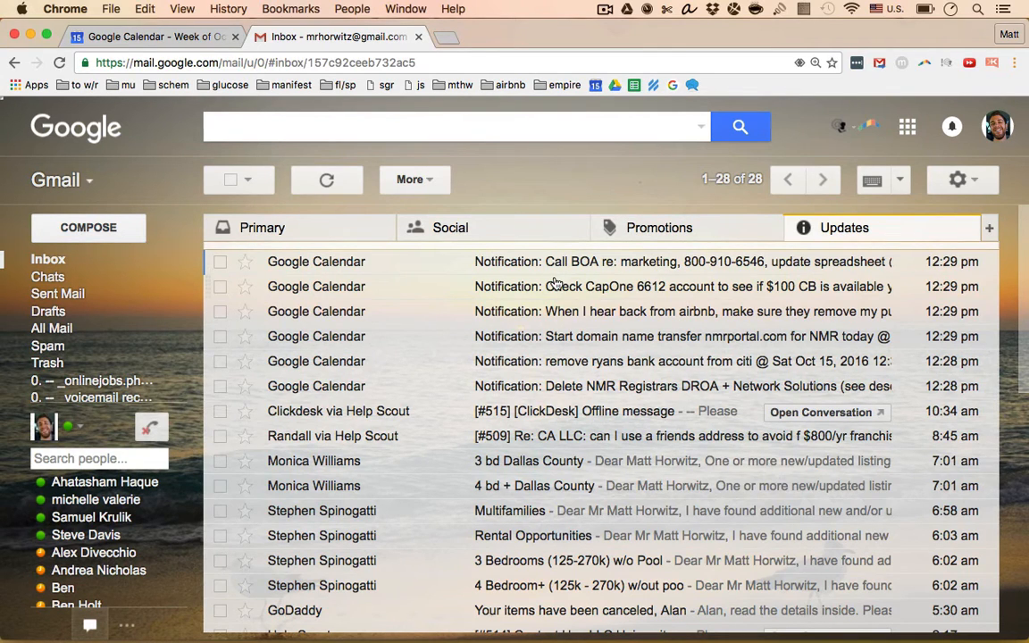
pyautogui.click(679, 286)
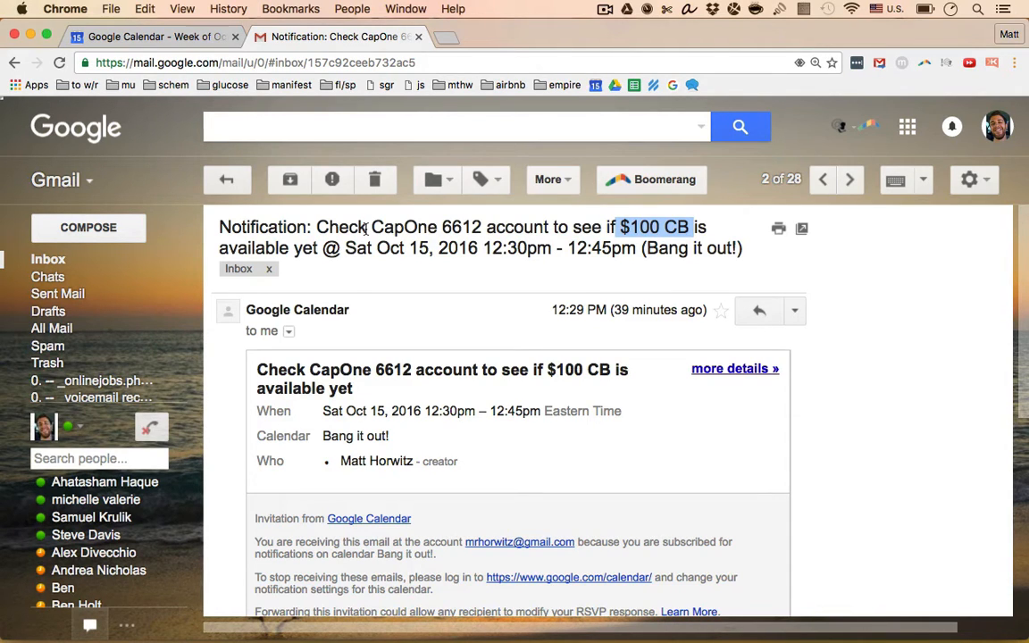
pyautogui.moveTo(742, 425)
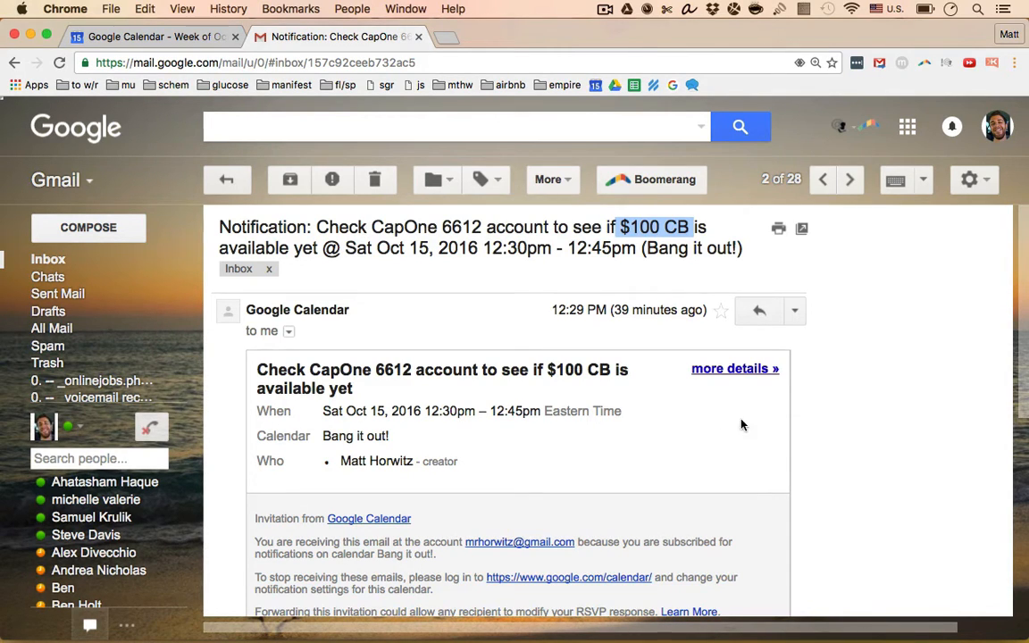
pyautogui.click(735, 368)
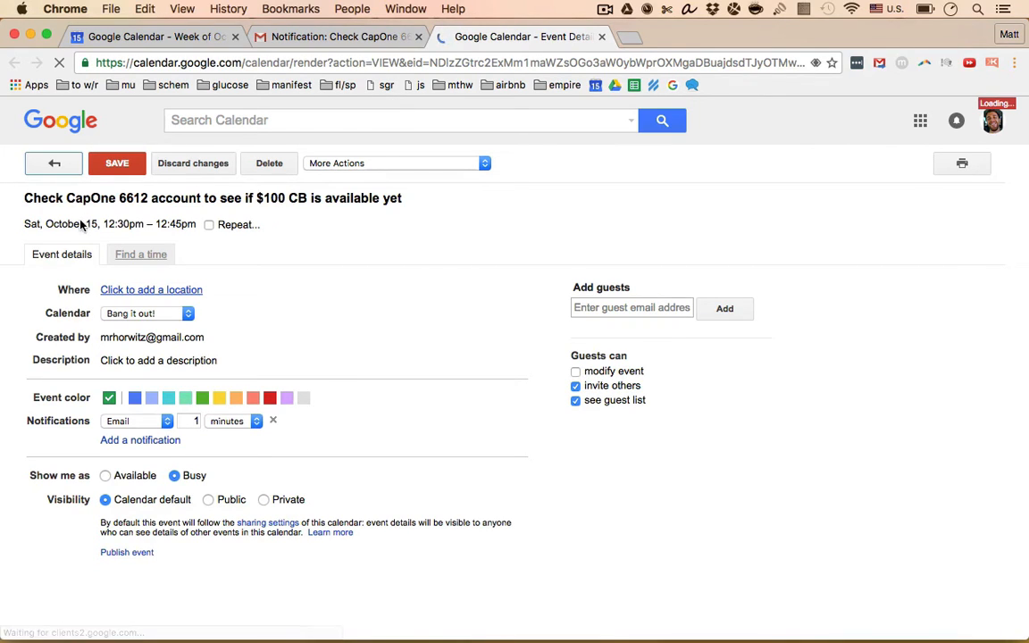
pyautogui.click(86, 225)
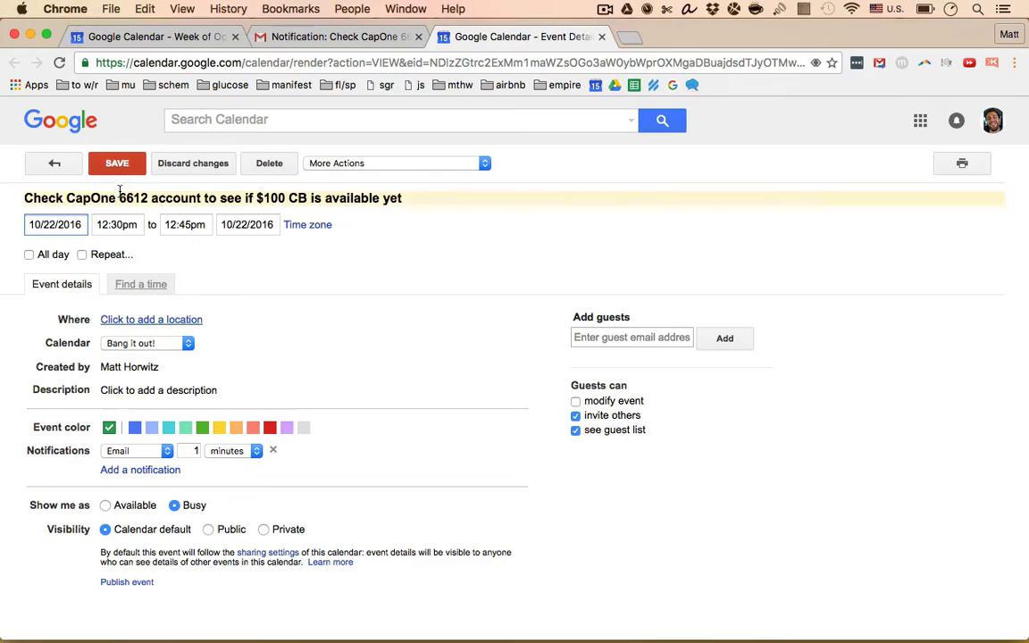
pyautogui.click(117, 162)
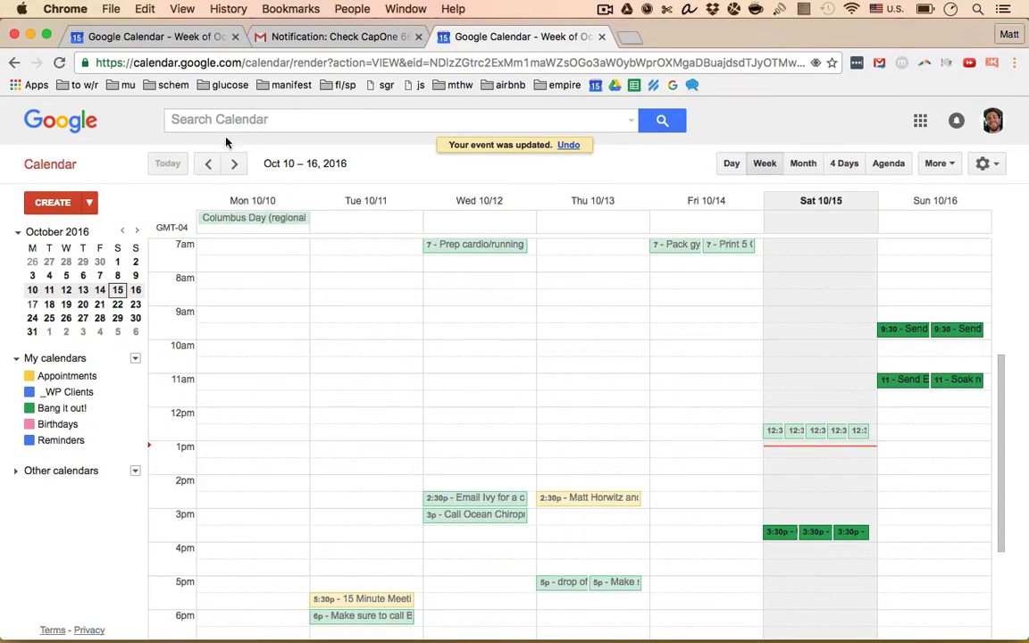
pyautogui.moveTo(480, 209)
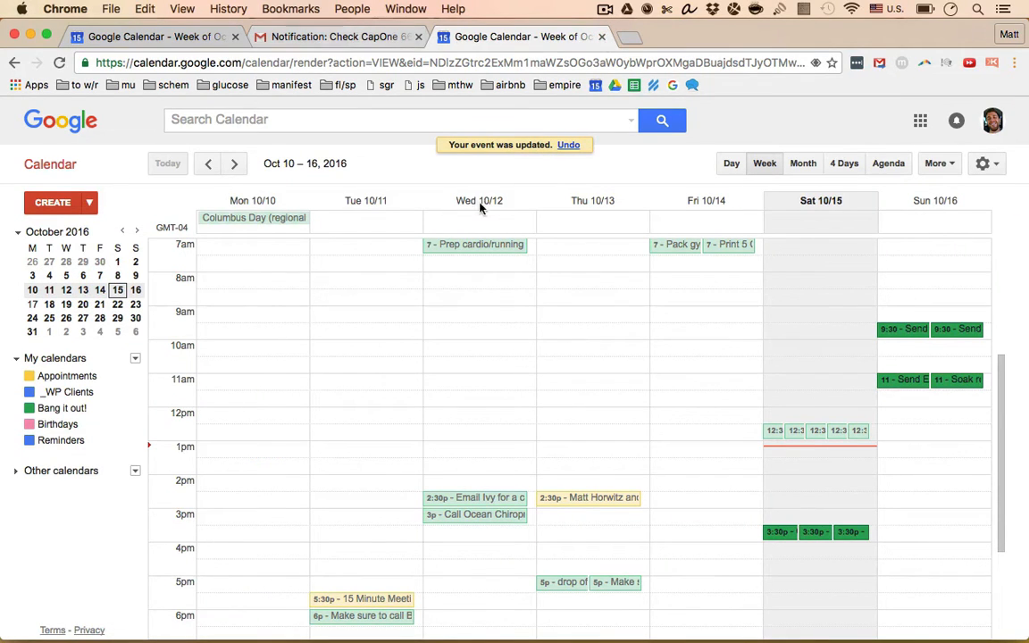
pyautogui.click(336, 35)
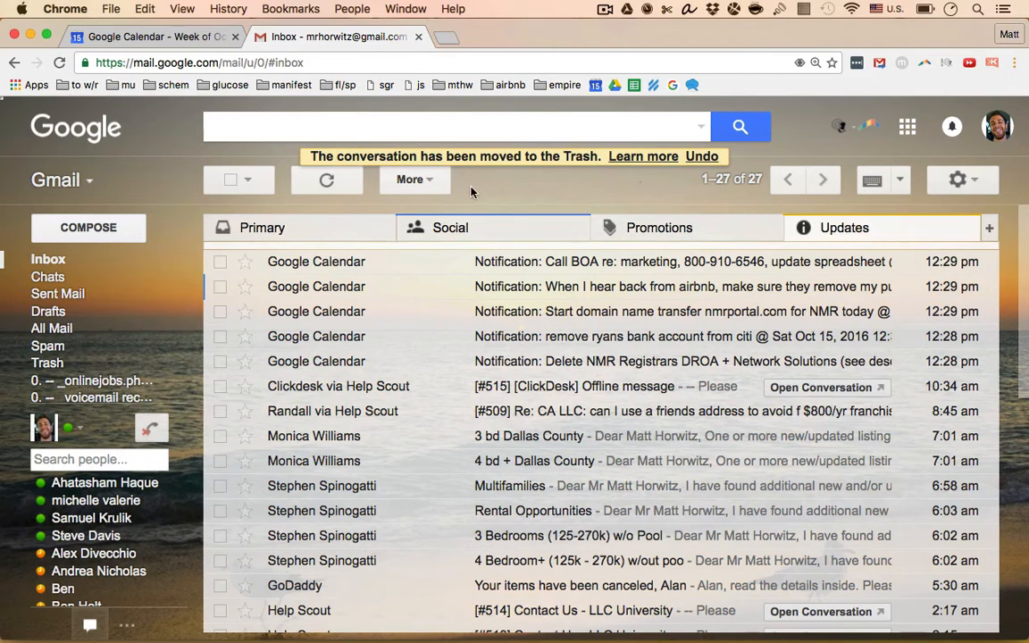
pyautogui.click(152, 35)
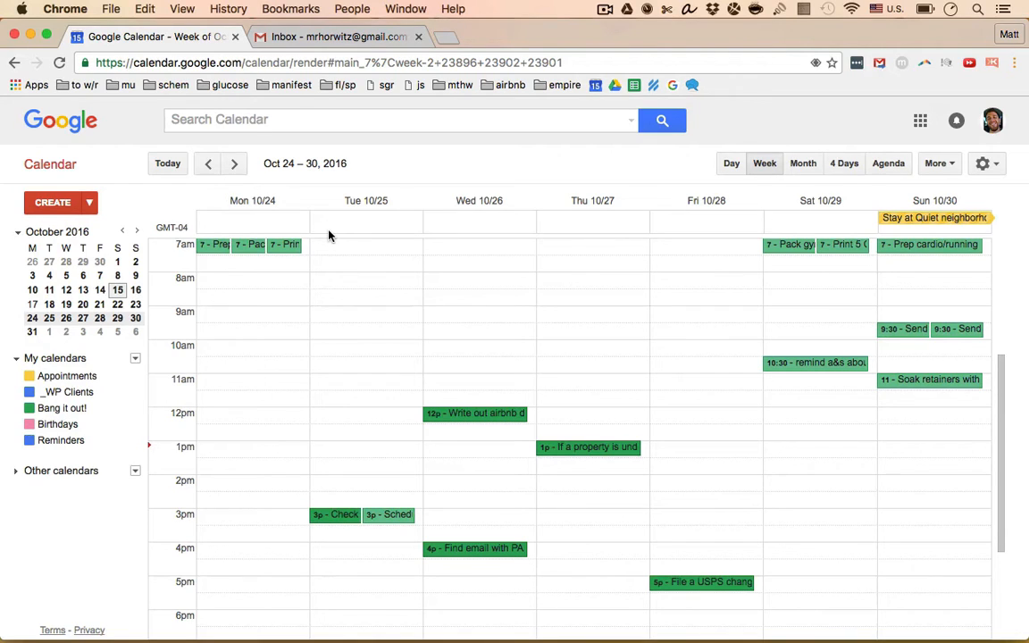
pyautogui.moveTo(200, 330)
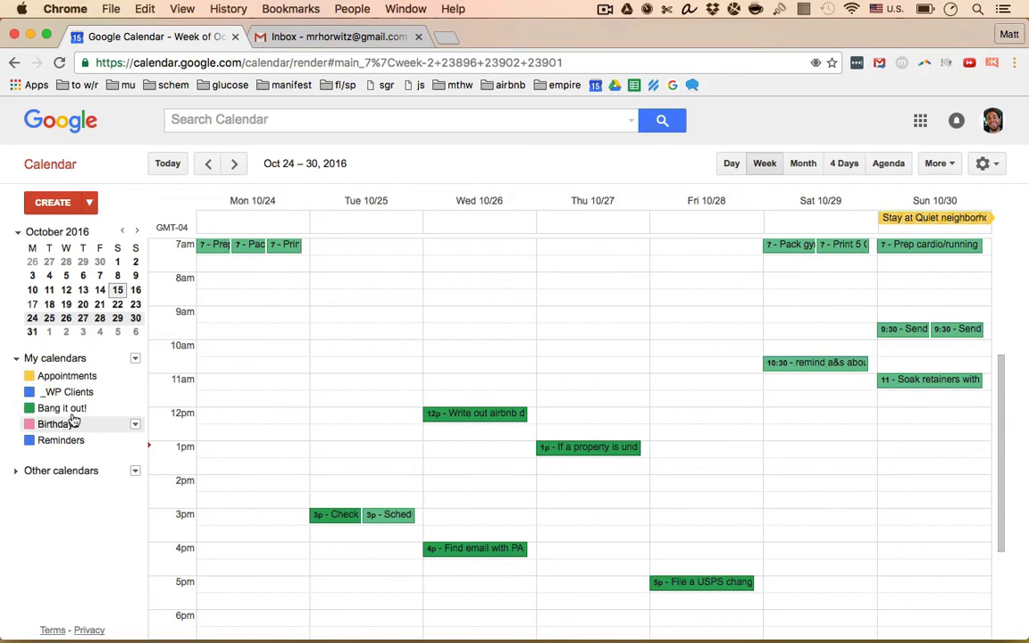
pyautogui.moveTo(109, 400)
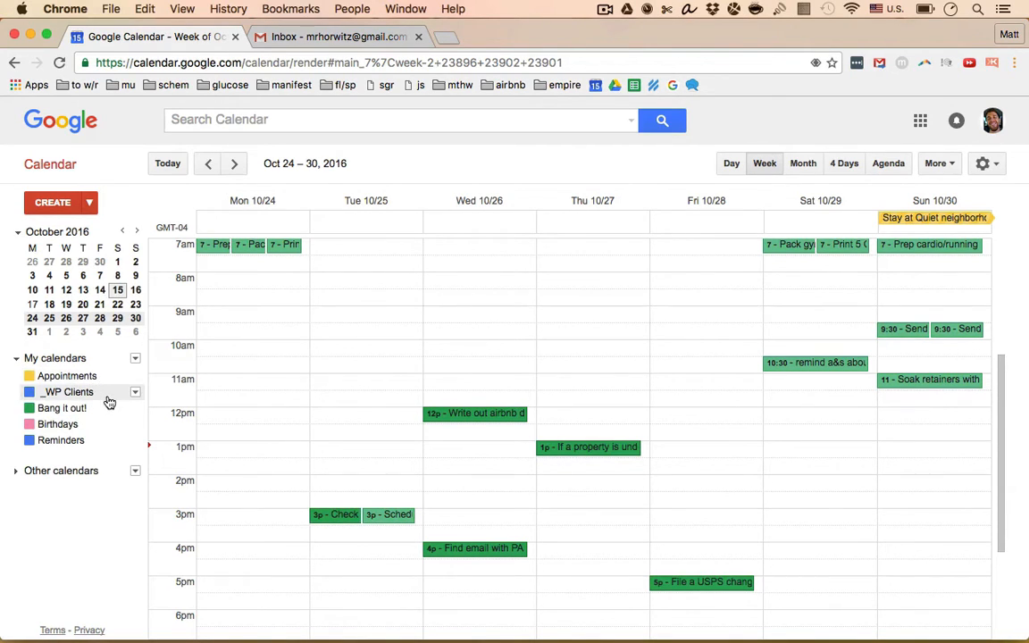
pyautogui.moveTo(108, 400)
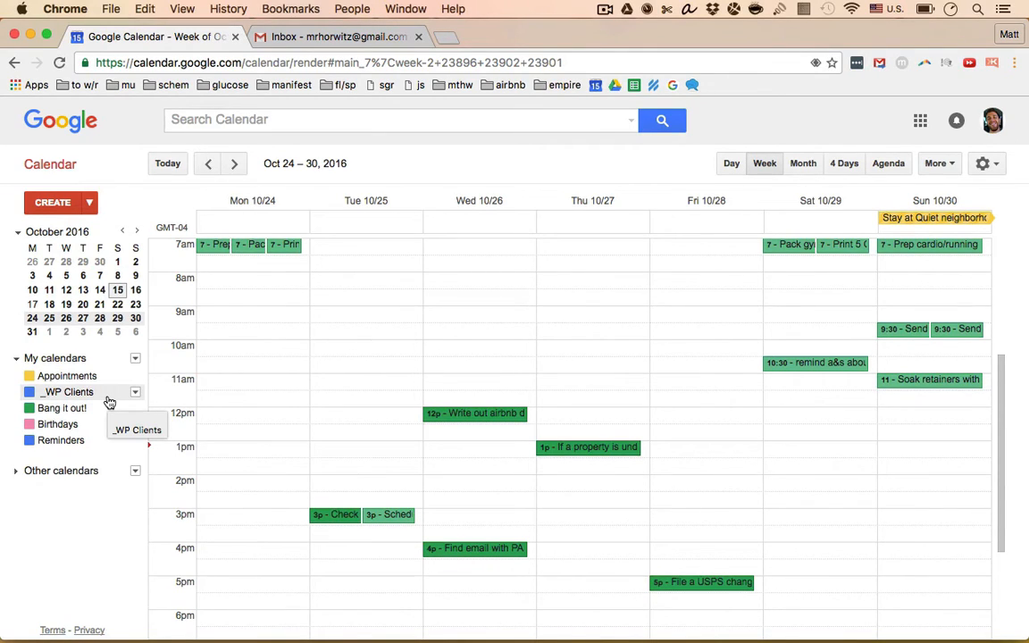
pyautogui.moveTo(688, 403)
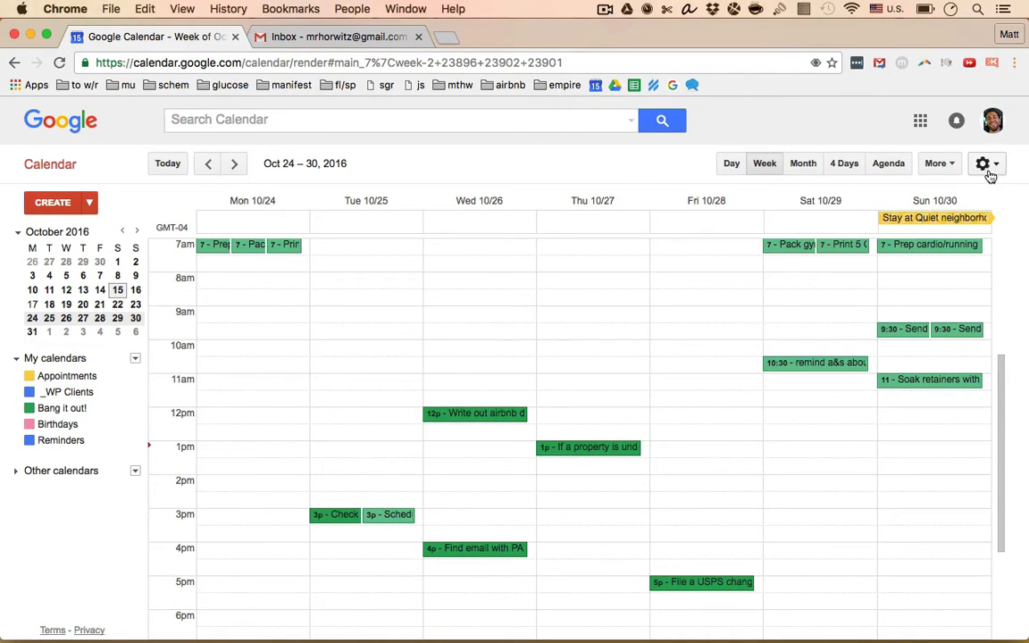
# From Settings > Calendars, start creating a new calendar.
pyautogui.click(983, 164)
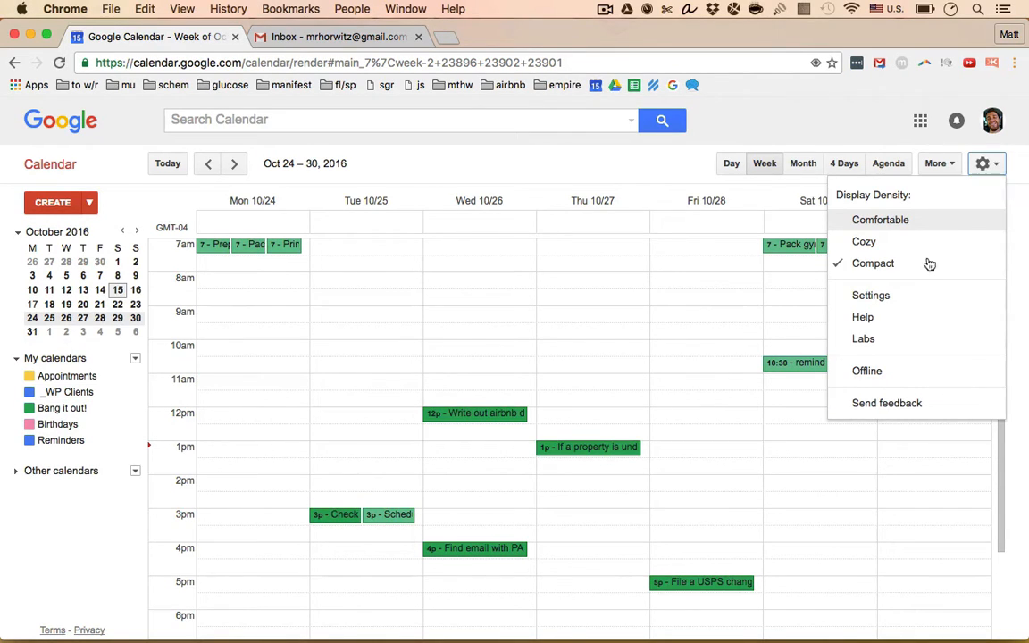
pyautogui.click(872, 295)
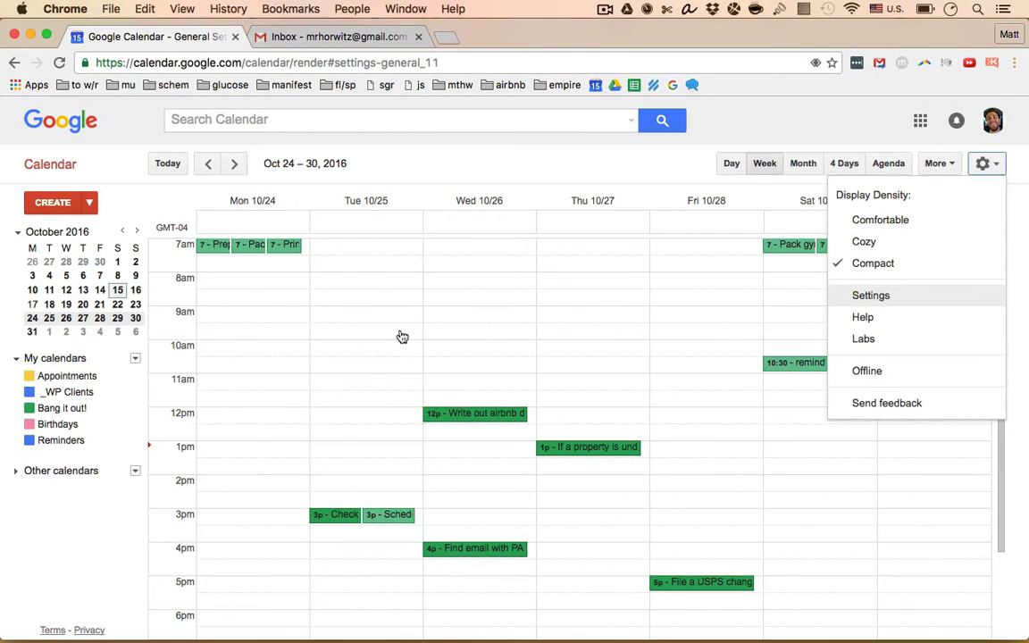
pyautogui.click(872, 295)
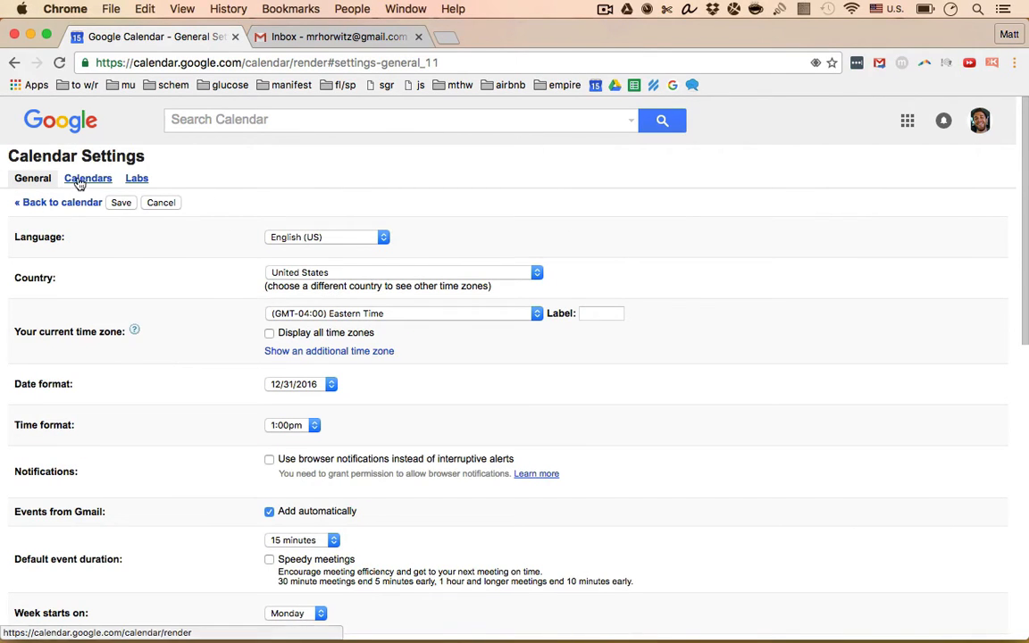
pyautogui.click(87, 179)
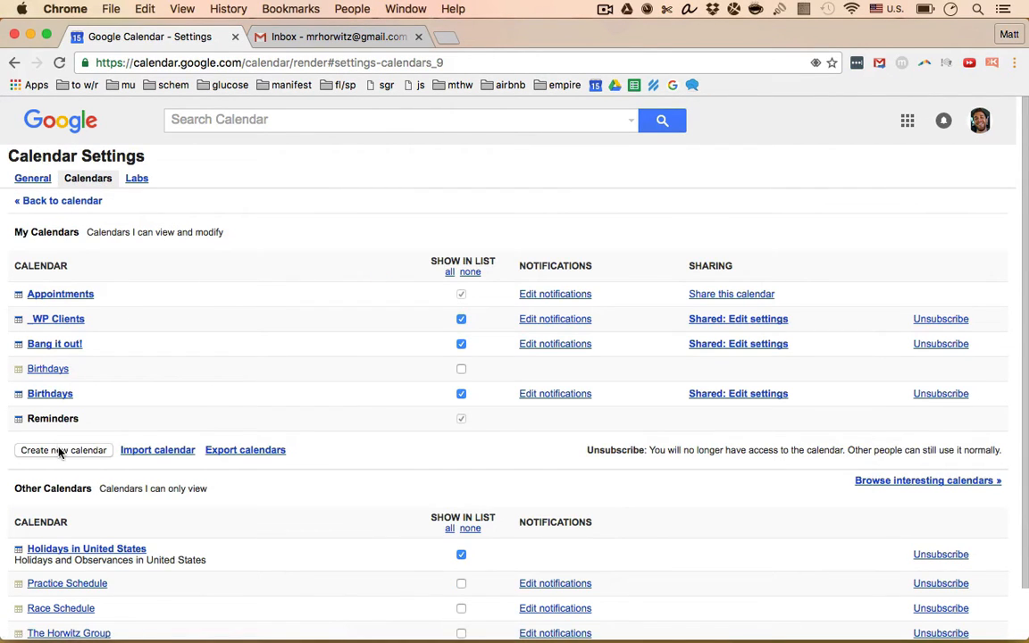
# Name the new calendar 'Bang it out (#2)'.
pyautogui.click(63, 450)
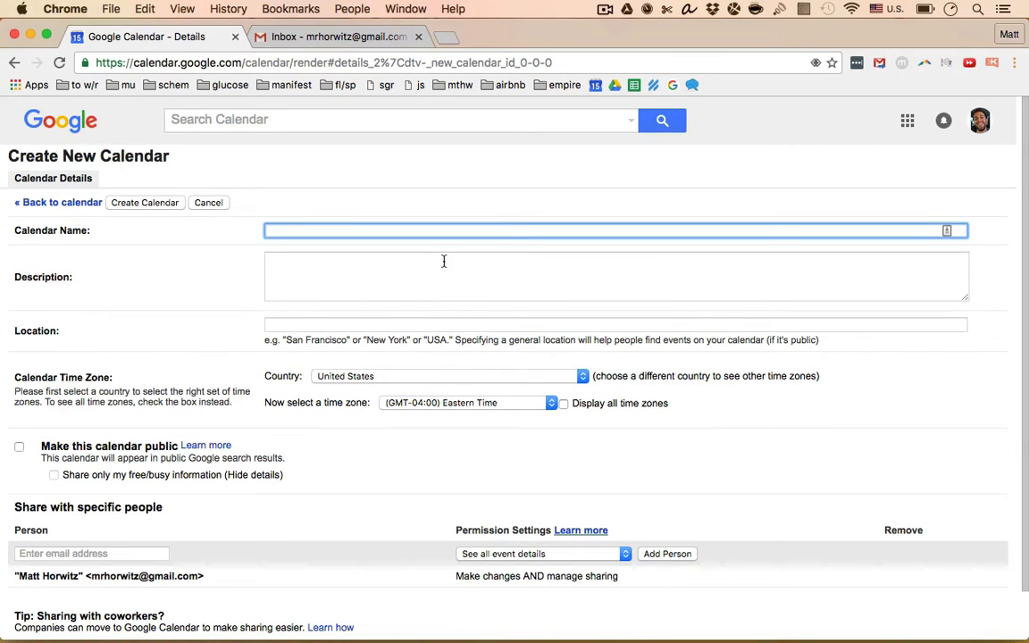
pyautogui.write('Bang it out!')
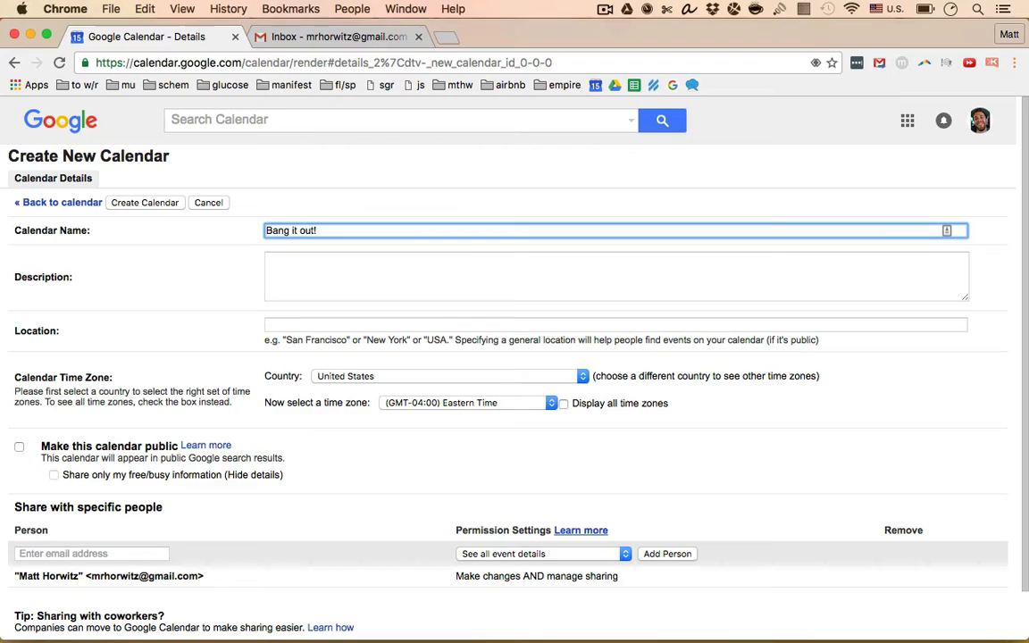
pyautogui.write('To')
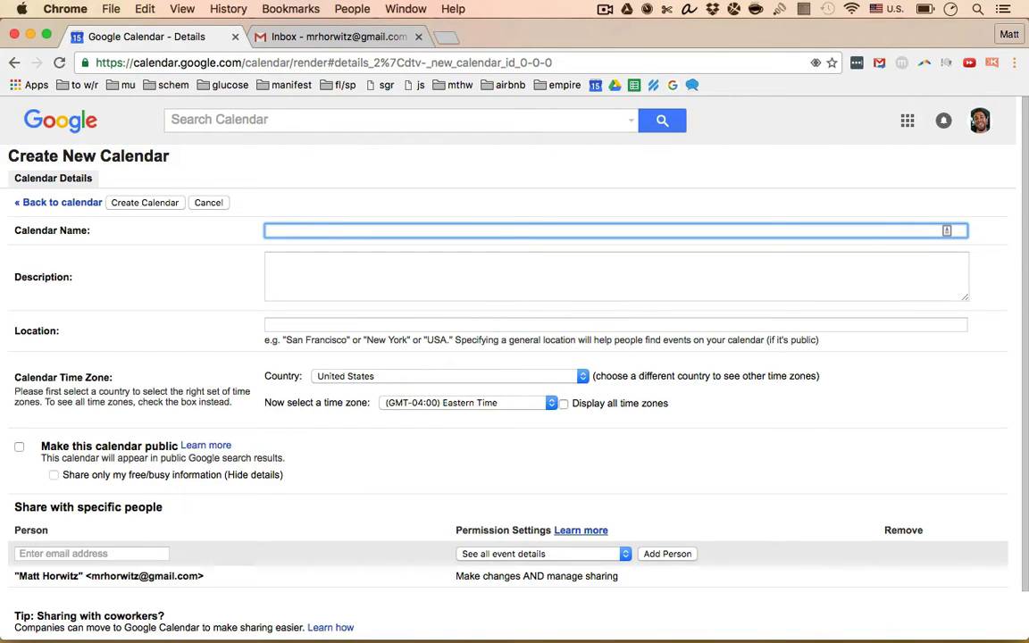
pyautogui.write('Bang it out')
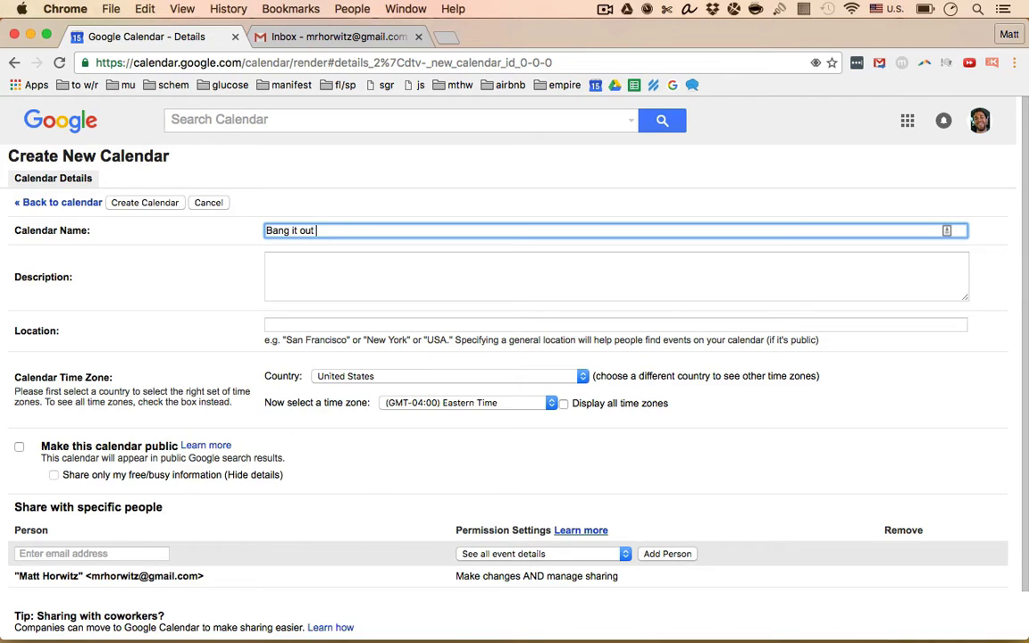
pyautogui.write('(#2')
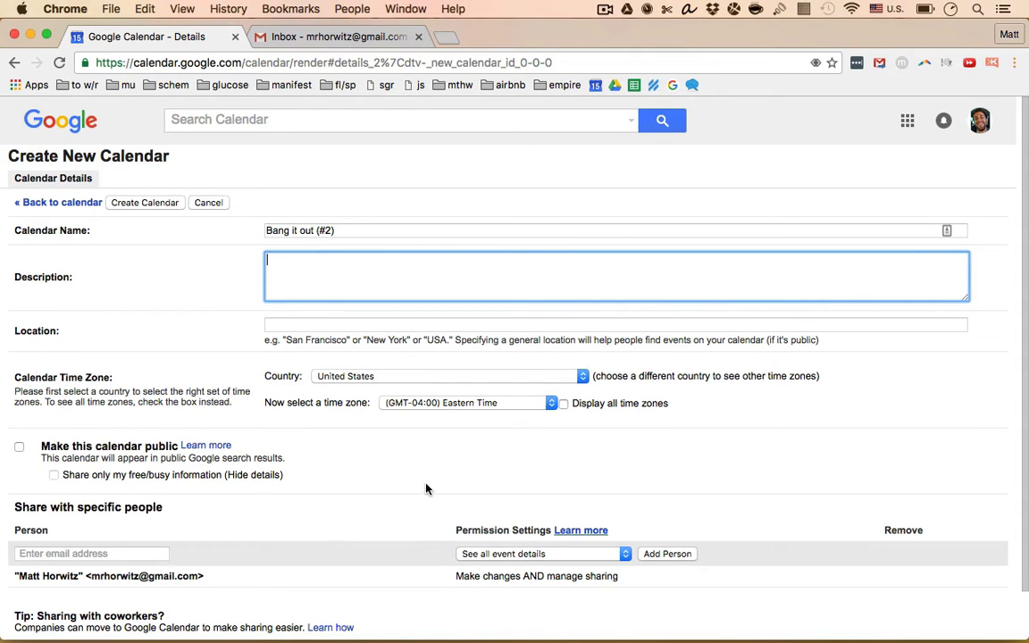
pyautogui.scroll(-3)
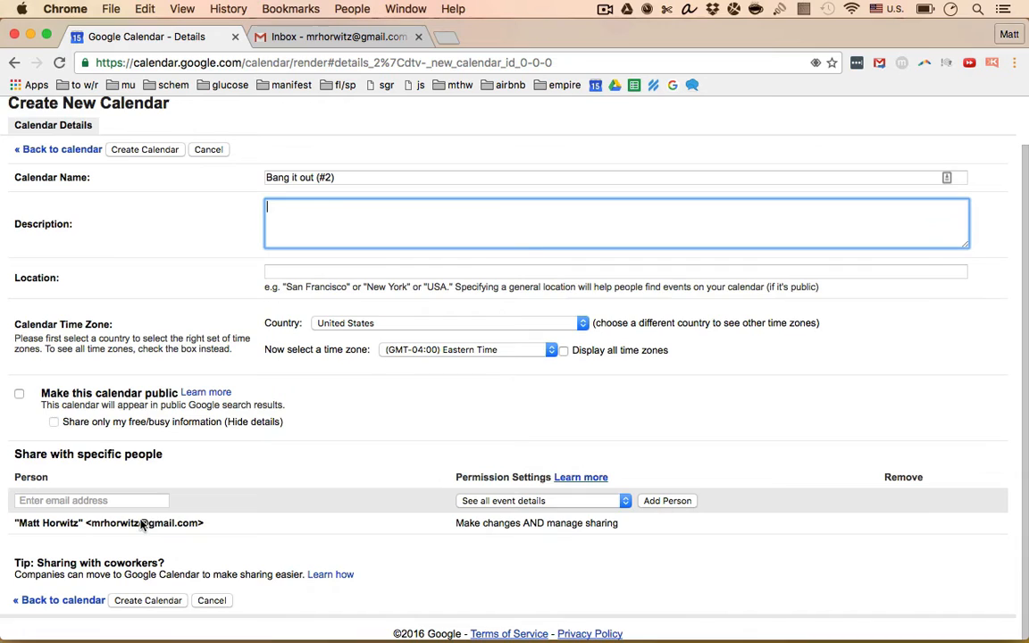
pyautogui.scroll(3)
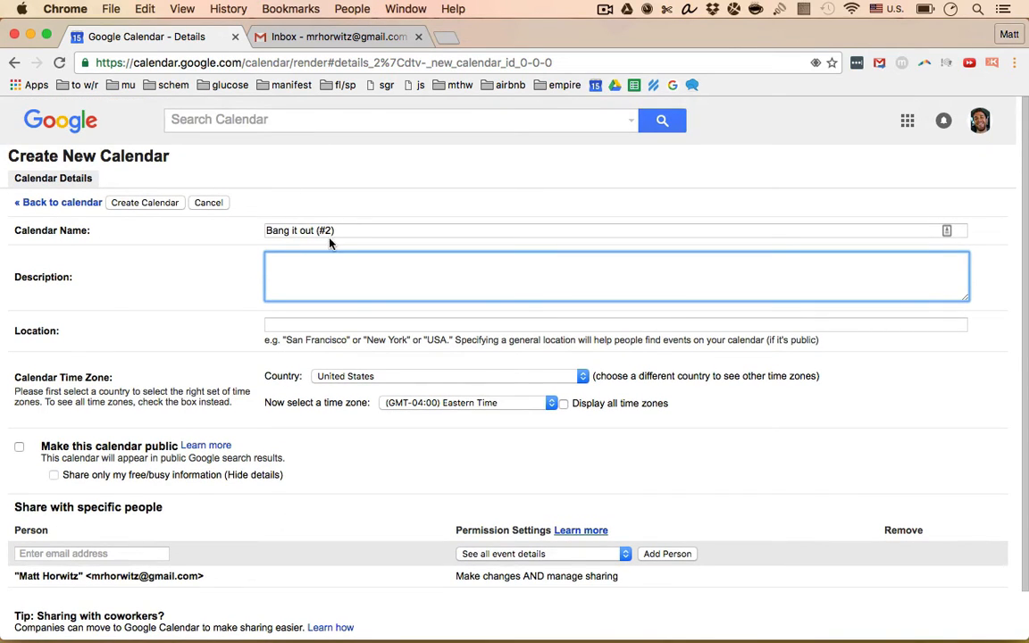
# Create the calendar and go to notification settings for Bang it out (#2).
pyautogui.click(143, 201)
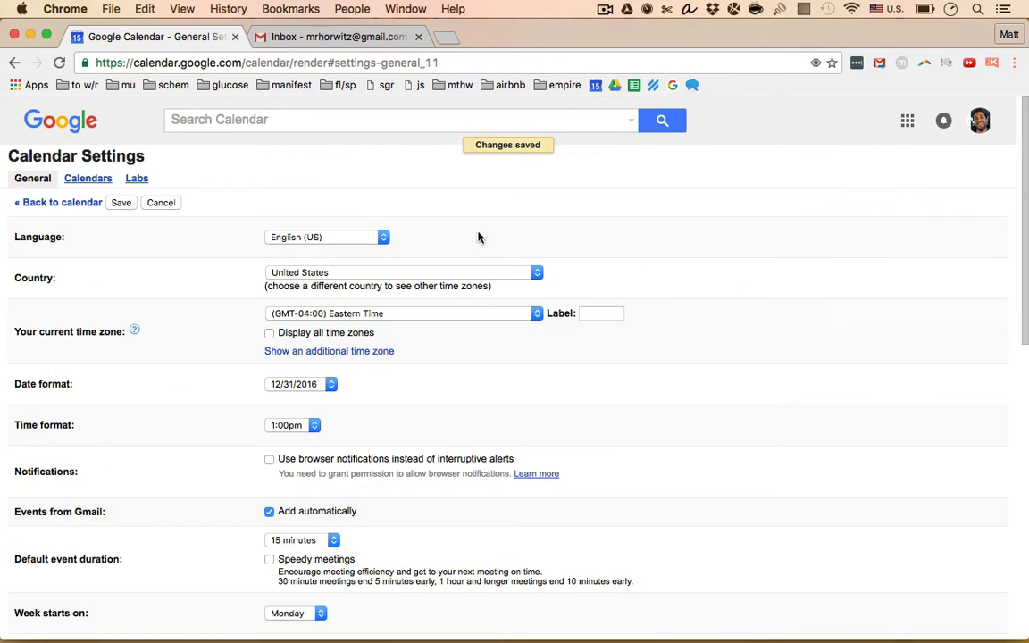
pyautogui.click(88, 178)
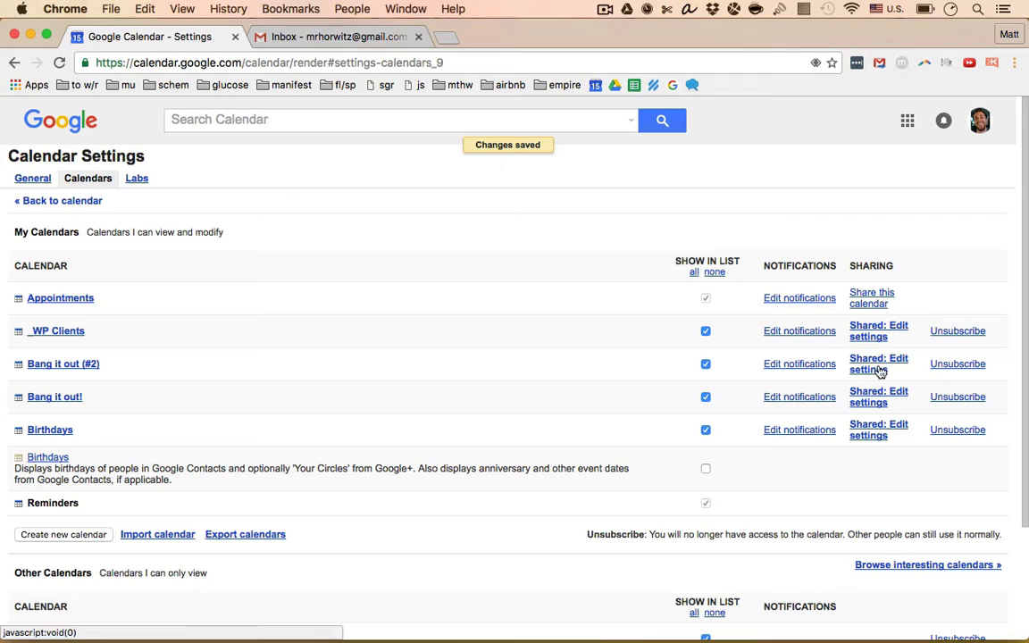
pyautogui.click(798, 365)
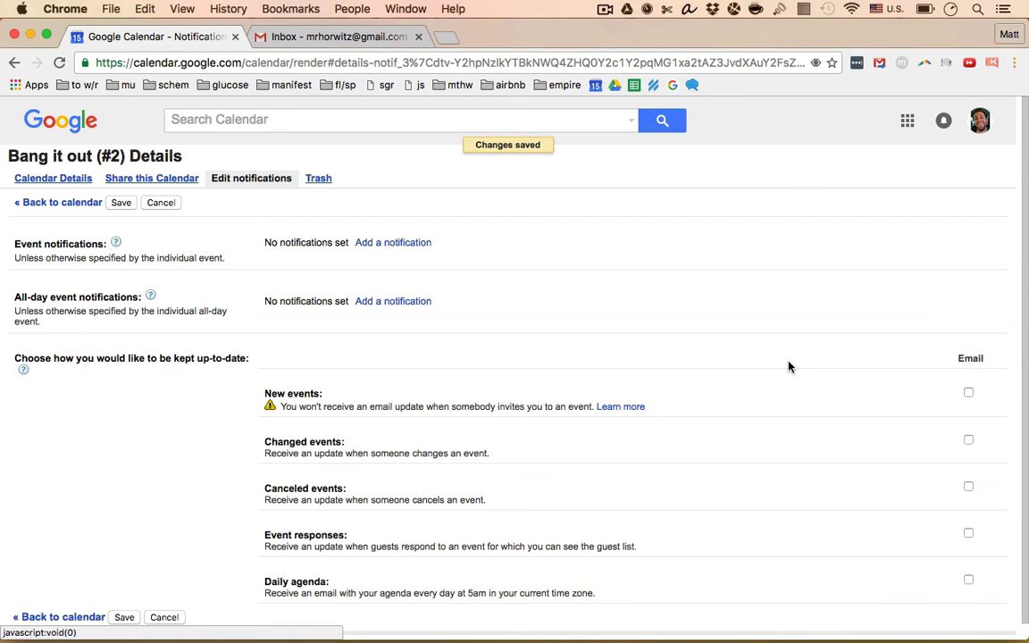
pyautogui.moveTo(53, 291)
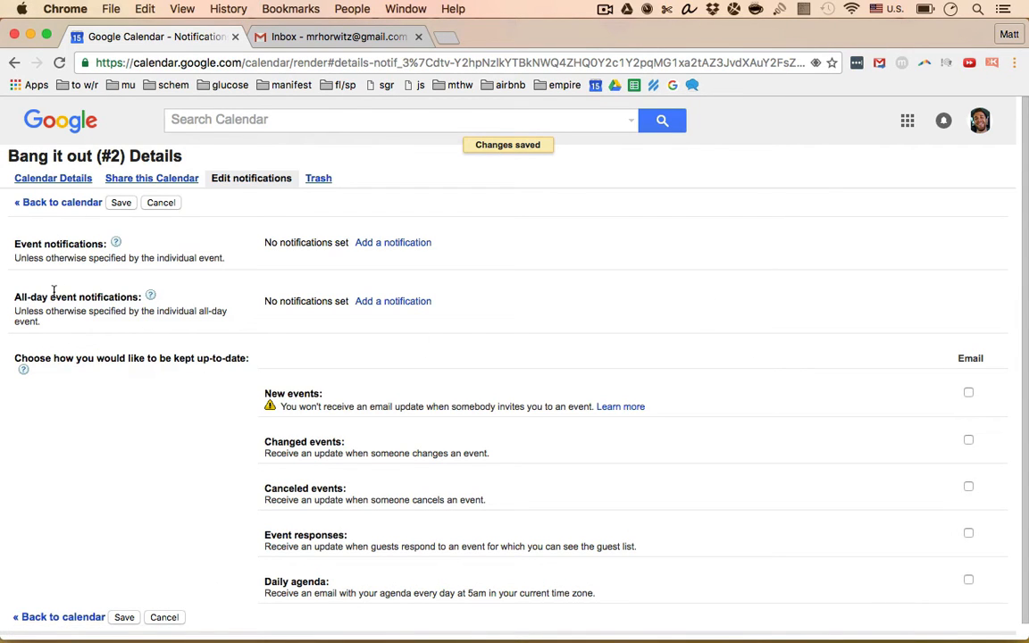
# Add a default Email notification 1 minute before events and save.
pyautogui.scroll(-3)
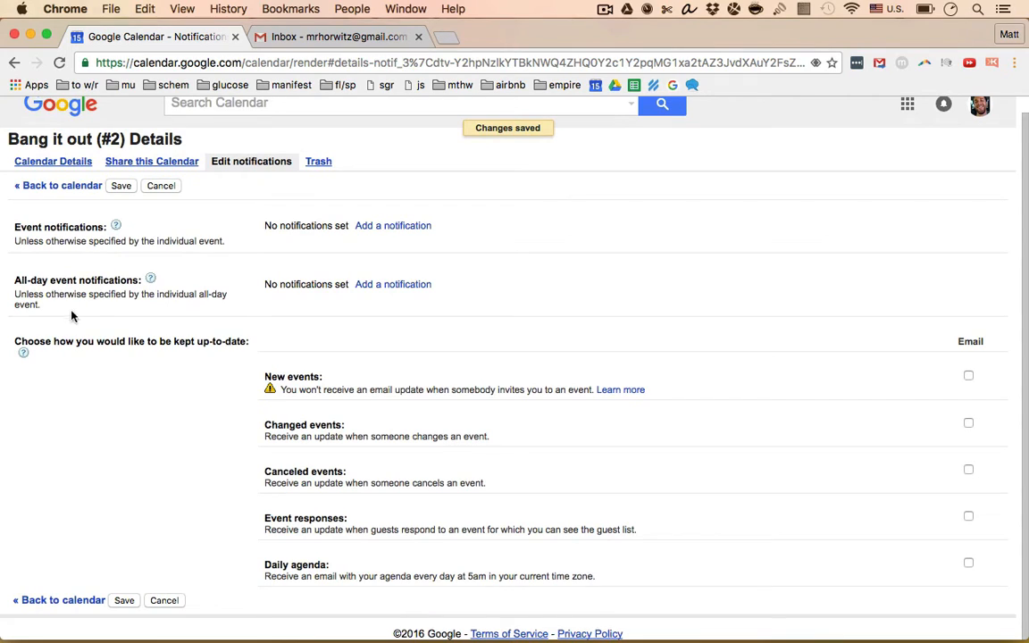
pyautogui.click(393, 225)
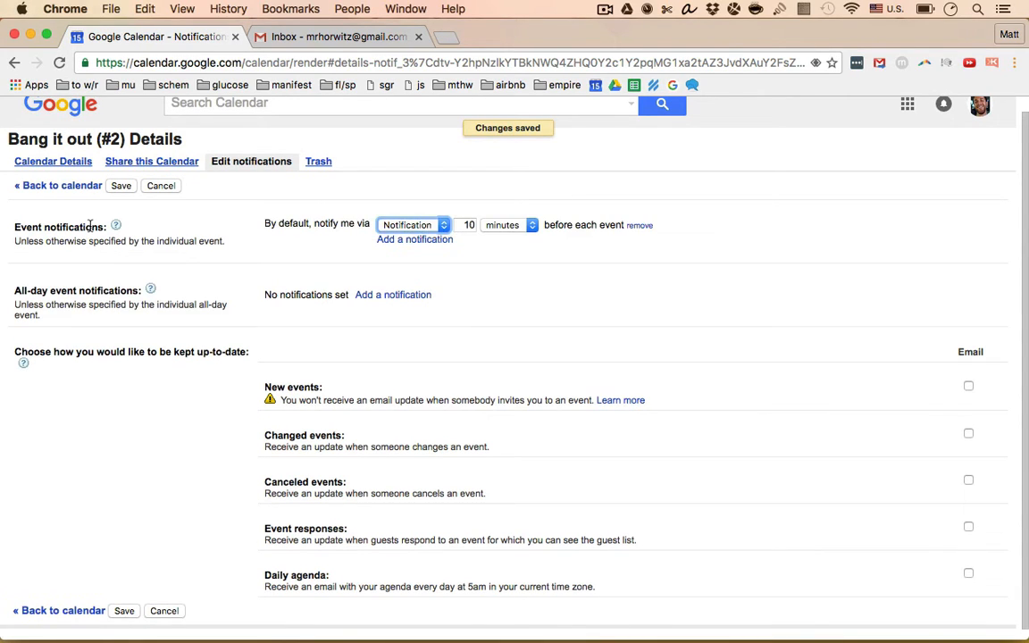
pyautogui.click(413, 225)
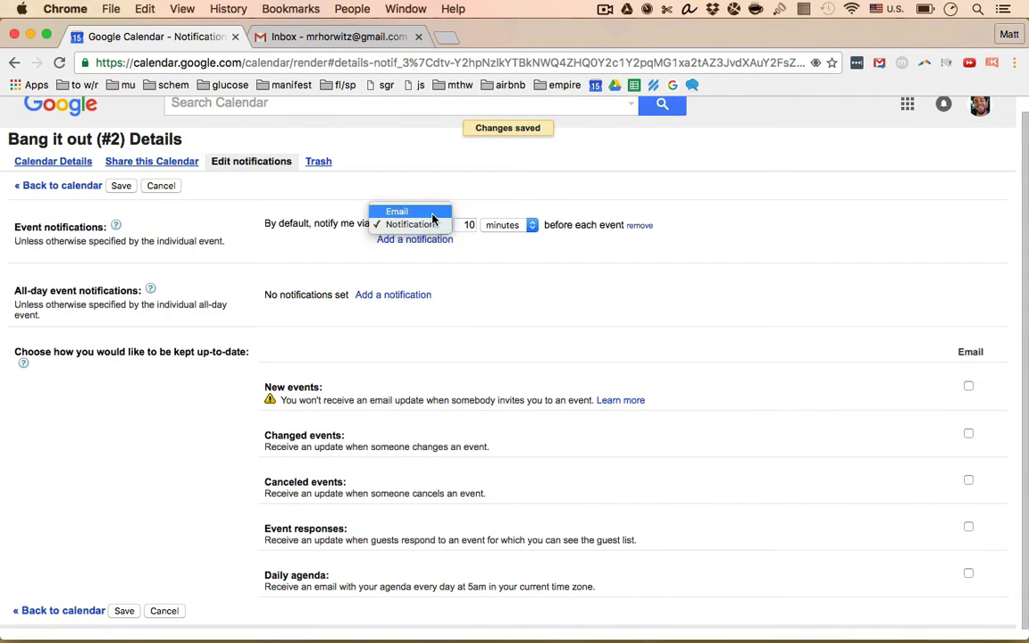
pyautogui.click(396, 211)
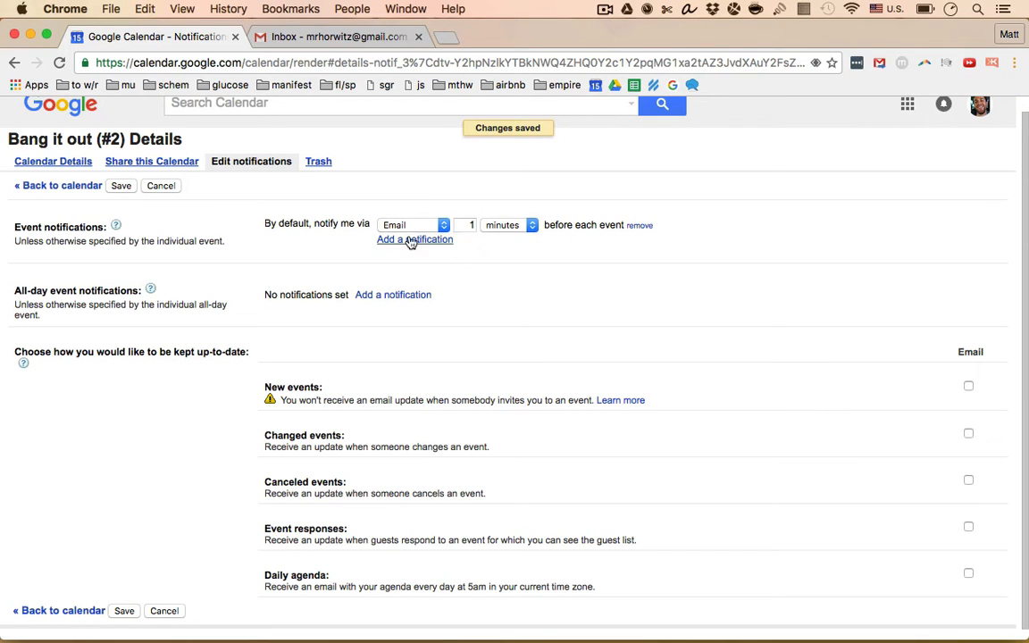
pyautogui.click(121, 185)
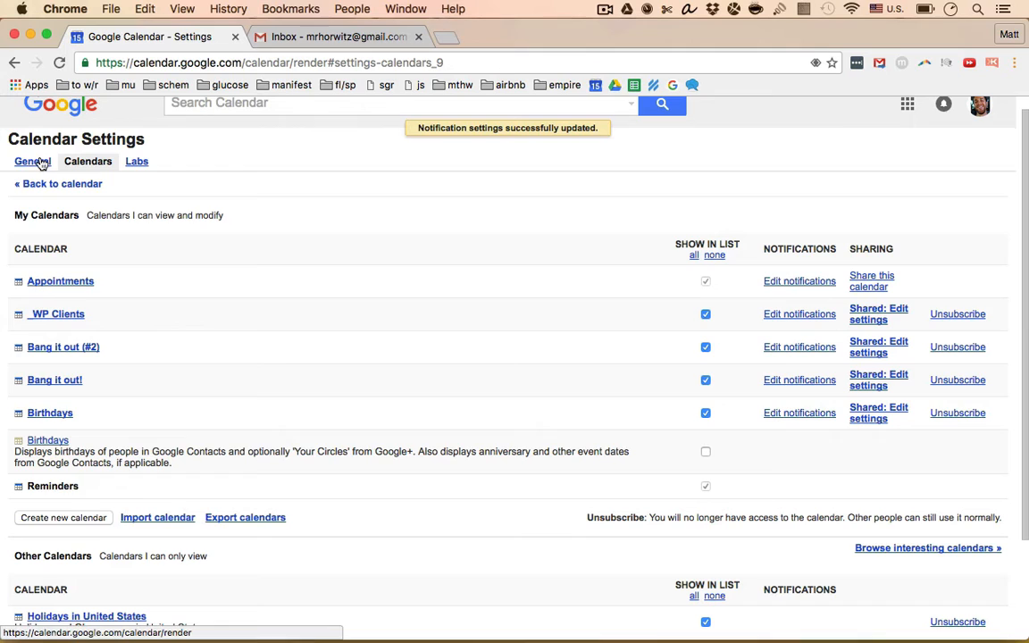
# Return to the week view and move ahead to the week of October 17–23.
pyautogui.click(57, 182)
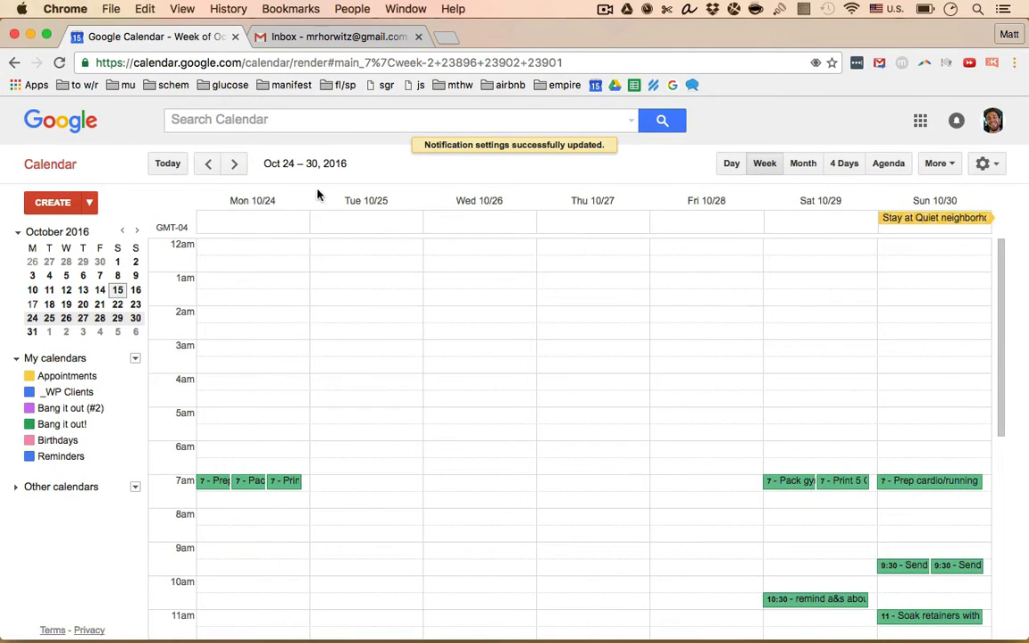
pyautogui.moveTo(208, 164)
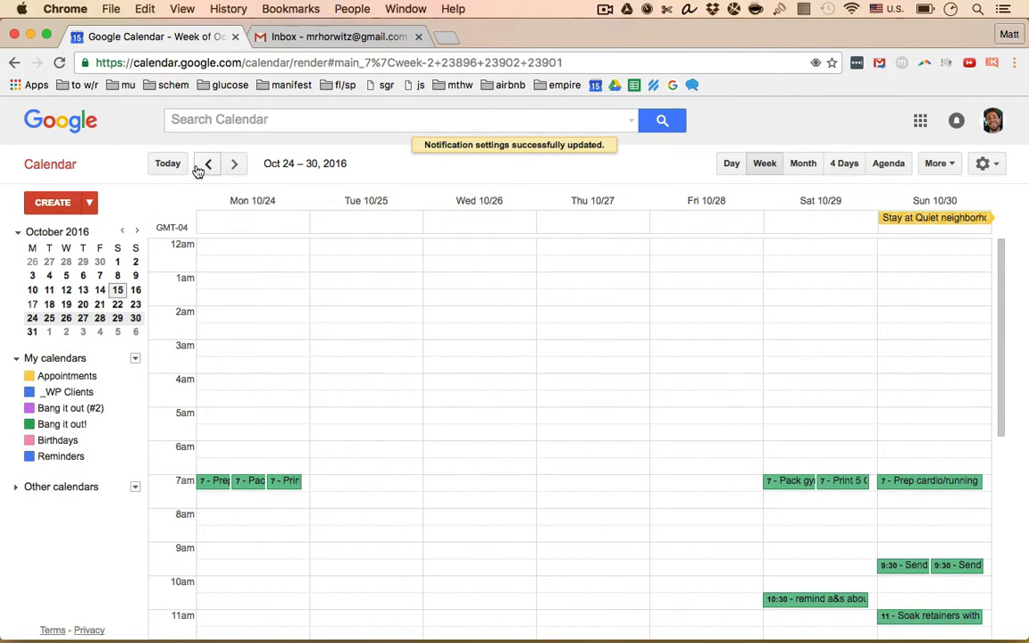
pyautogui.click(207, 164)
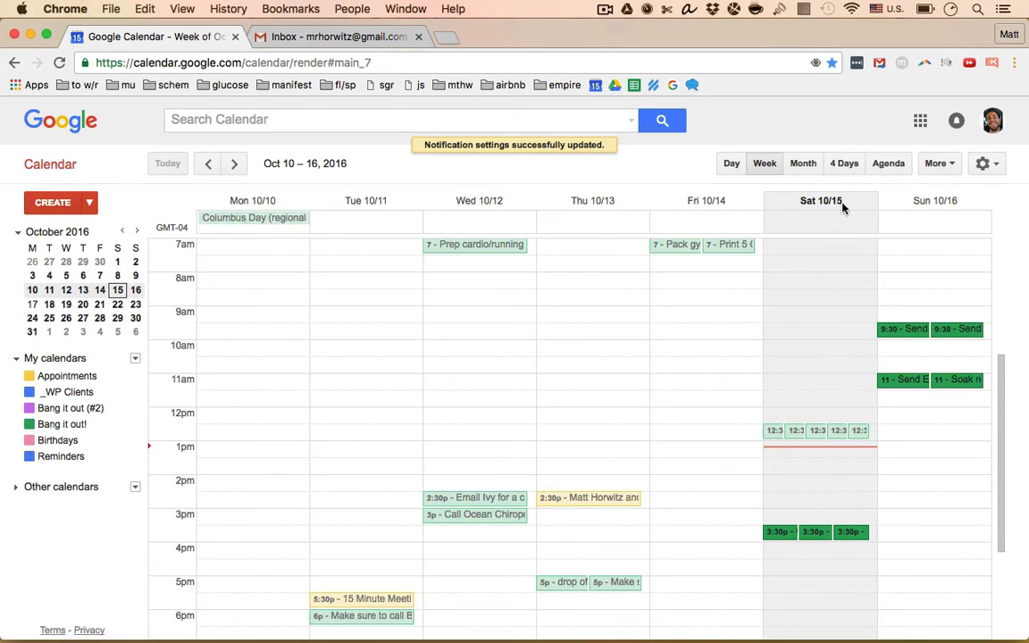
pyautogui.moveTo(796, 225)
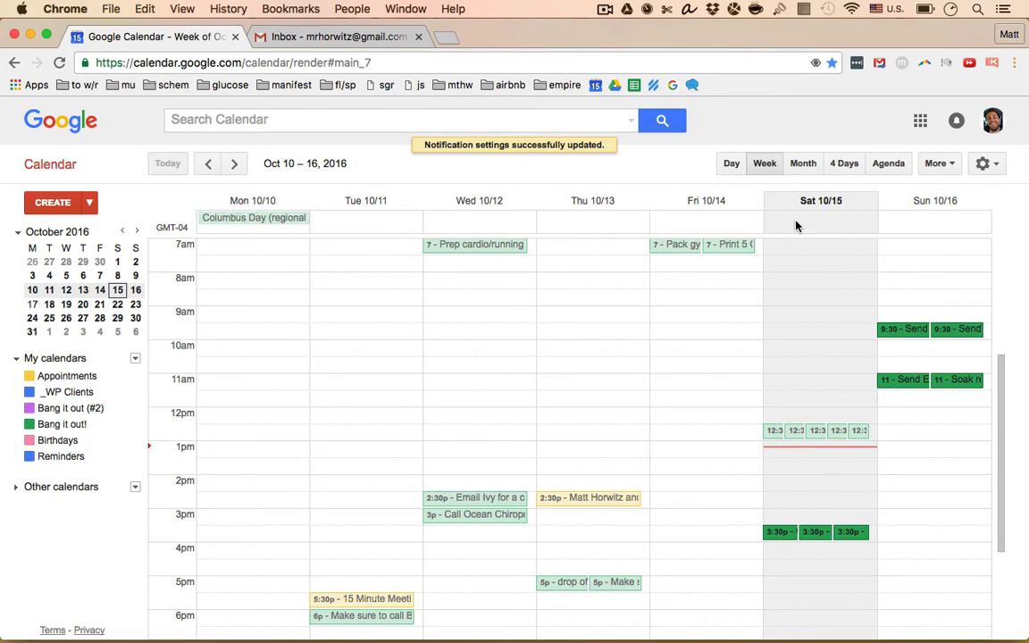
pyautogui.moveTo(475, 312)
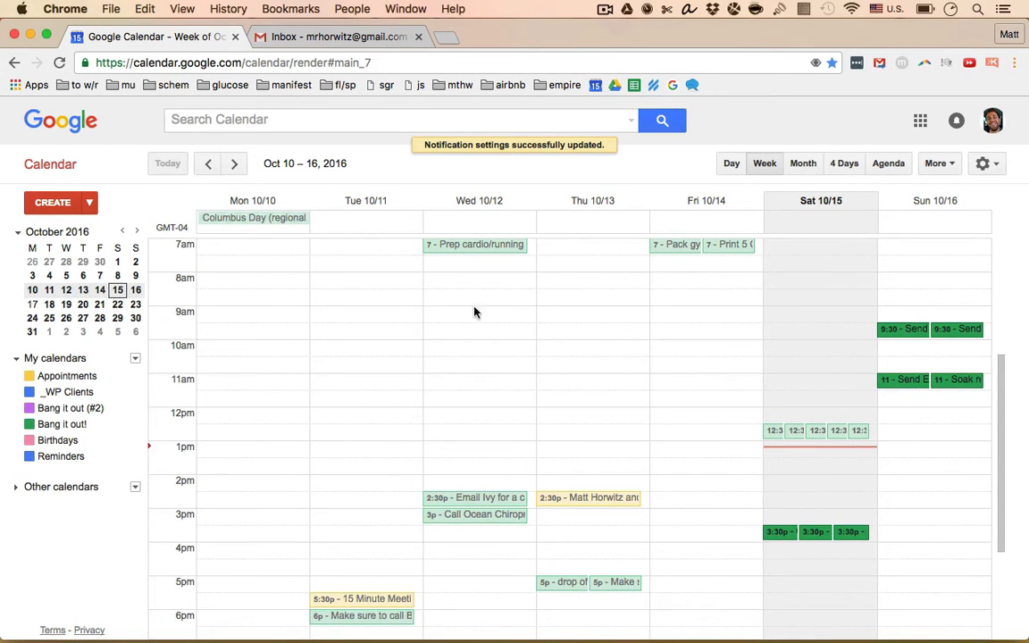
pyautogui.click(234, 164)
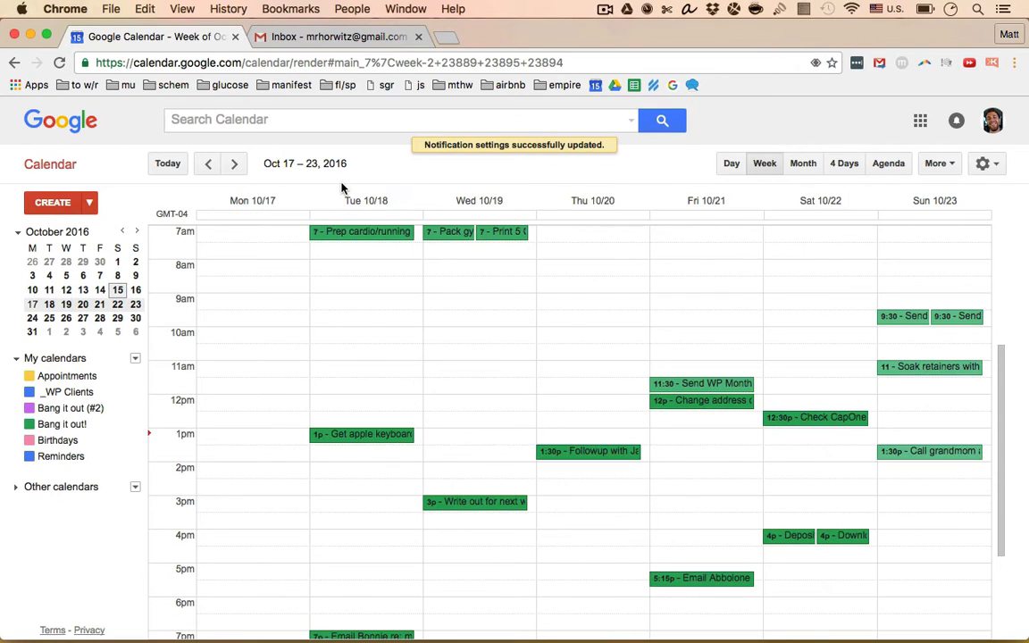
pyautogui.scroll(3)
pyautogui.write('Pickup')
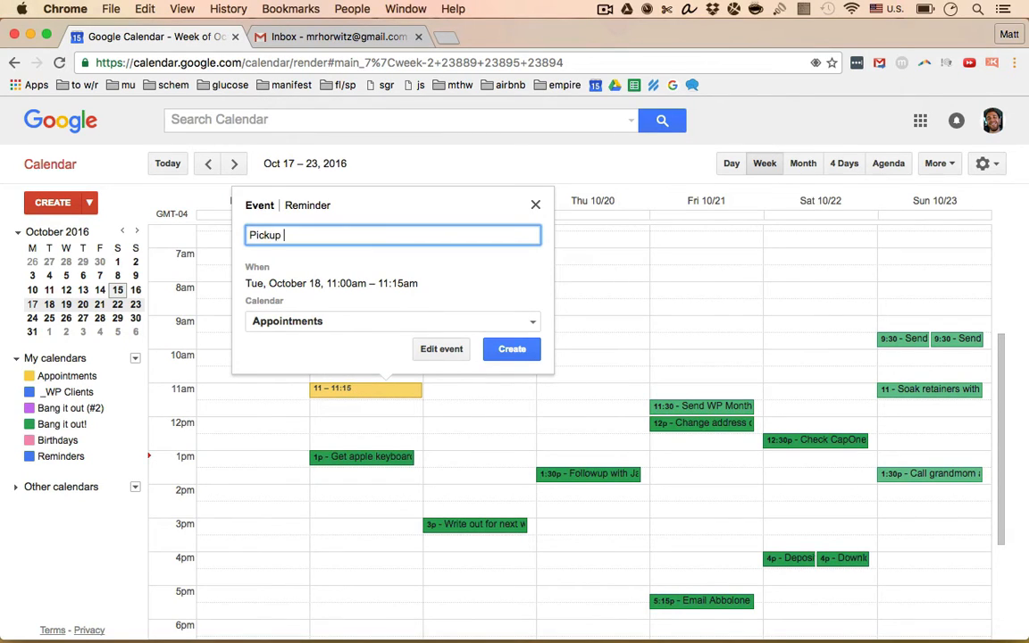
# Create 'Pickup tires from Honda' on Tuesday Oct 18 at 11am in Bang it out (#2).
pyautogui.write('tires from Honda')
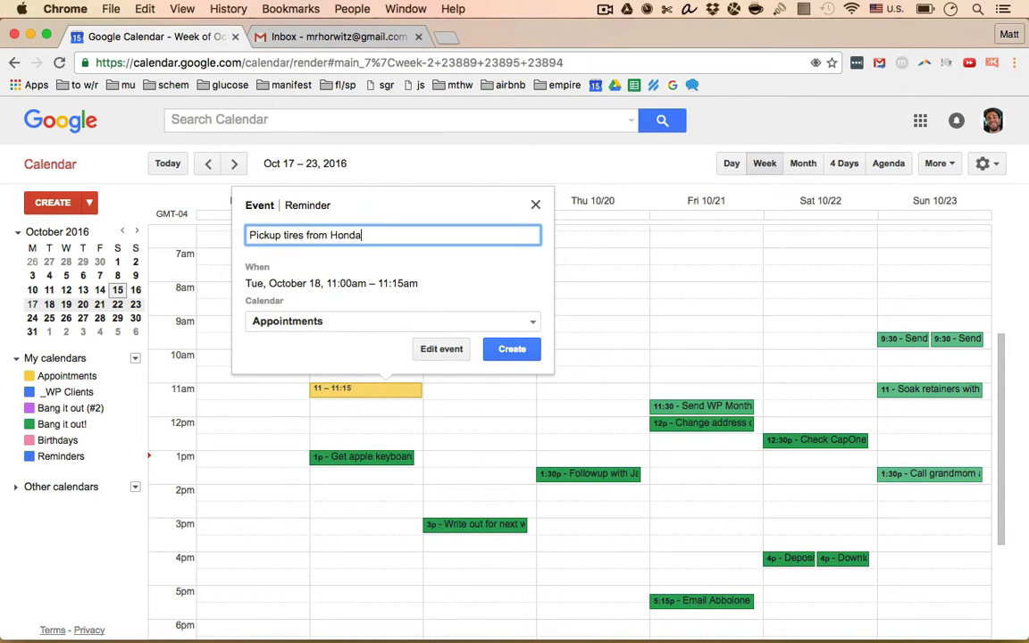
pyautogui.moveTo(375, 364)
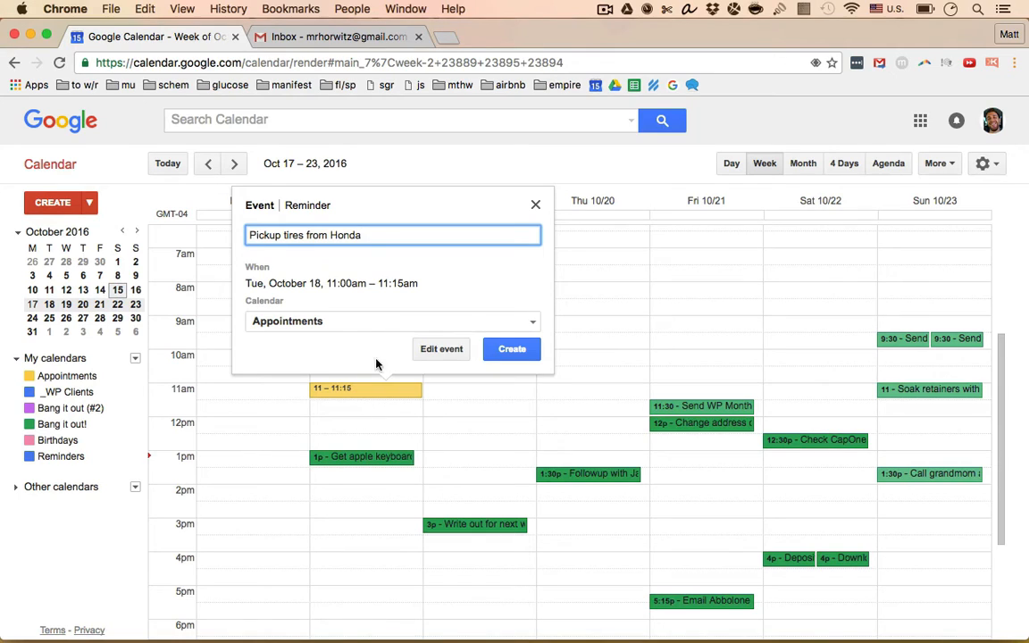
pyautogui.click(393, 321)
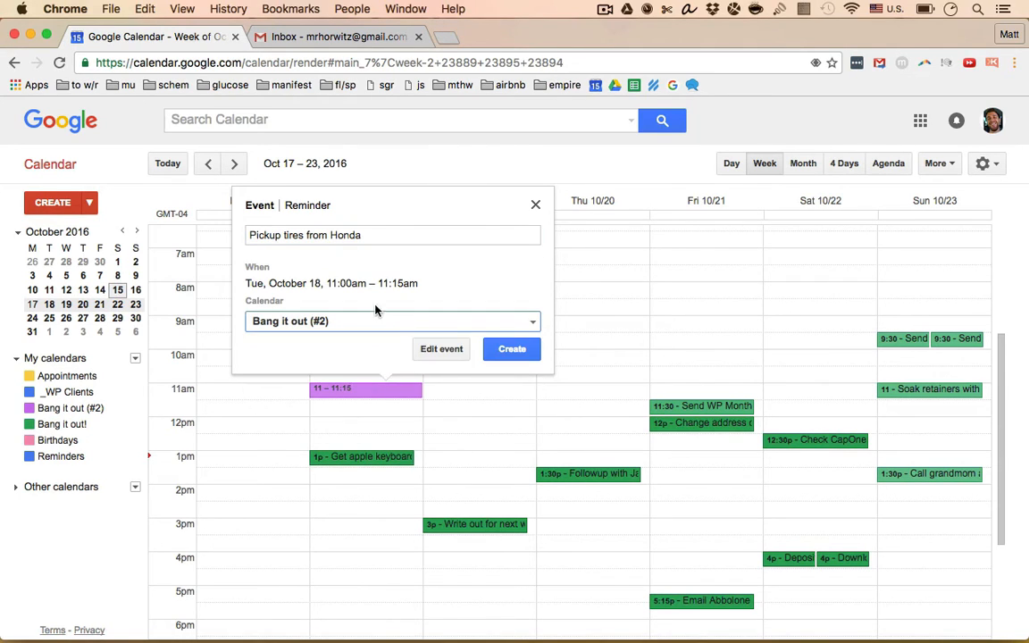
pyautogui.click(511, 349)
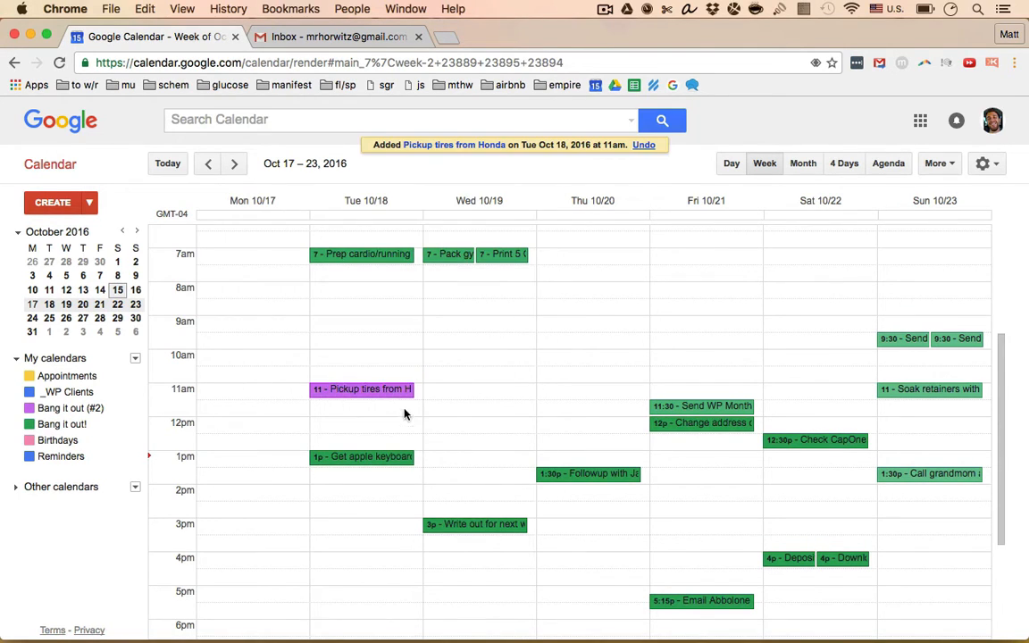
pyautogui.moveTo(224, 378)
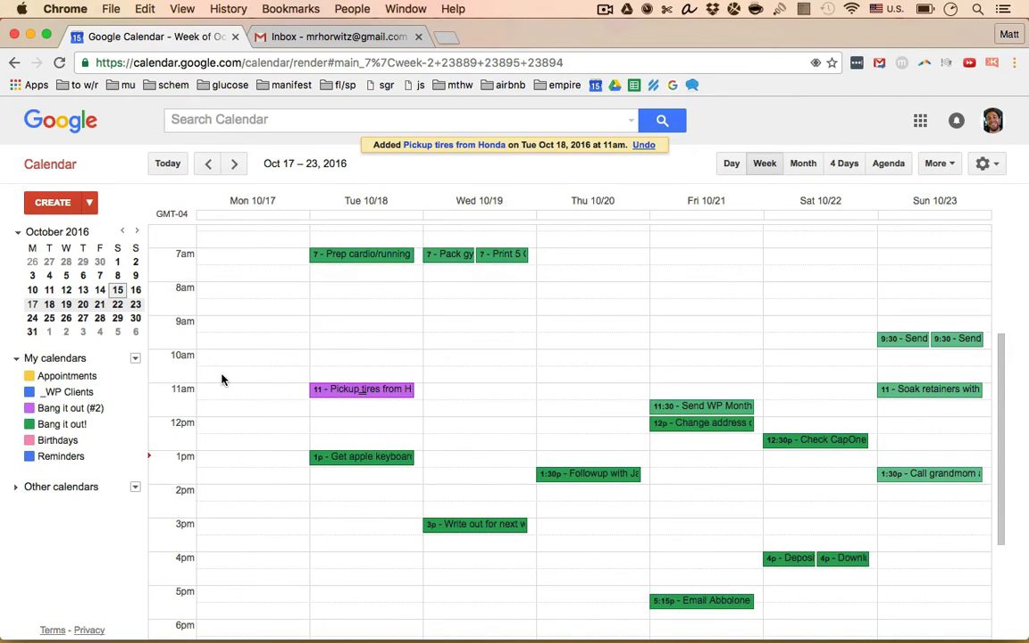
pyautogui.moveTo(366, 390)
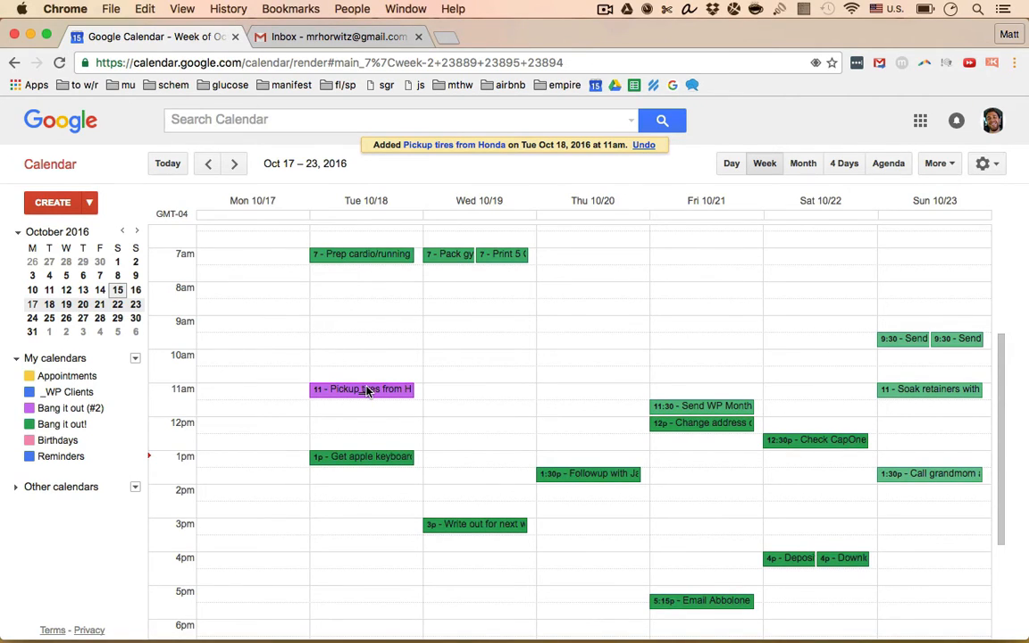
pyautogui.moveTo(422, 388)
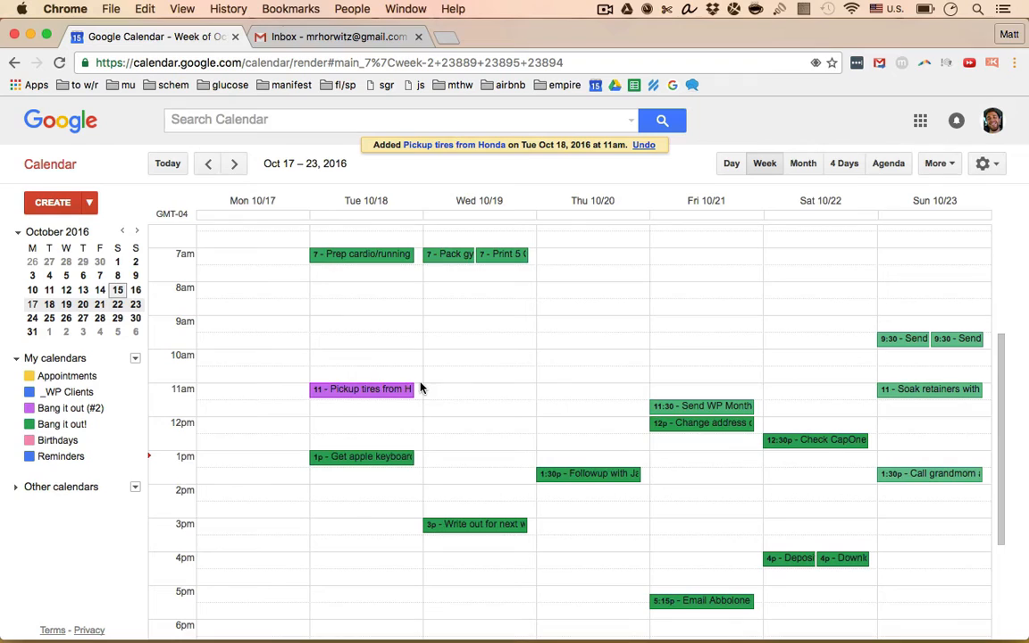
pyautogui.moveTo(415, 386)
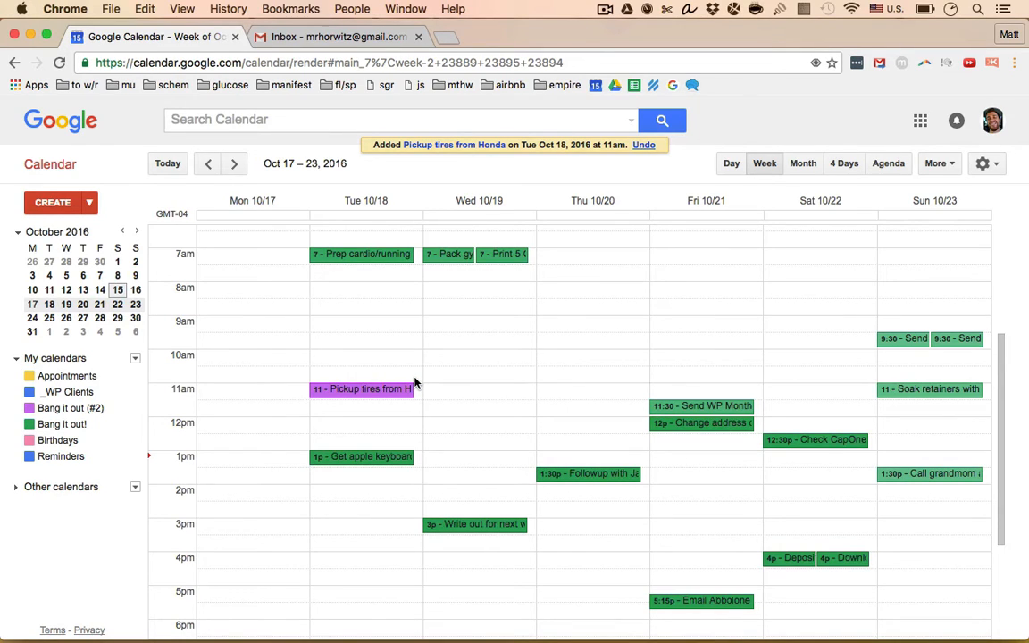
pyautogui.moveTo(578, 475)
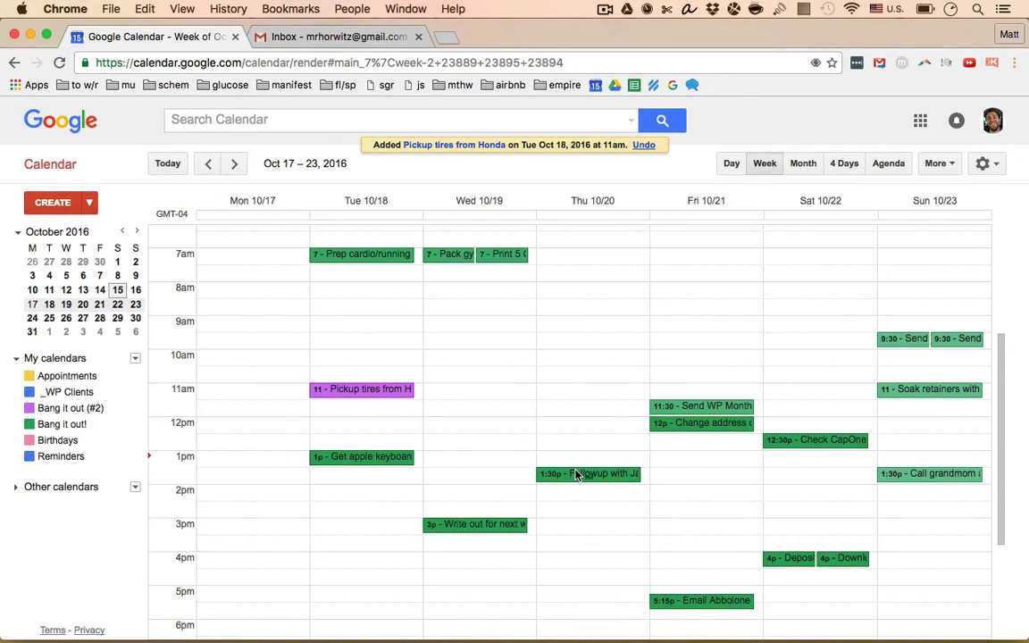
pyautogui.moveTo(568, 329)
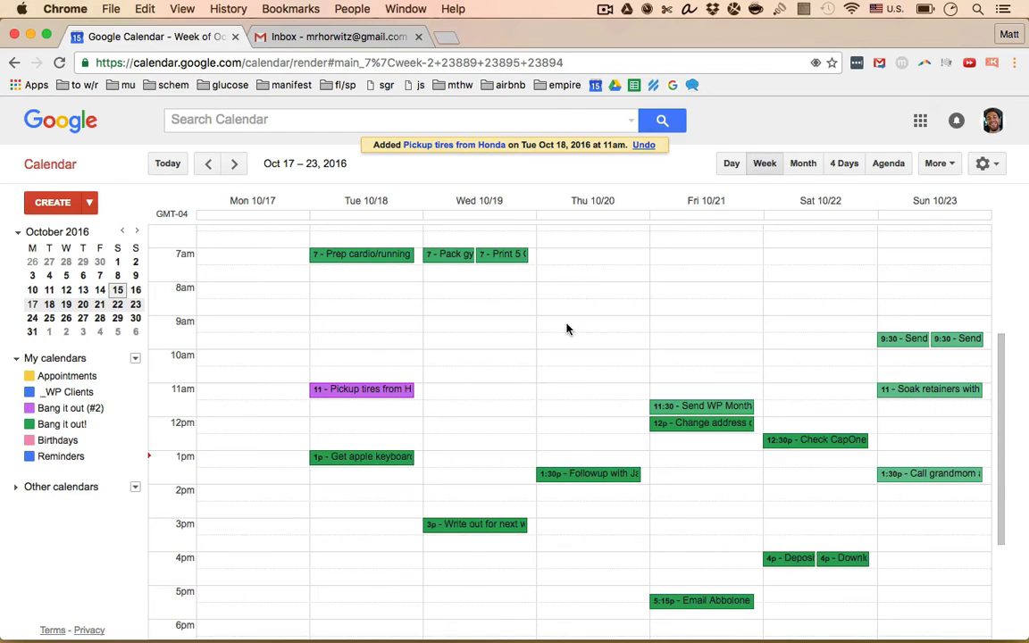
pyautogui.moveTo(522, 337)
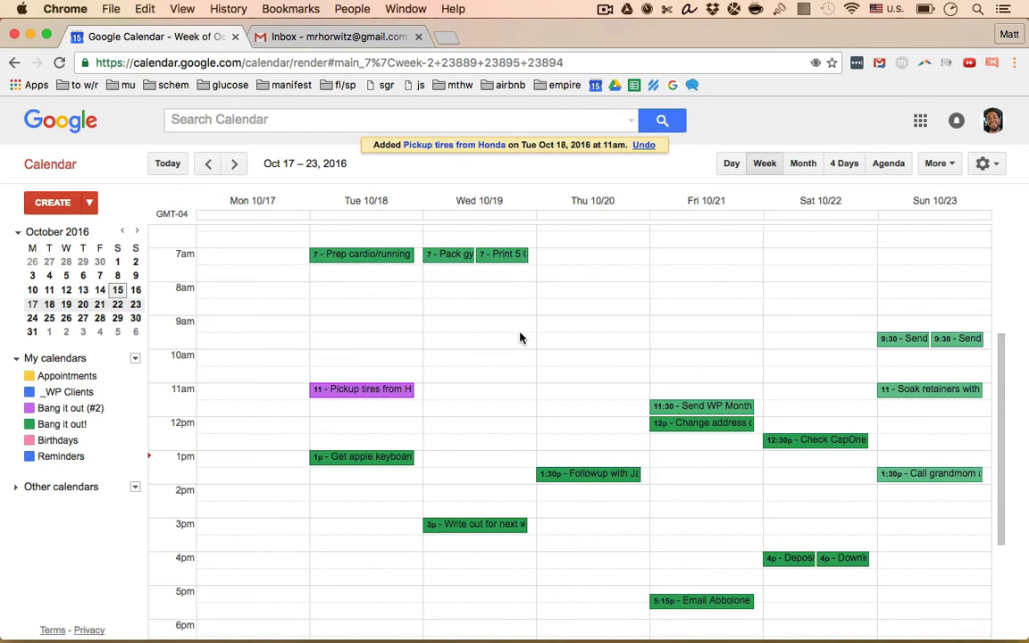
pyautogui.moveTo(325, 186)
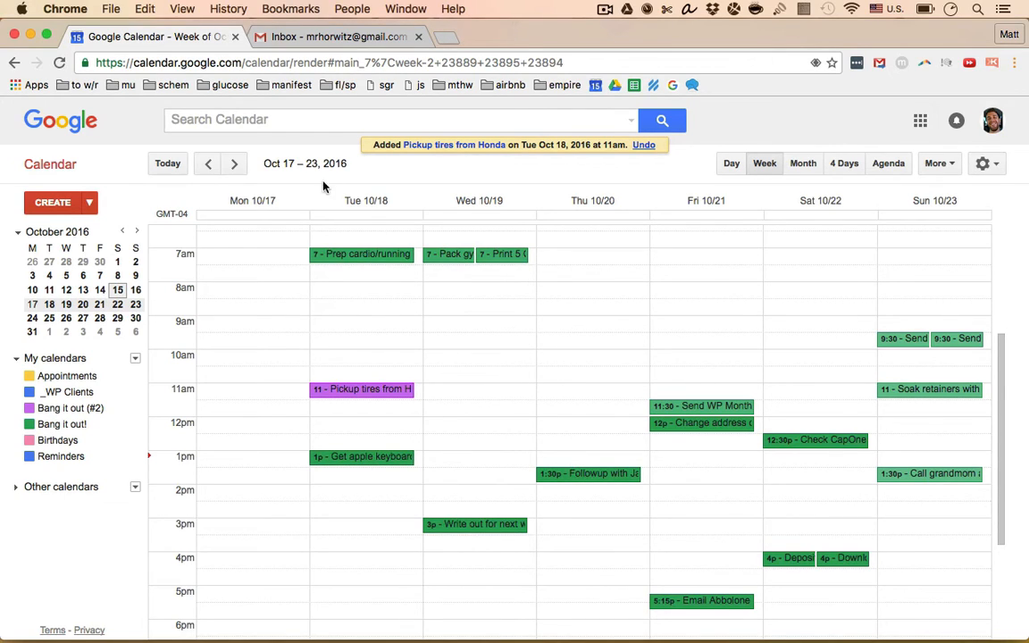
# Go back to October 10–16 and preview the Friday 'Update/Pay Credit Cards' event.
pyautogui.click(208, 164)
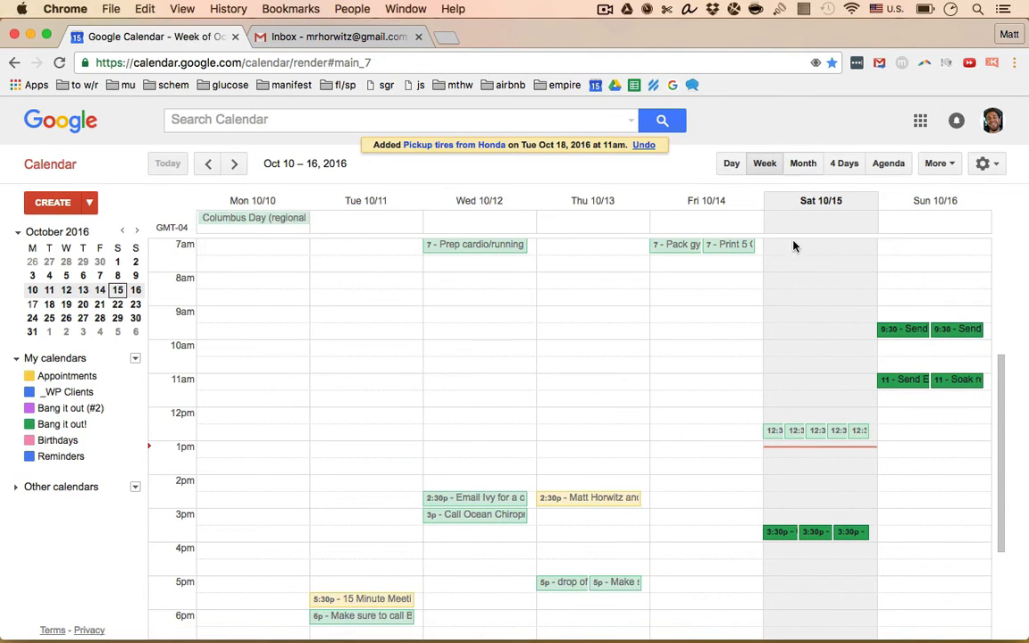
pyautogui.scroll(-3)
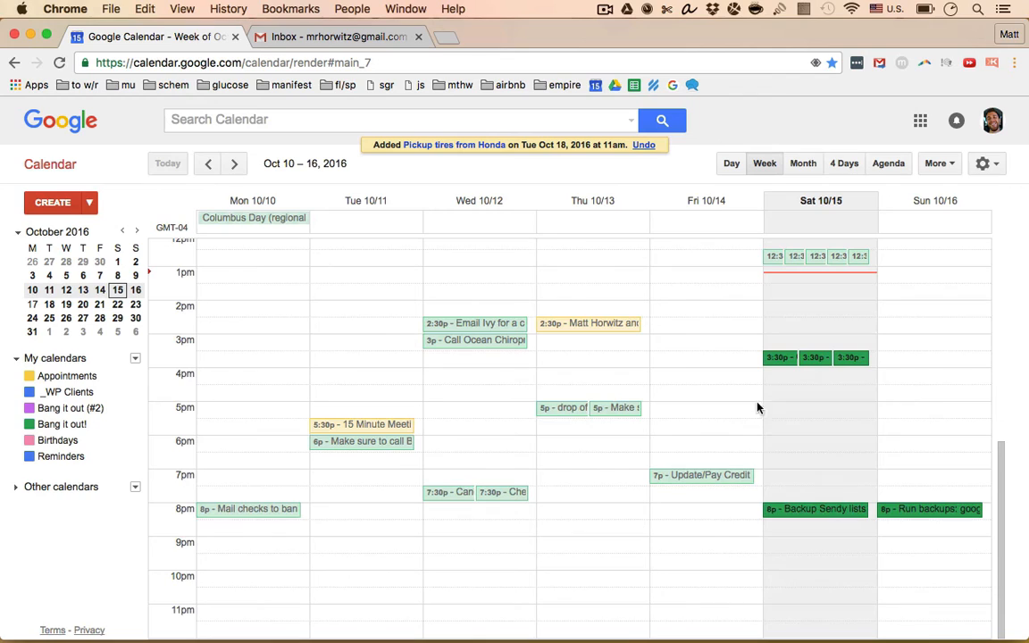
pyautogui.moveTo(730, 218)
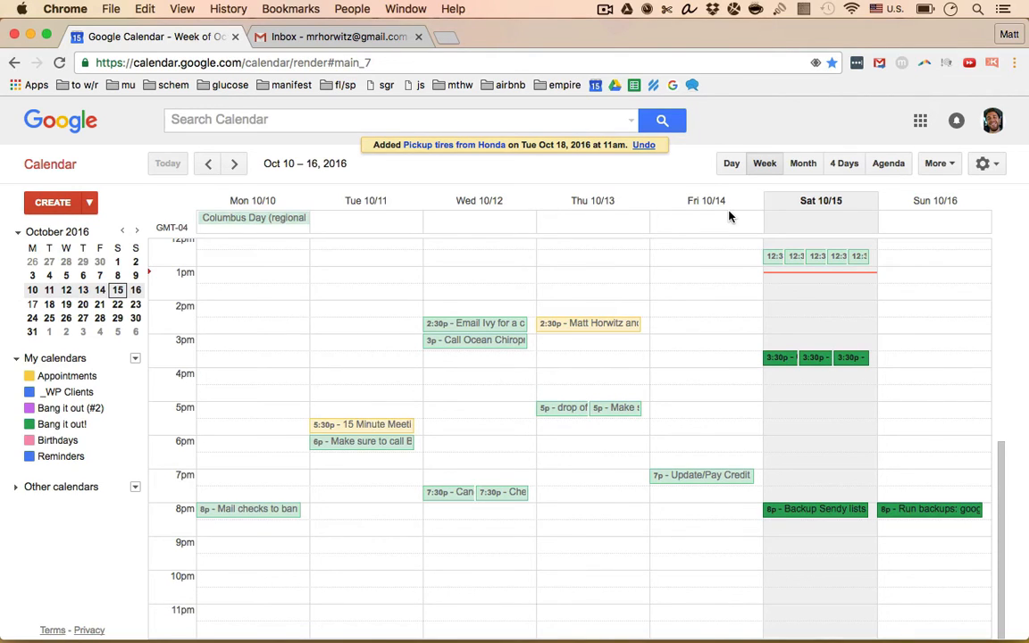
pyautogui.moveTo(718, 475)
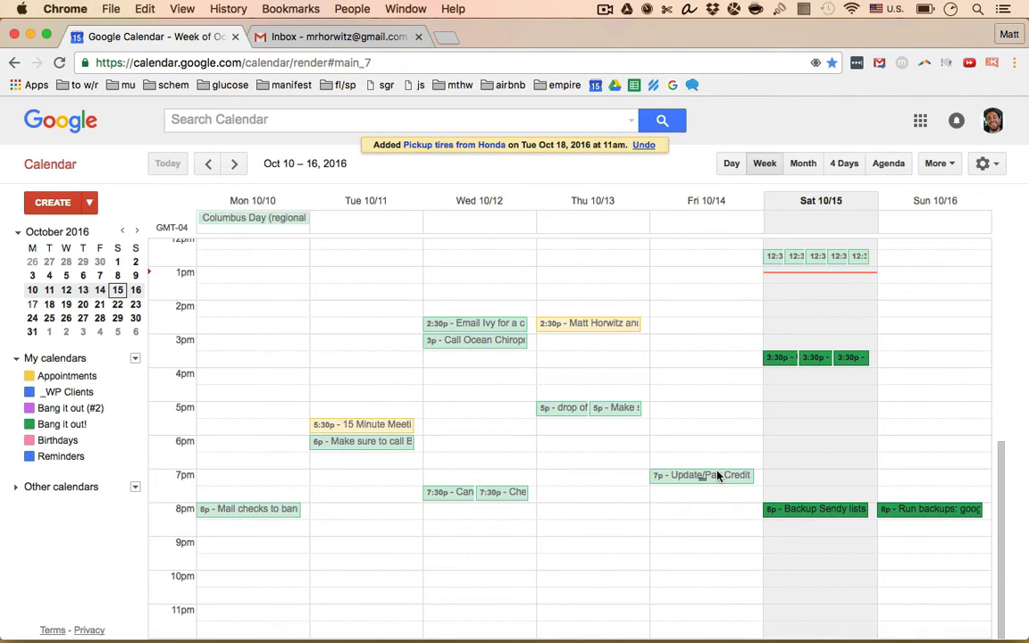
pyautogui.click(700, 476)
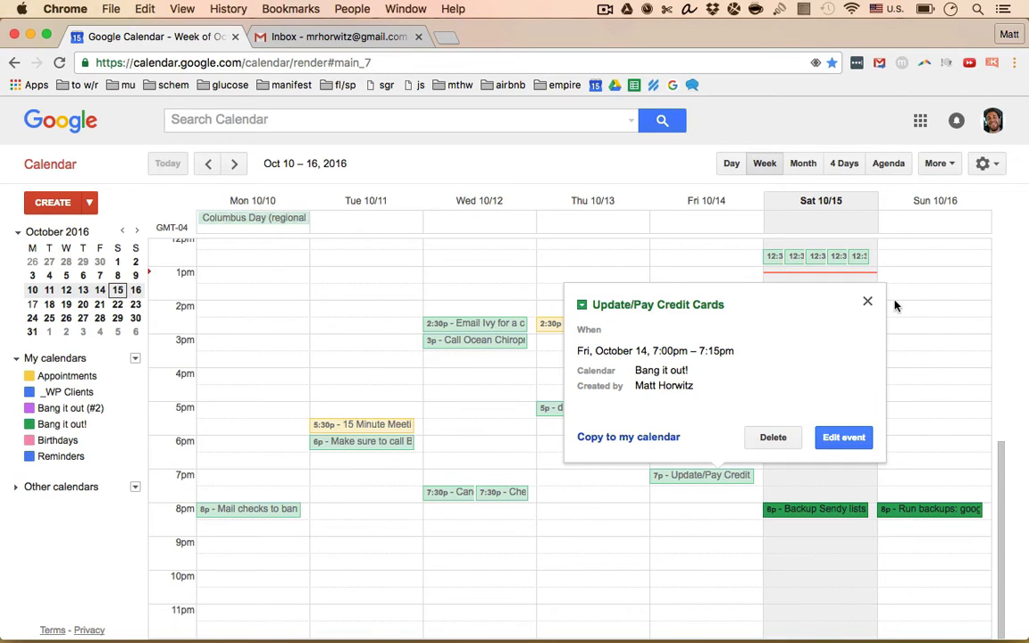
pyautogui.click(865, 300)
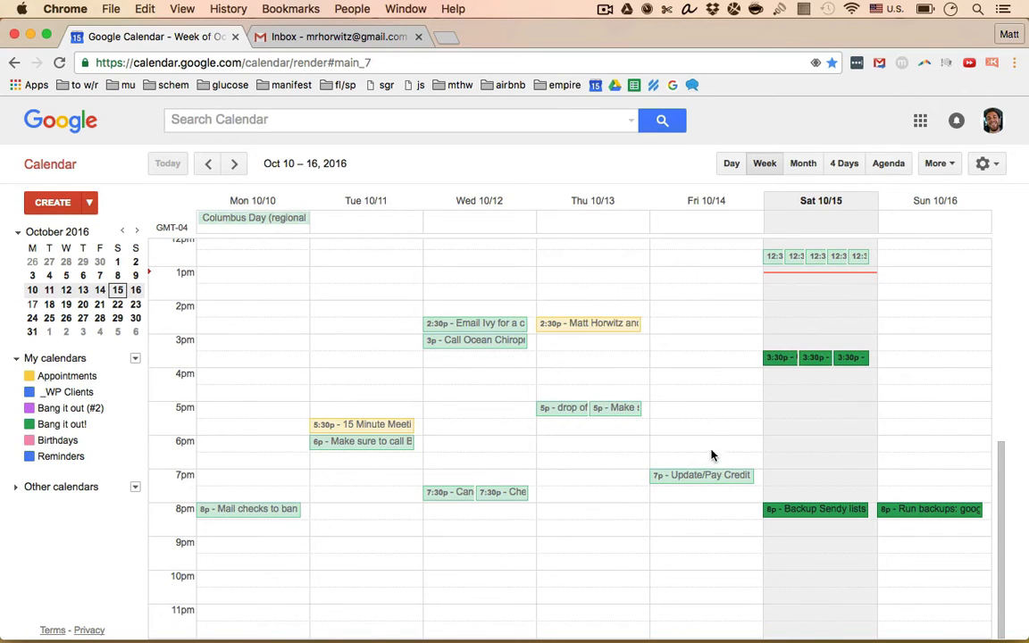
pyautogui.moveTo(747, 396)
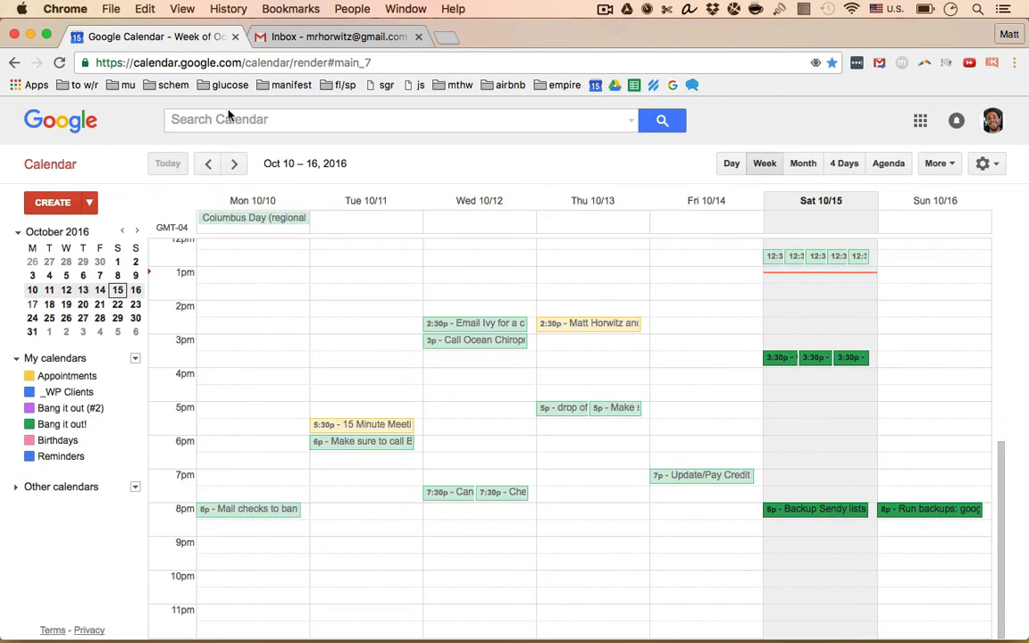
pyautogui.moveTo(801, 254)
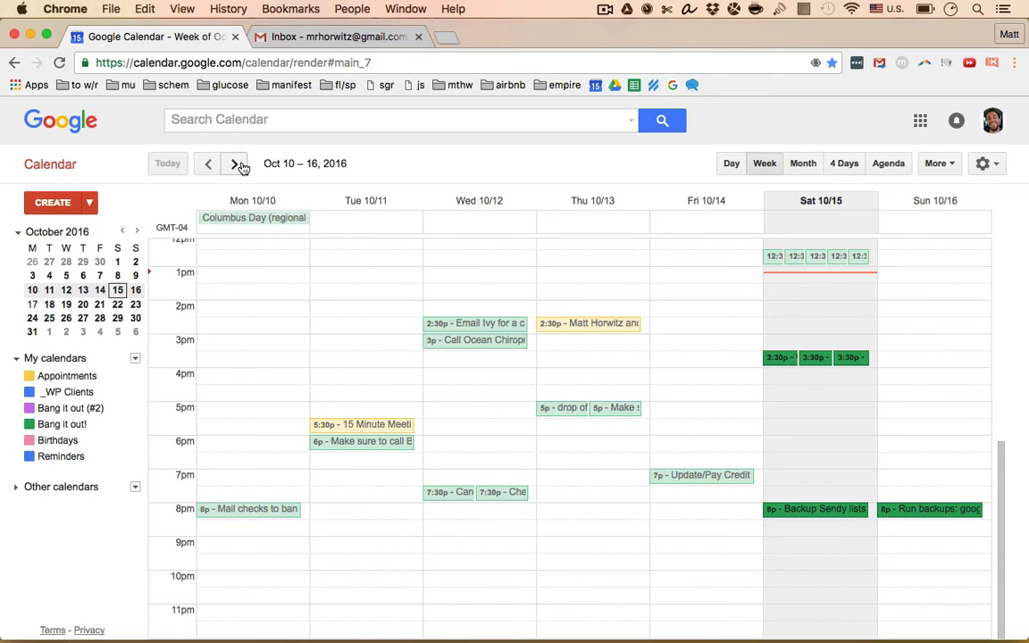
# Start a Friday Oct 21 11am event titled 'Login and make payment on all credit cards'.
pyautogui.click(234, 164)
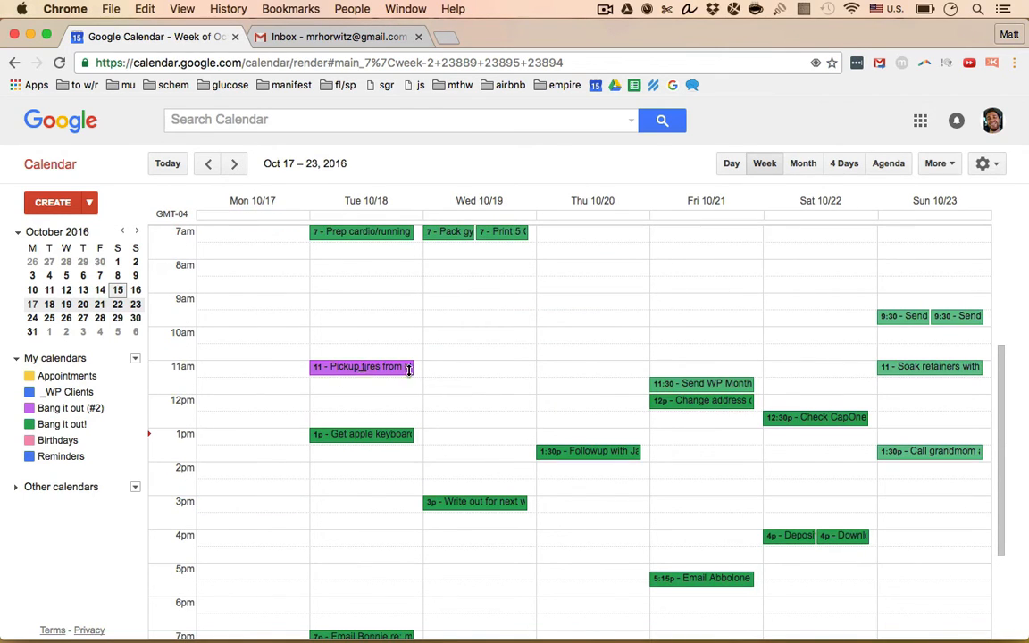
pyautogui.click(706, 366)
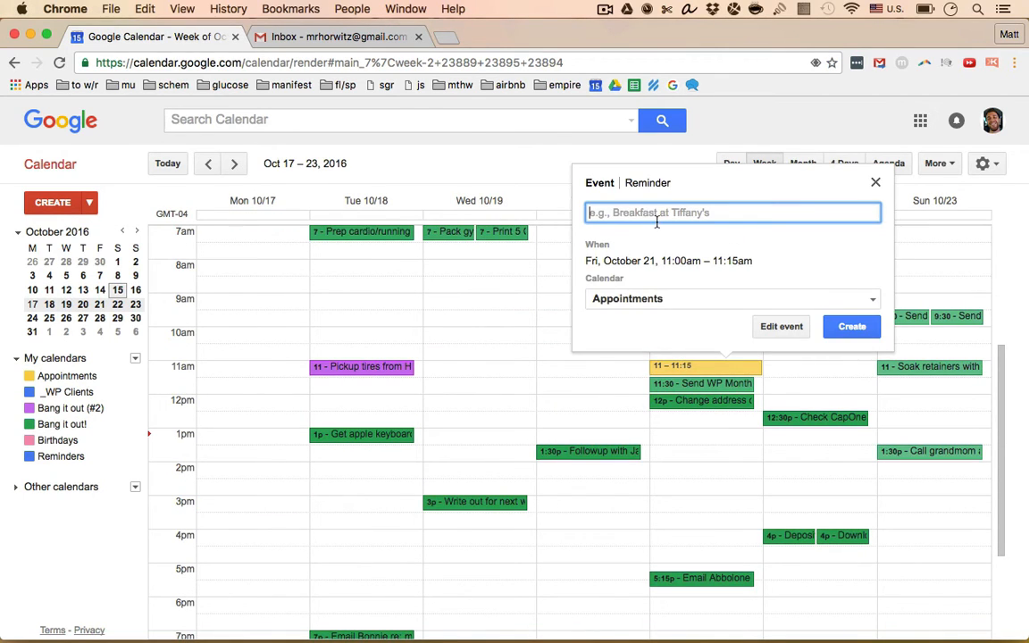
pyautogui.write('Login and pay')
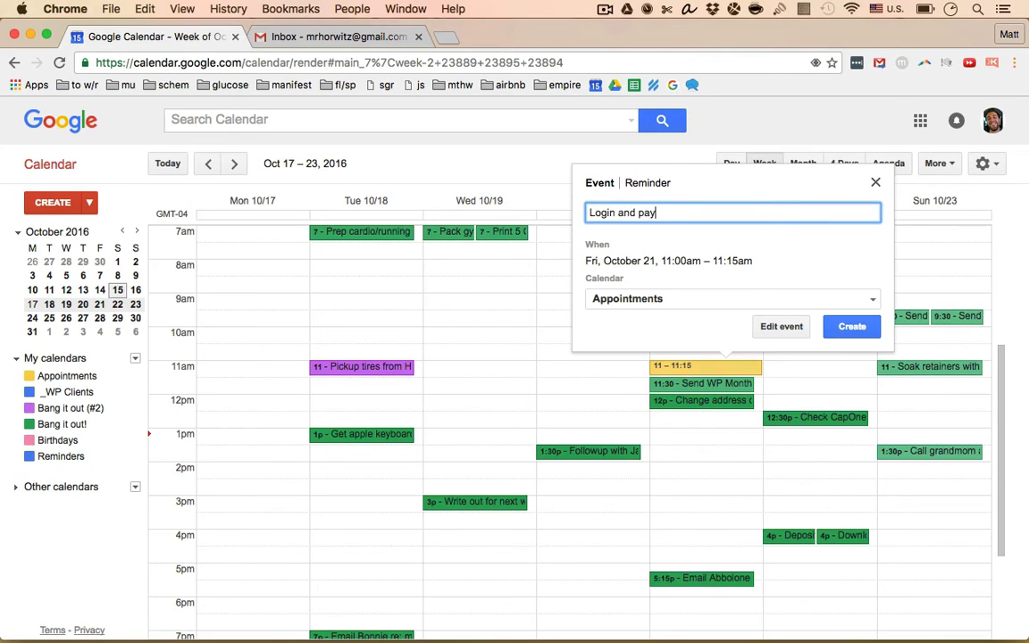
pyautogui.write('down')
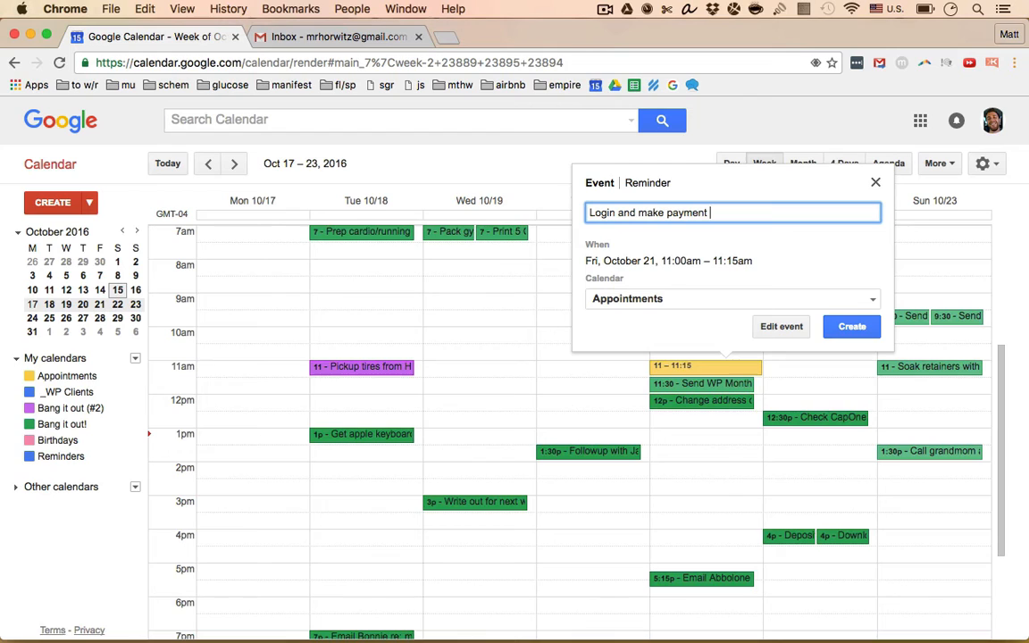
pyautogui.write('on all cred')
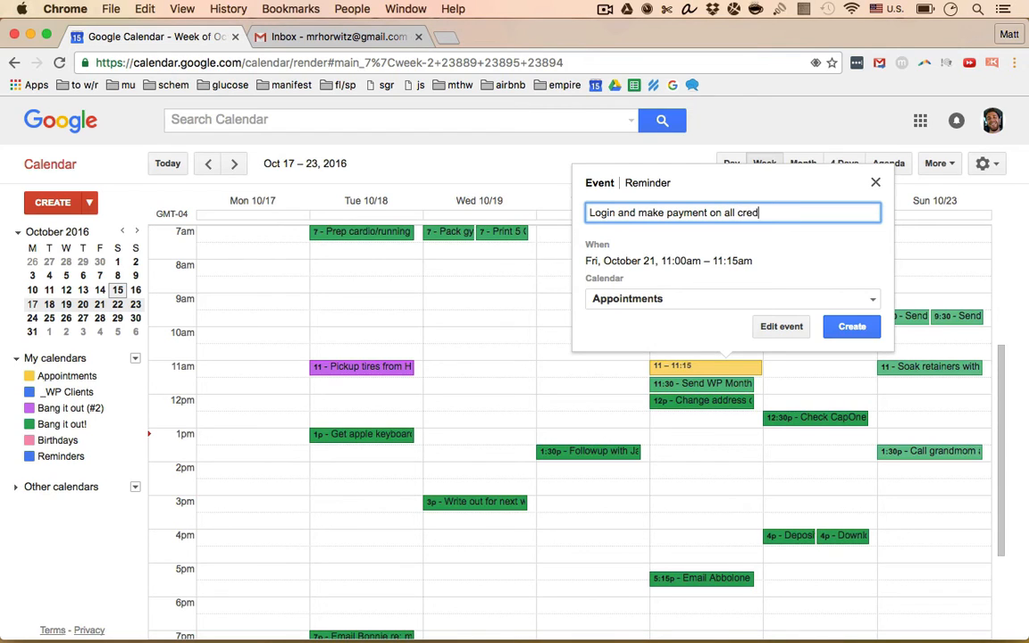
# Assign the event to Bang it out (#2) and go to its full edit page.
pyautogui.click(730, 299)
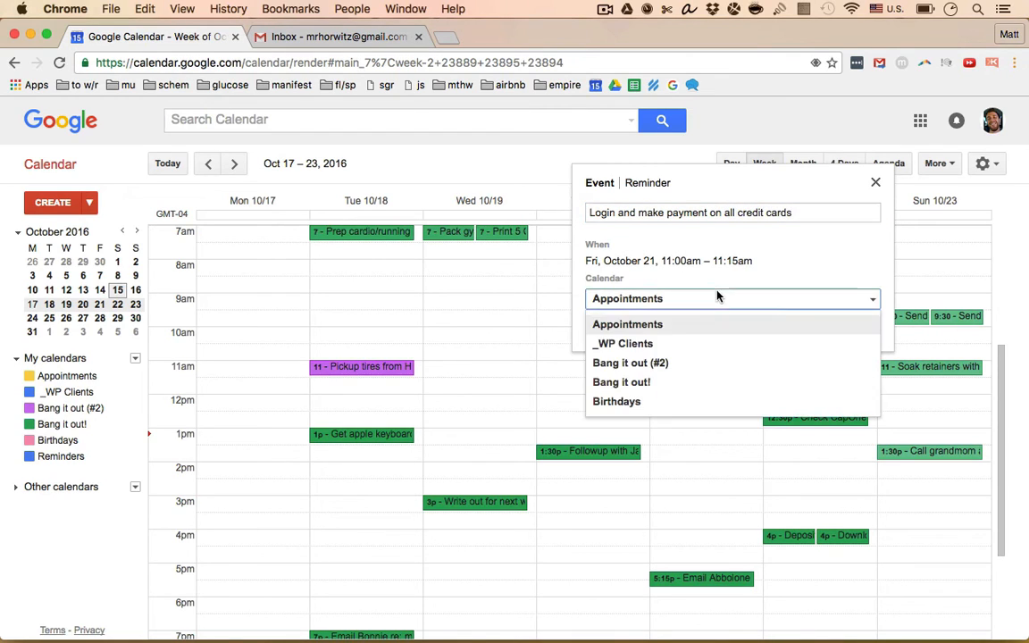
pyautogui.click(628, 363)
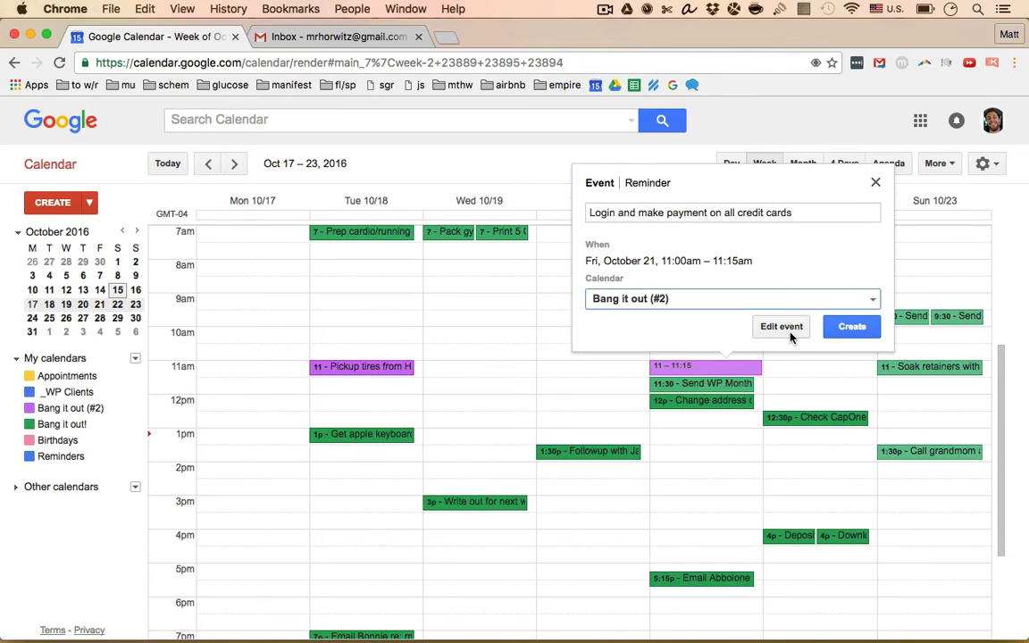
pyautogui.click(780, 326)
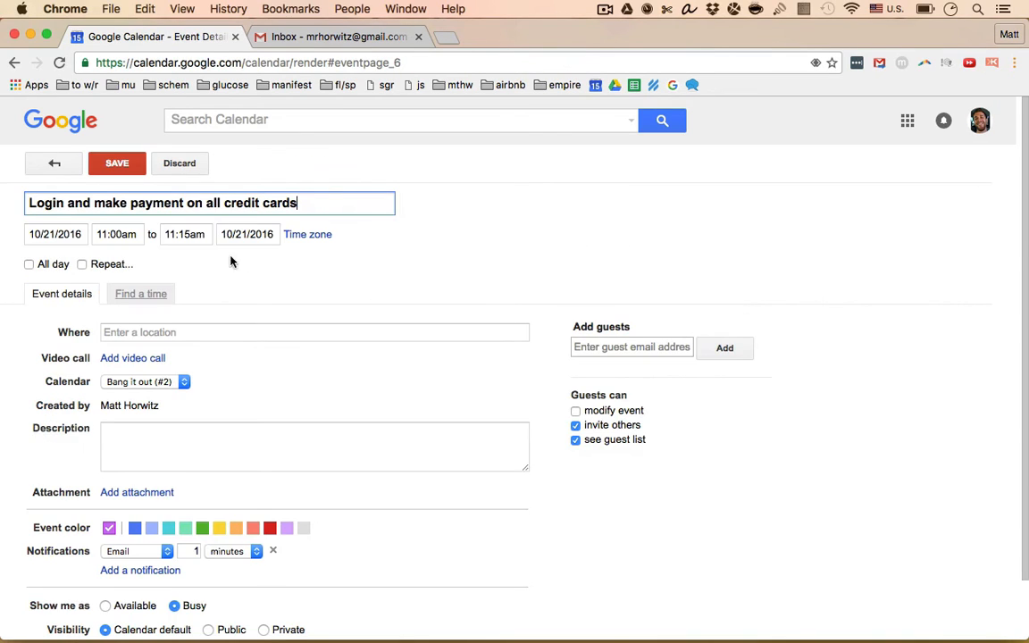
# Make the event repeat monthly on day 21 and save it.
pyautogui.click(82, 264)
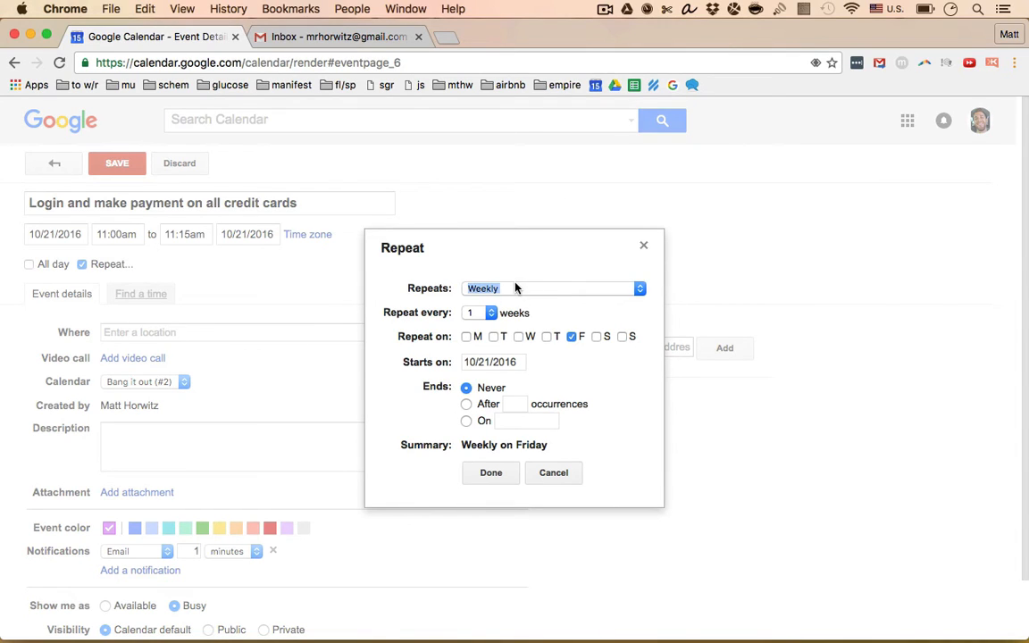
pyautogui.click(550, 288)
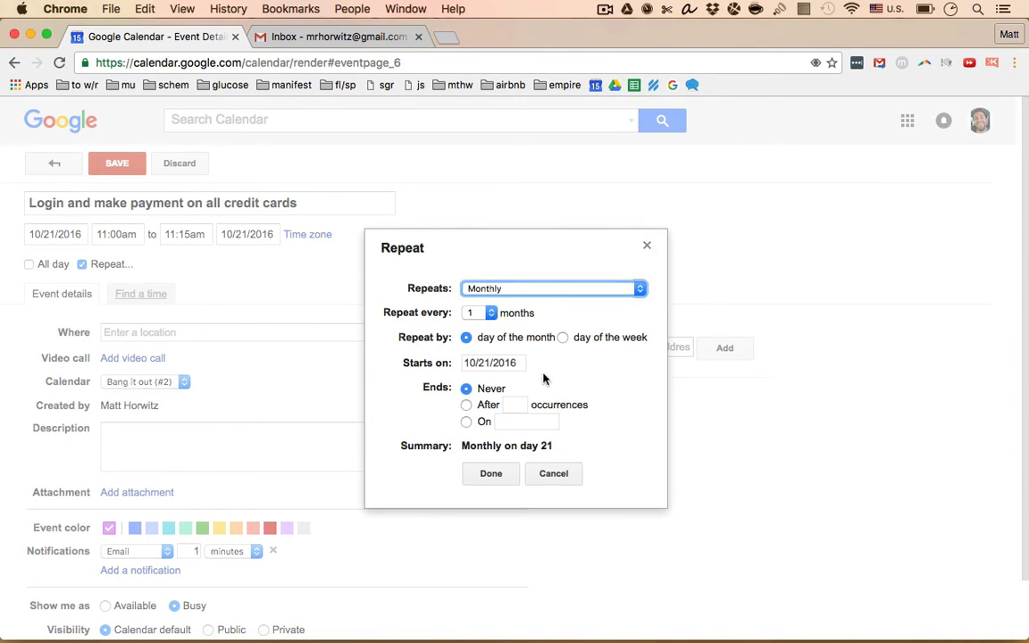
pyautogui.click(489, 473)
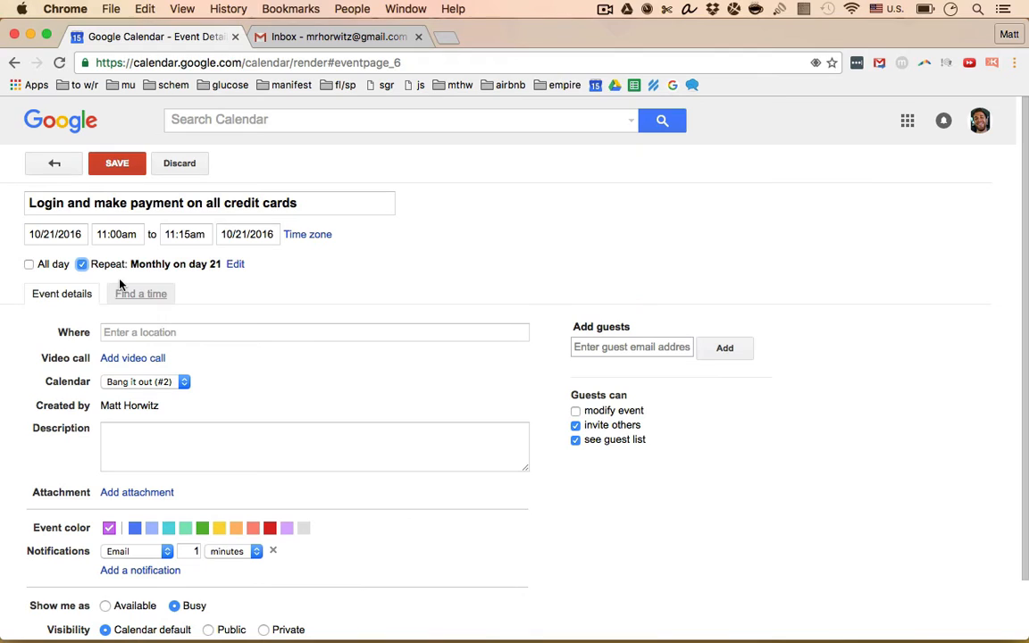
pyautogui.click(118, 162)
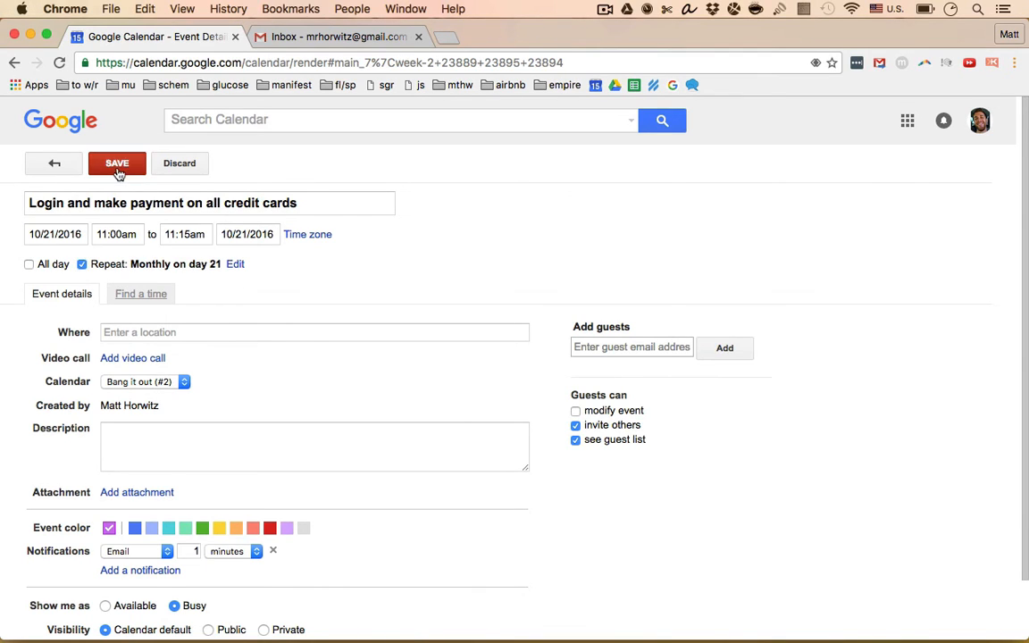
pyautogui.click(118, 163)
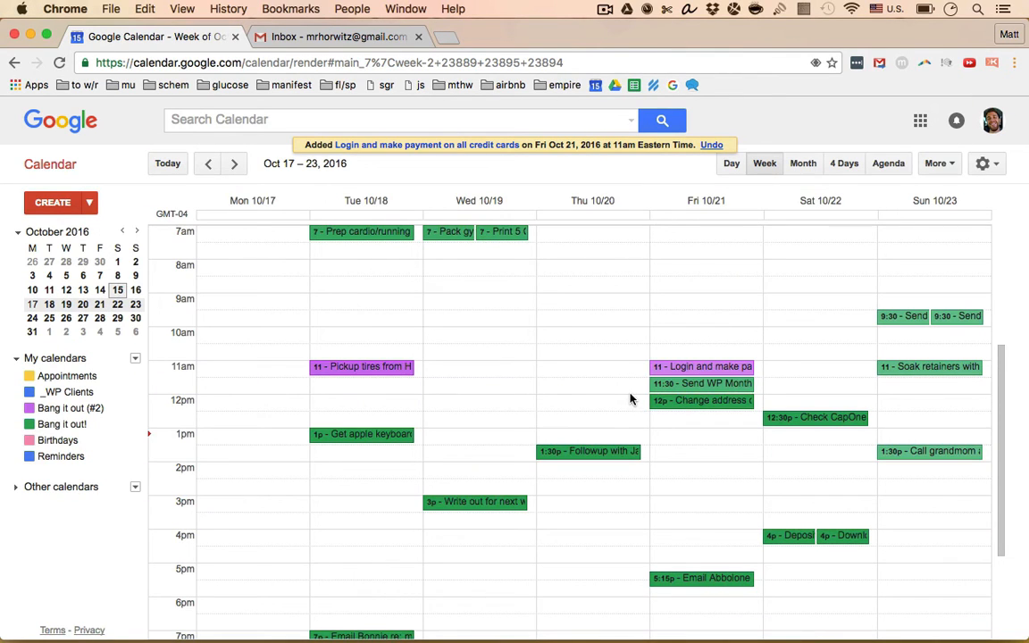
# Browse ahead to the November 14–20 week and page the mini calendar back to October.
pyautogui.click(135, 232)
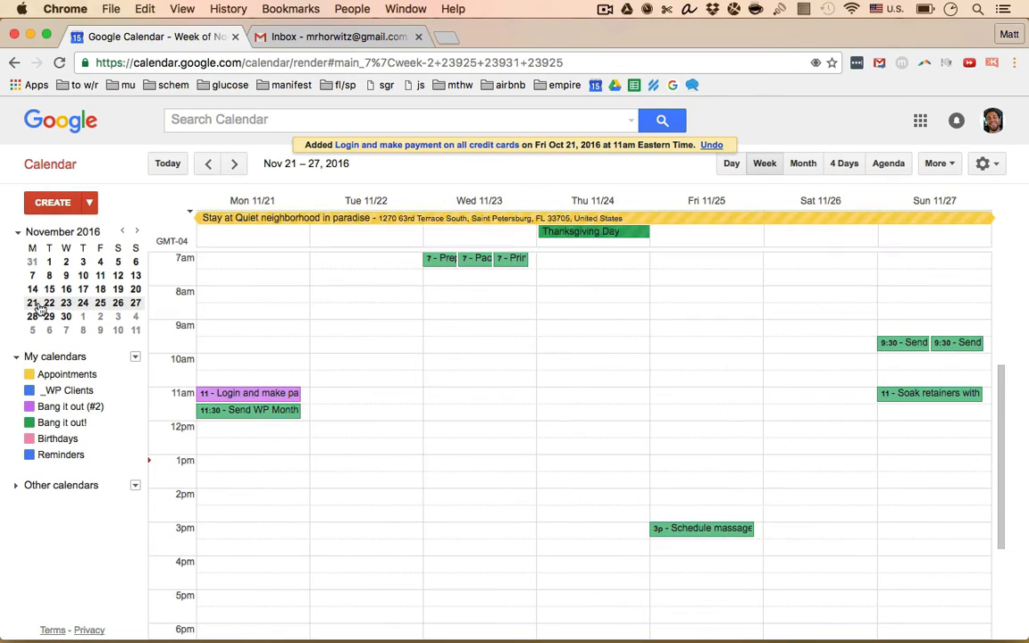
pyautogui.moveTo(307, 390)
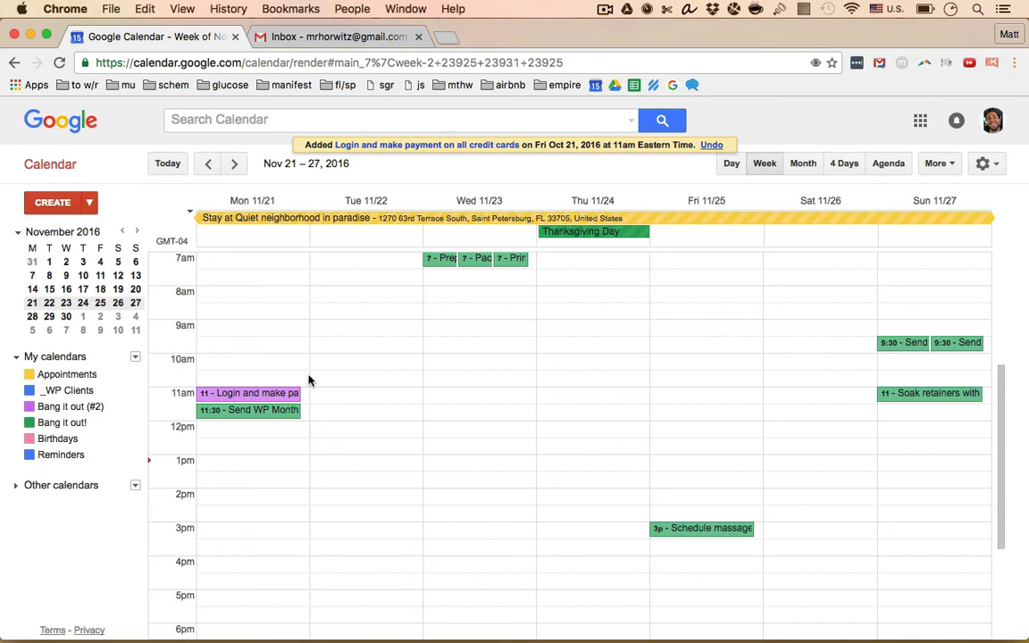
pyautogui.moveTo(308, 429)
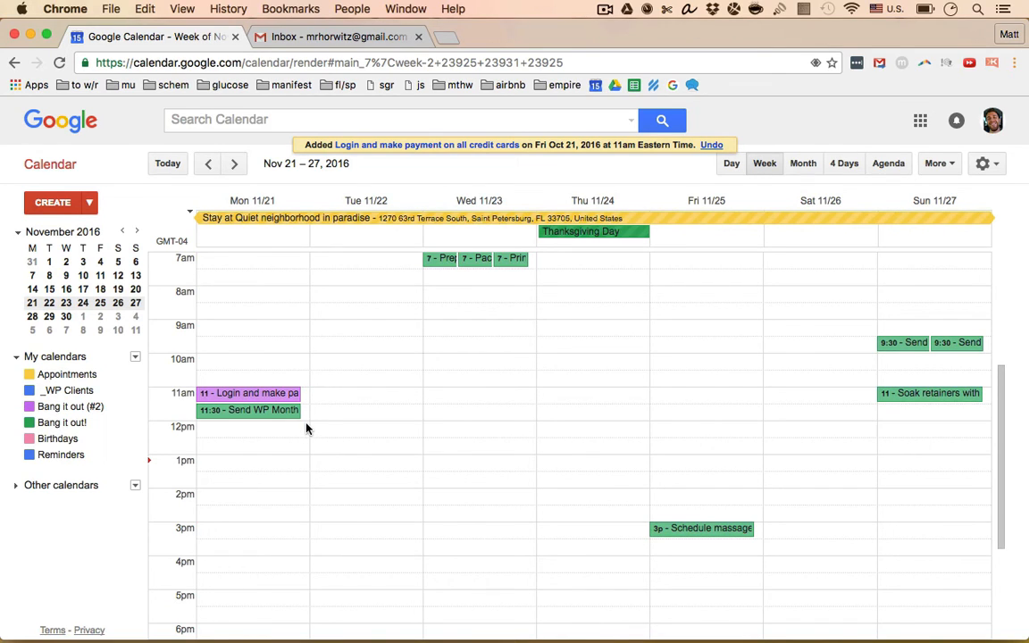
pyautogui.moveTo(339, 386)
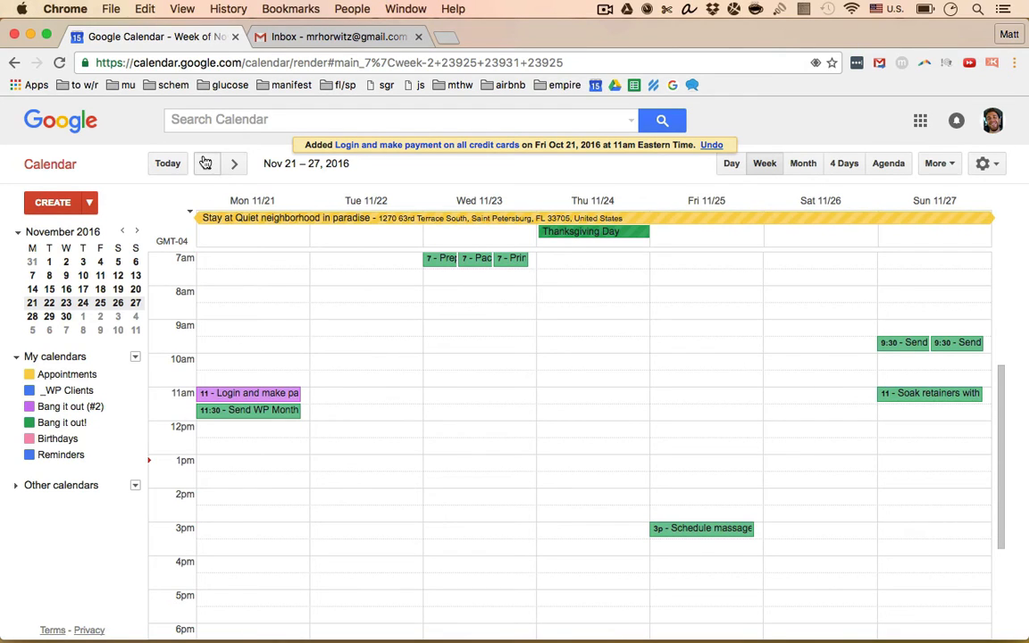
pyautogui.click(207, 165)
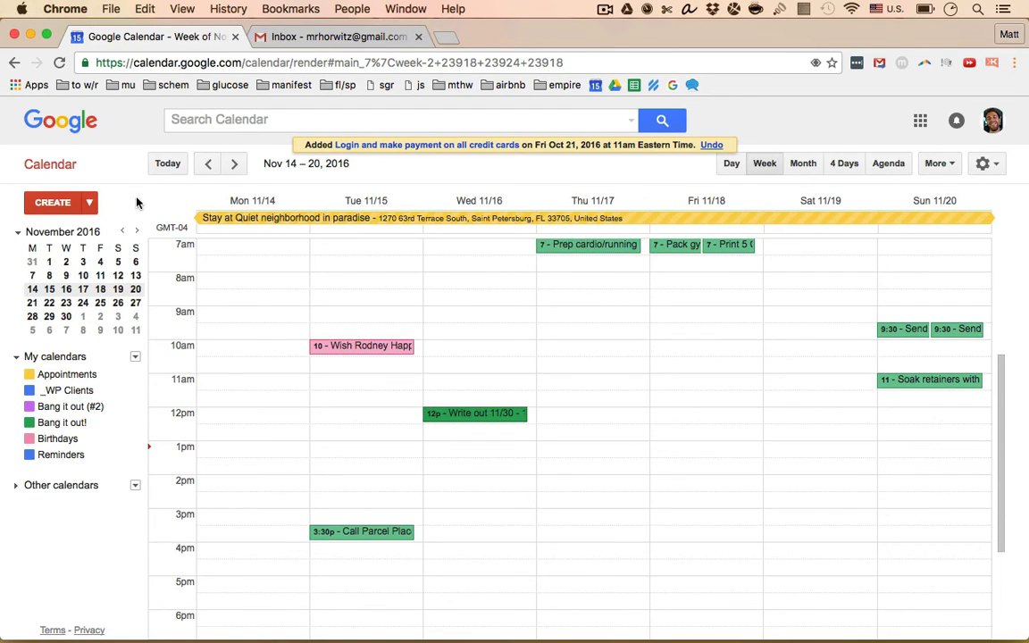
pyautogui.click(121, 232)
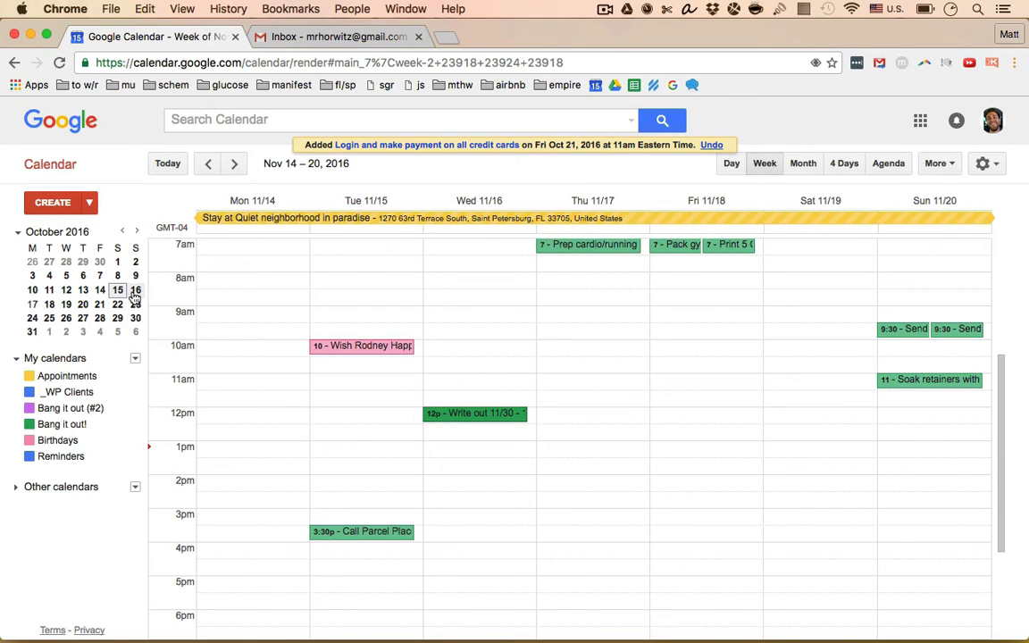
# Start a Sunday 1:30pm event titled 'Call Susie about the new washer and dryer (see desc)'.
pyautogui.click(207, 164)
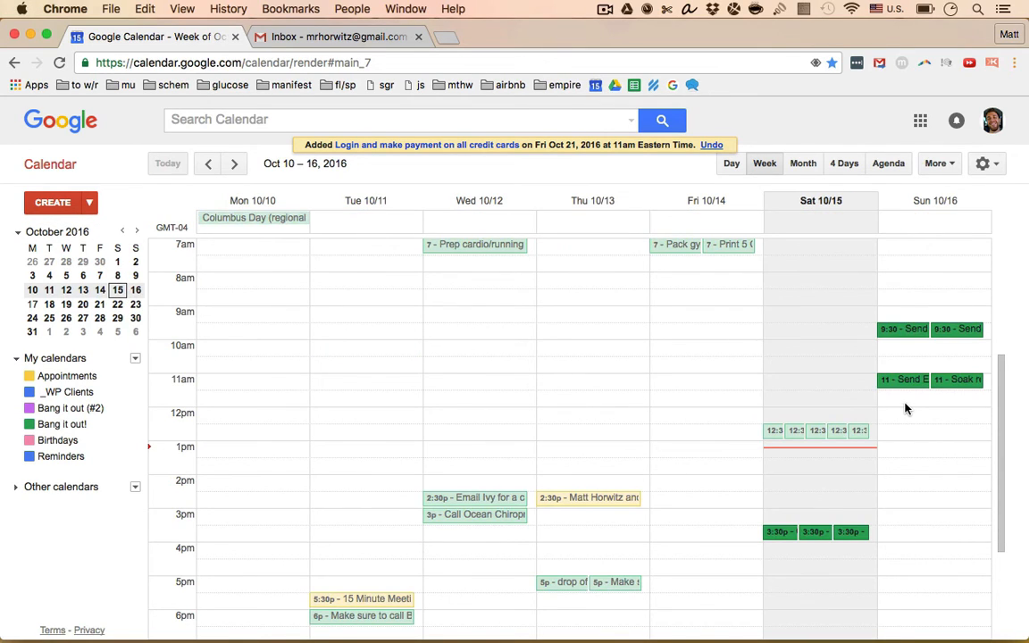
pyautogui.moveTo(904, 471)
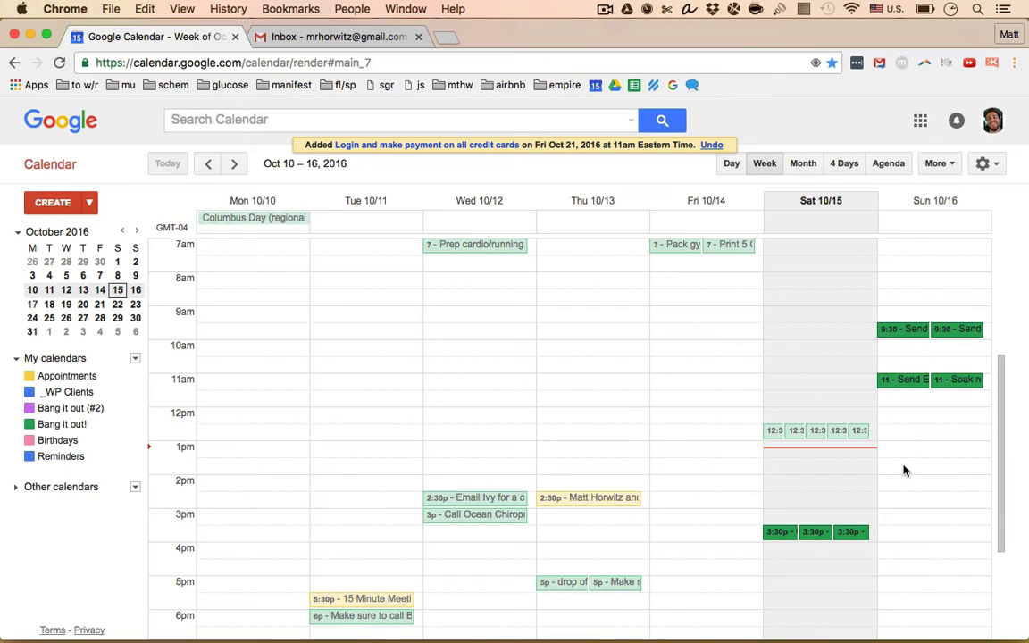
pyautogui.click(933, 463)
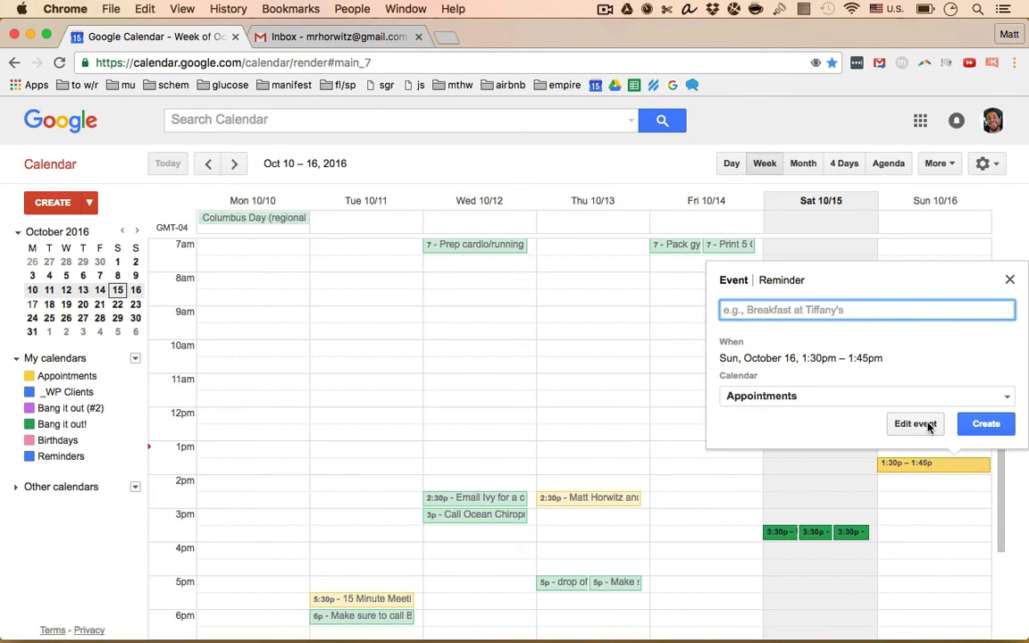
pyautogui.write('Call Susie abou')
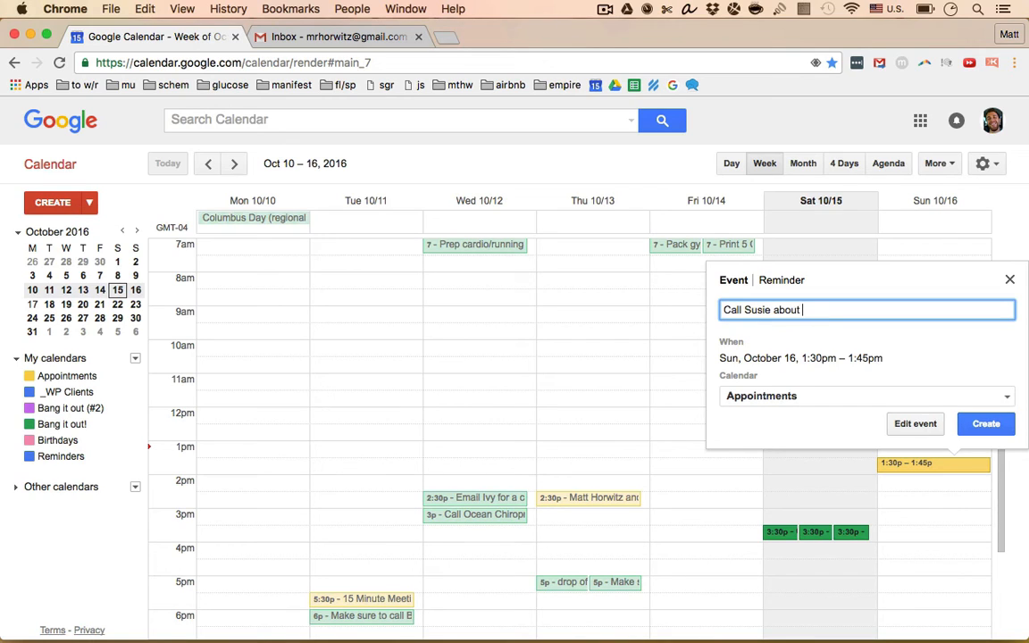
pyautogui.write('the new')
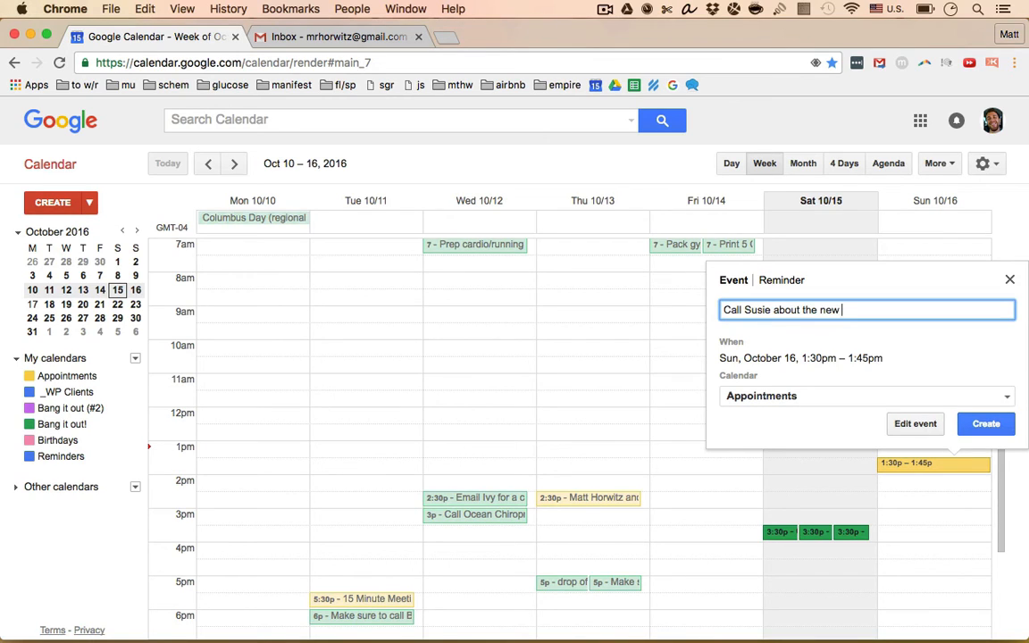
pyautogui.write('washer and dryer')
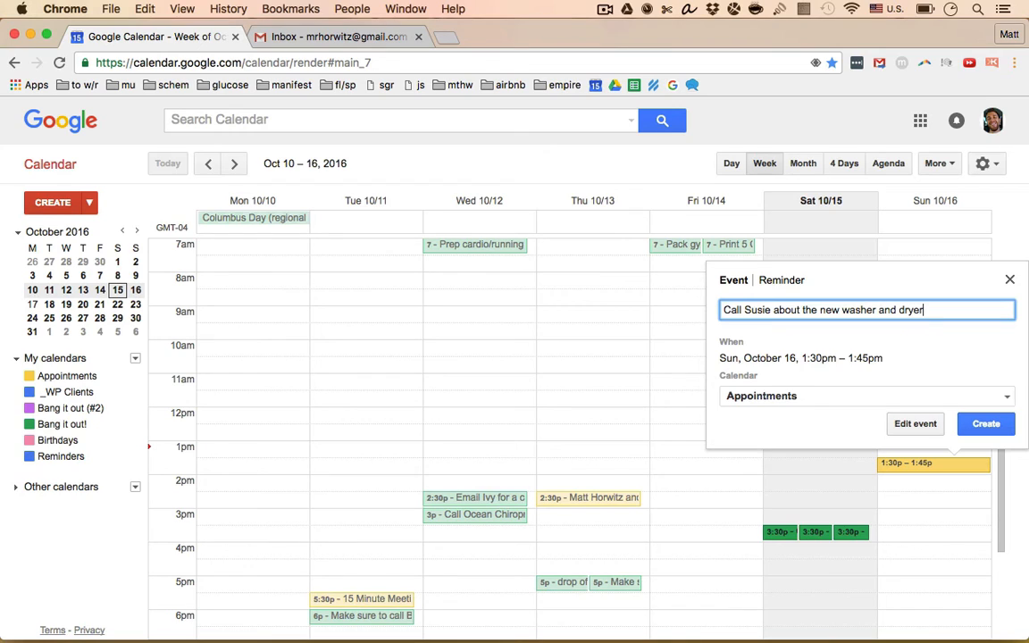
pyautogui.write('(')
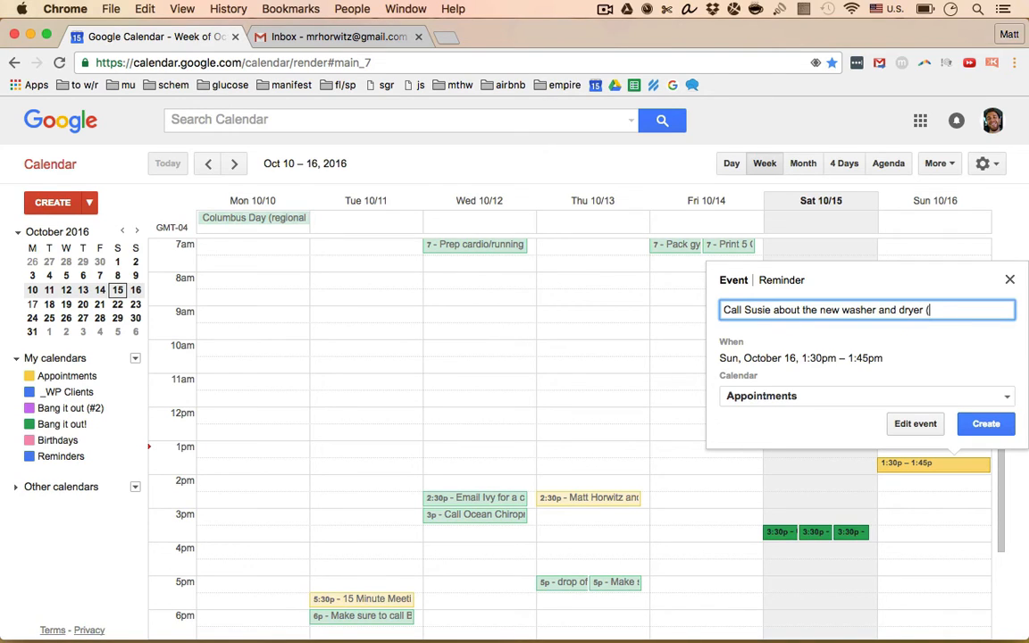
pyautogui.write('see desc)')
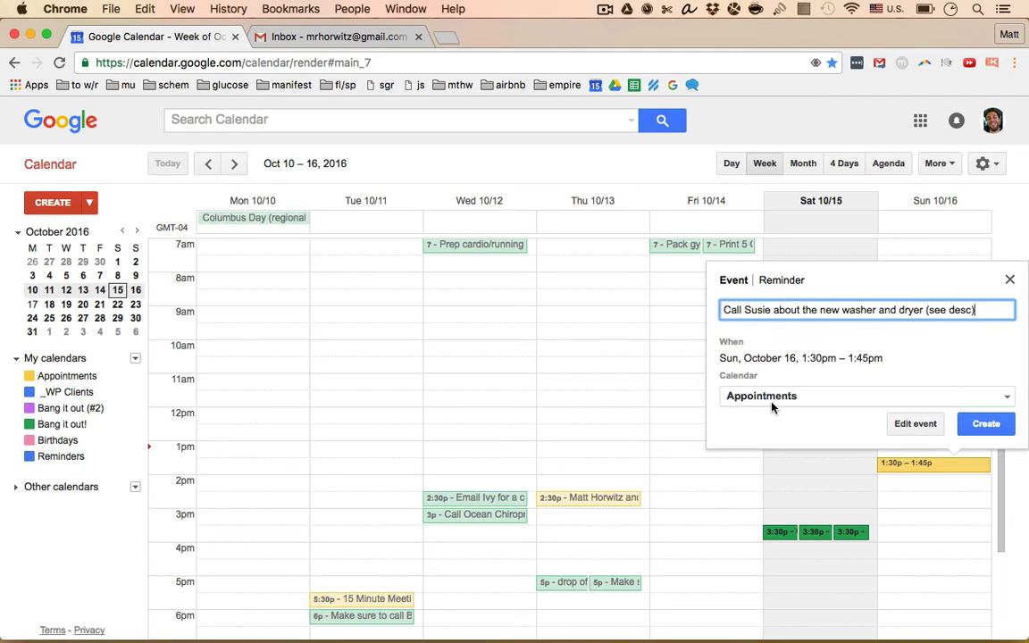
# File the event under Bang it out (#2) and move to its full edit page.
pyautogui.click(862, 397)
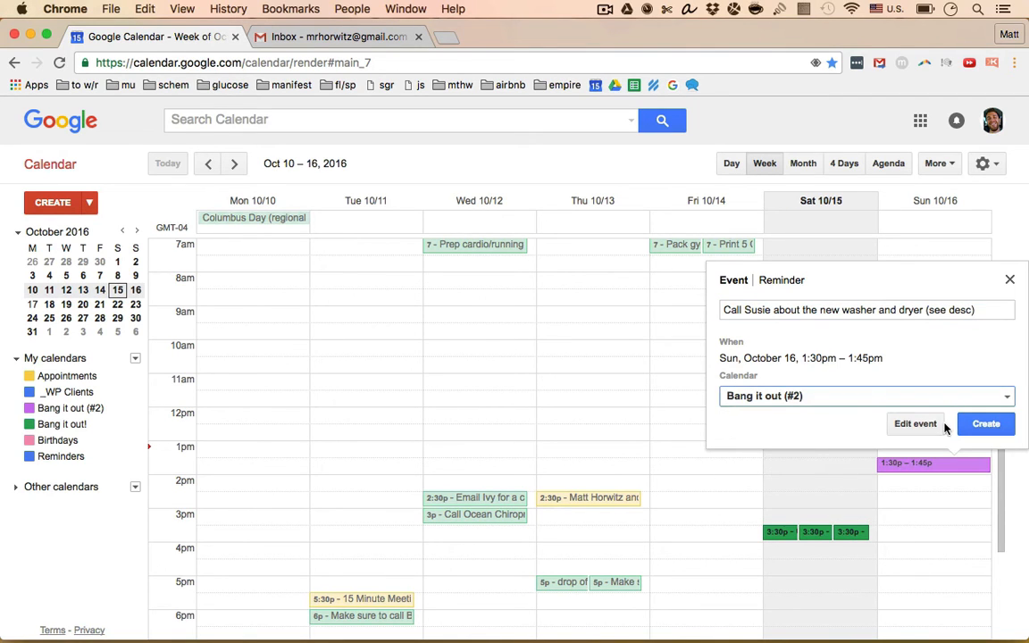
pyautogui.click(915, 423)
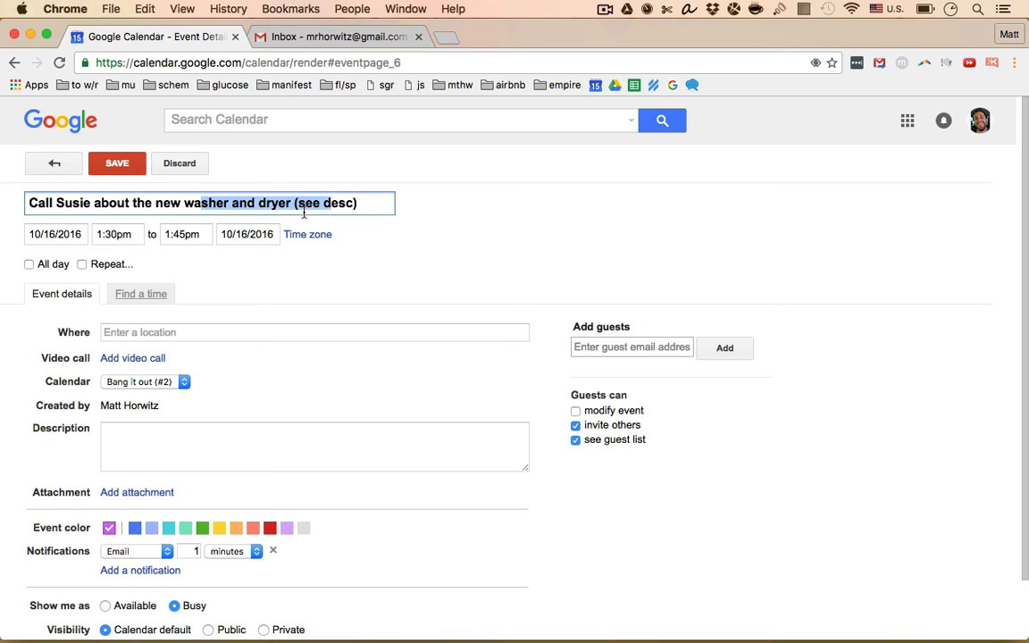
pyautogui.moveTo(539, 232)
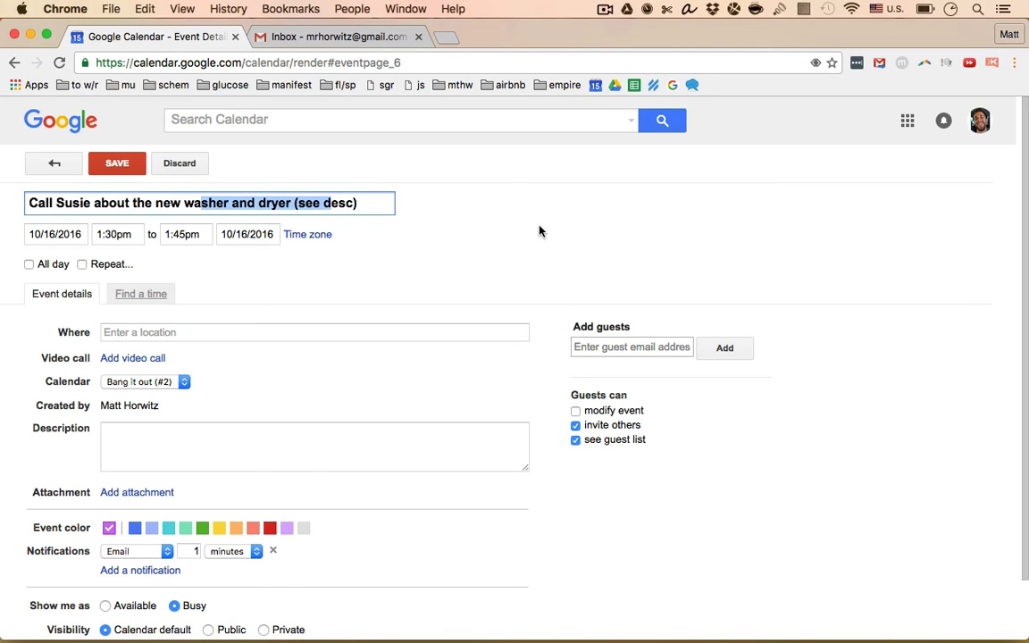
# Write description notes: on 2016.10.15 spoke with Gary at Home Depot, V45gr washer is $899, his cell phone.
pyautogui.click(315, 447)
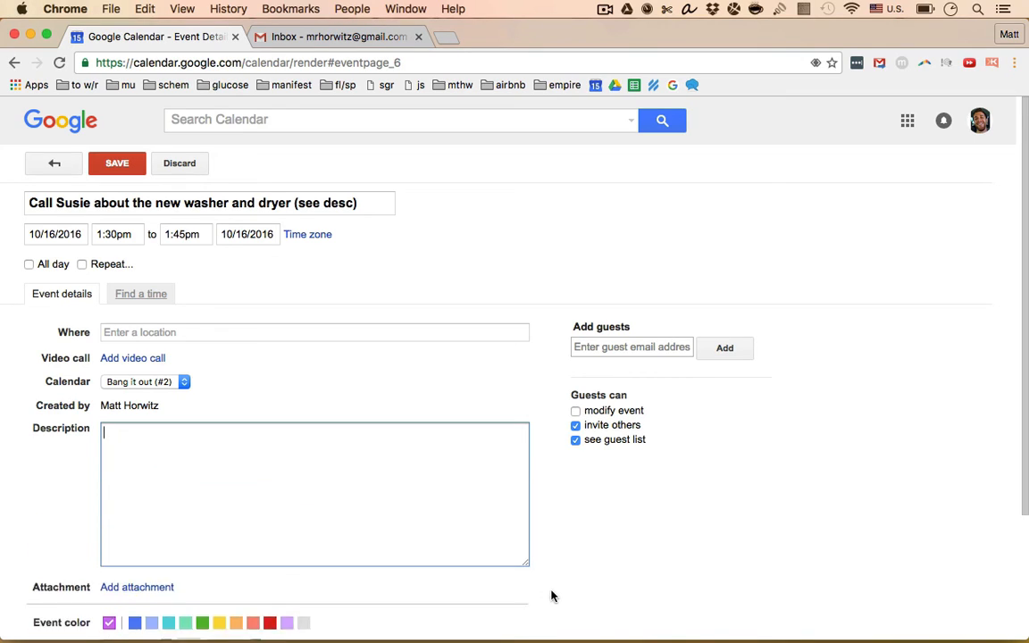
pyautogui.write('On')
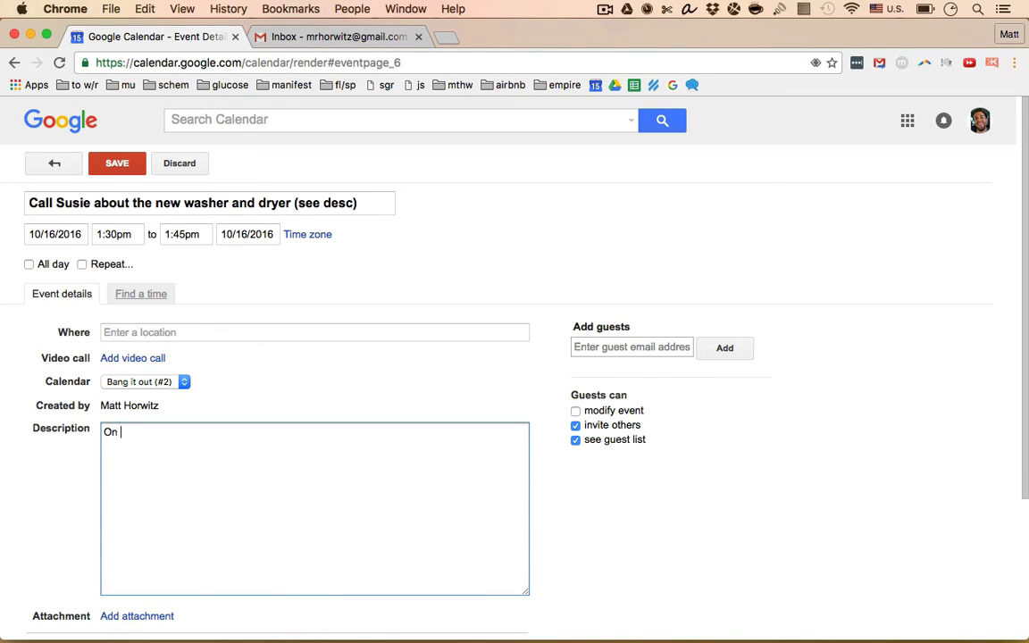
pyautogui.write('2016.10.15')
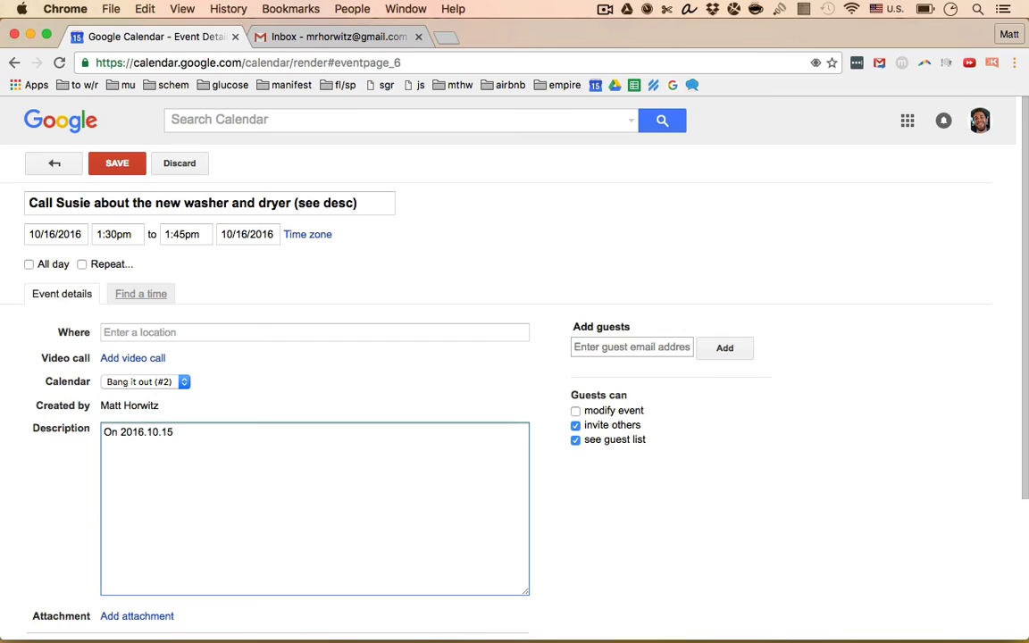
pyautogui.write('I sp')
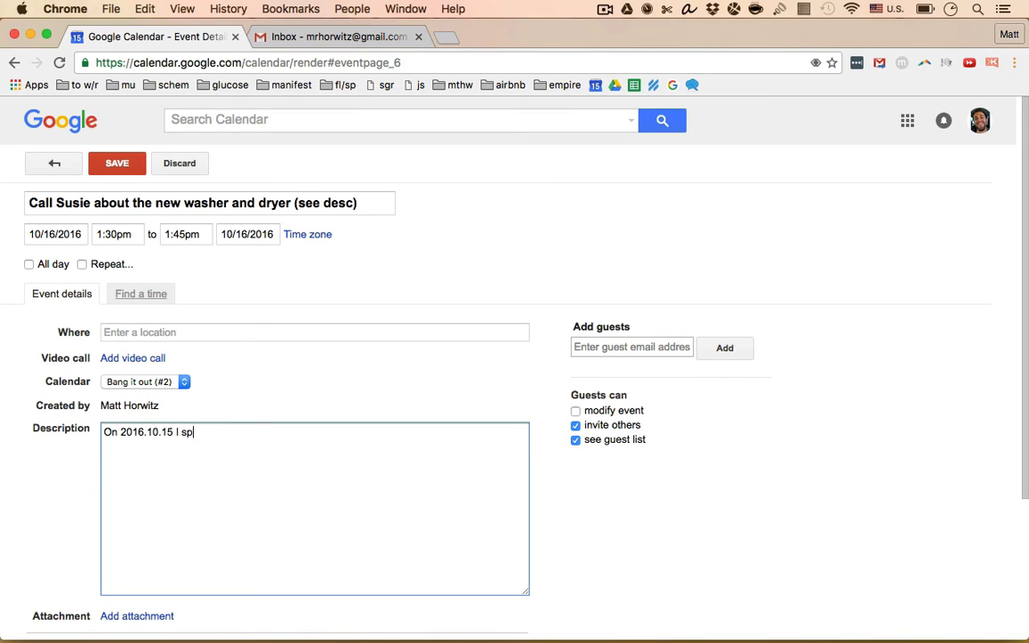
pyautogui.write('oke with Gary at')
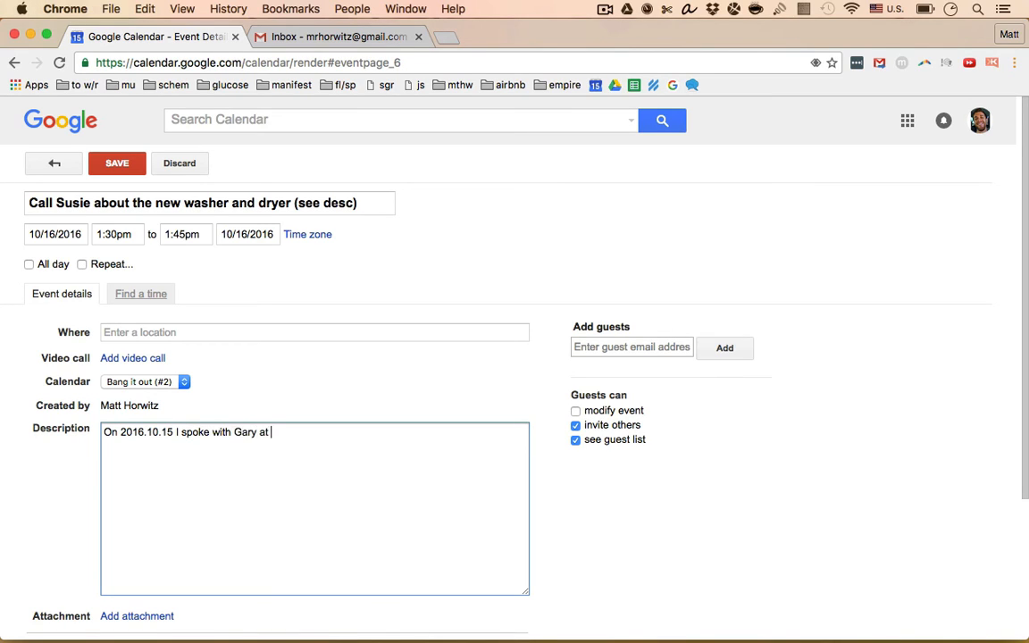
pyautogui.write('Home Depot.')
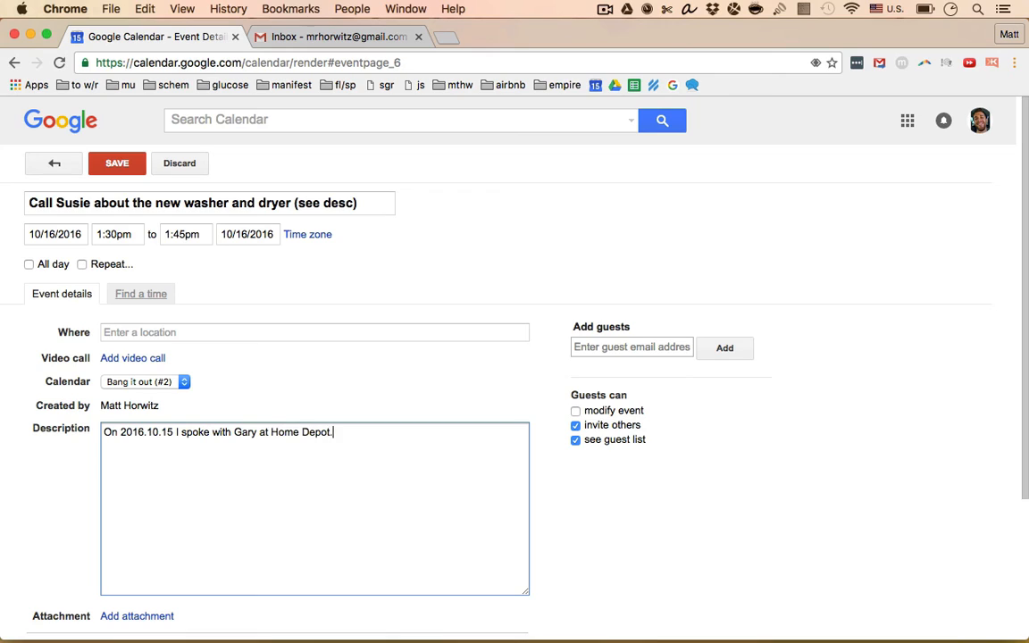
pyautogui.write('The')
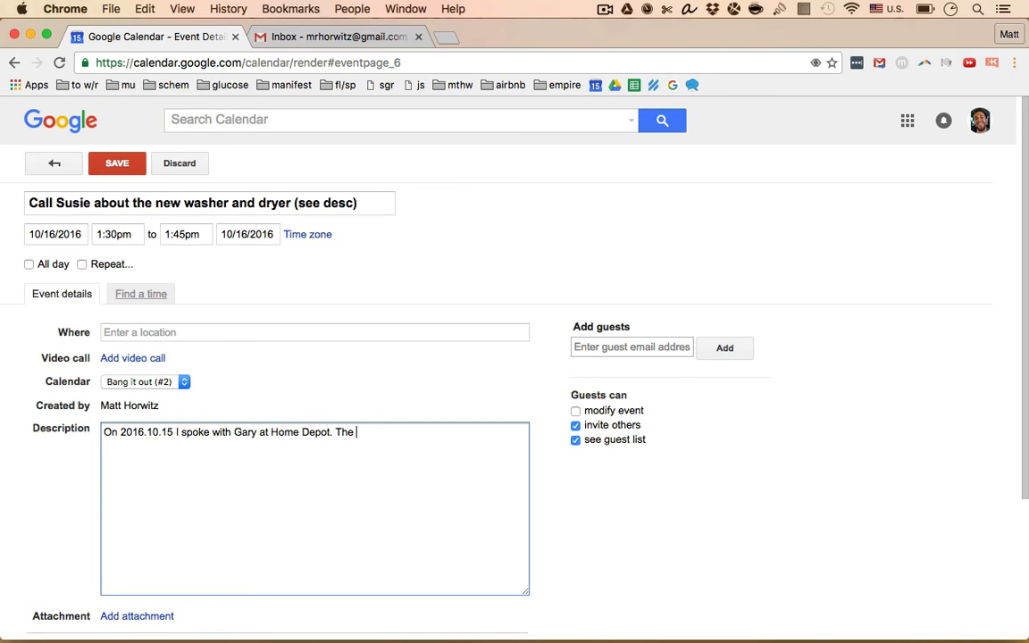
pyautogui.write('V45')
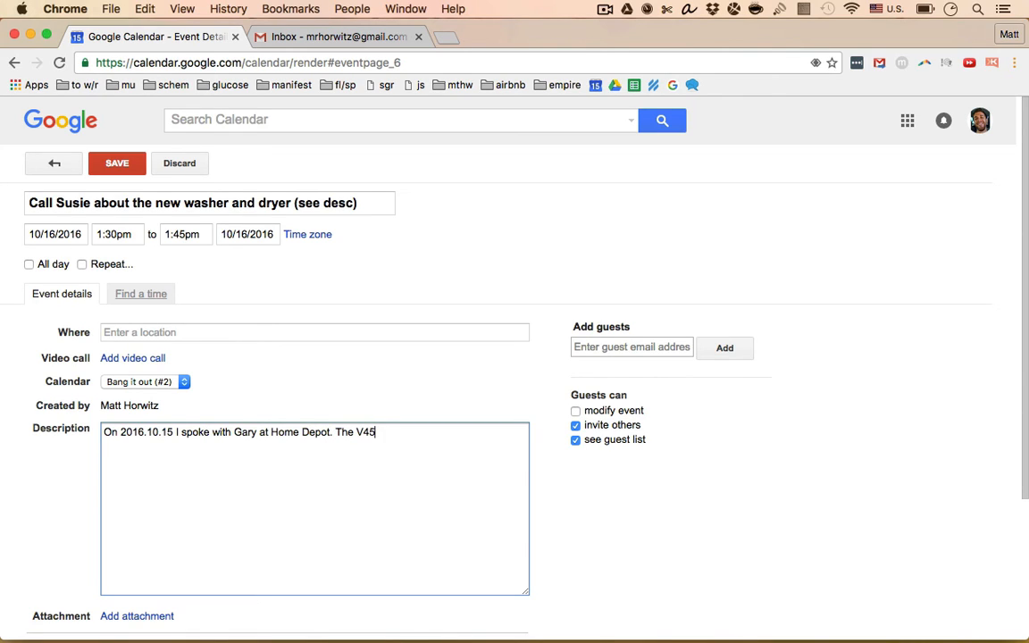
pyautogui.write('gr washer')
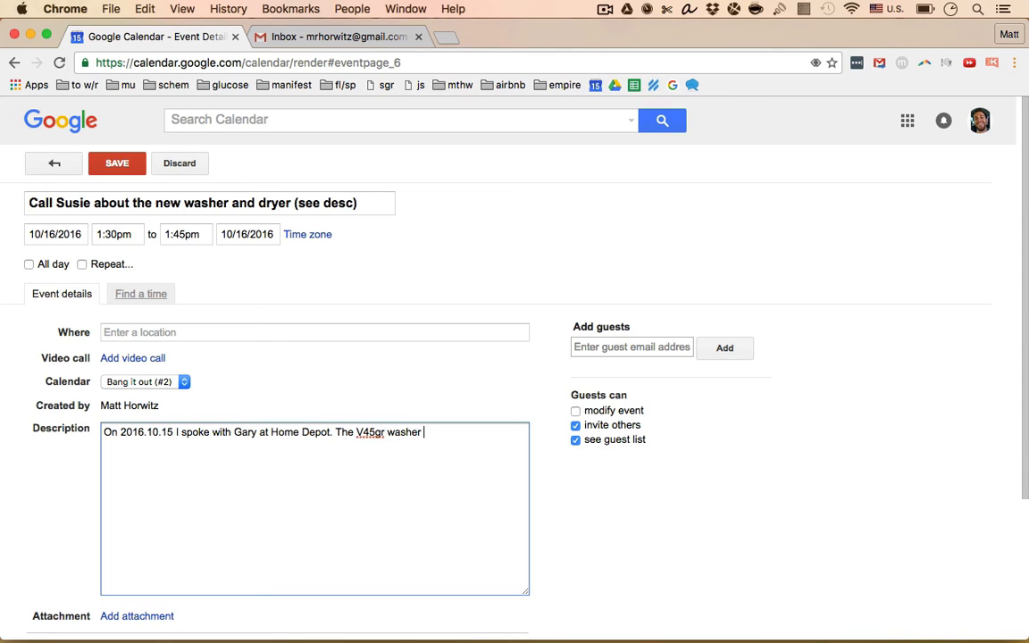
pyautogui.write('is $899. But if I have a')
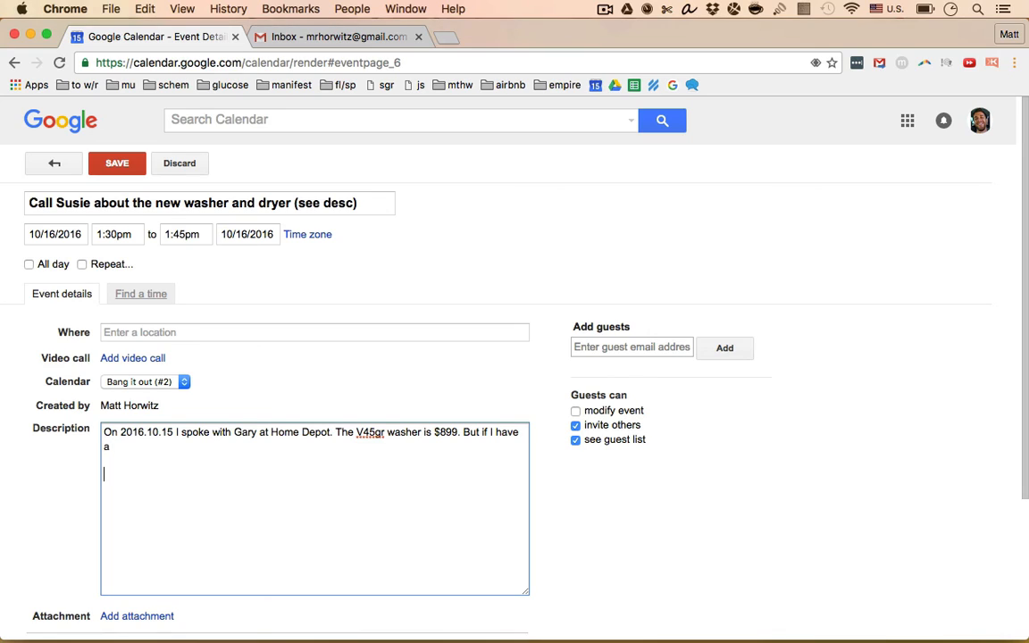
pyautogui.write('is cell ph')
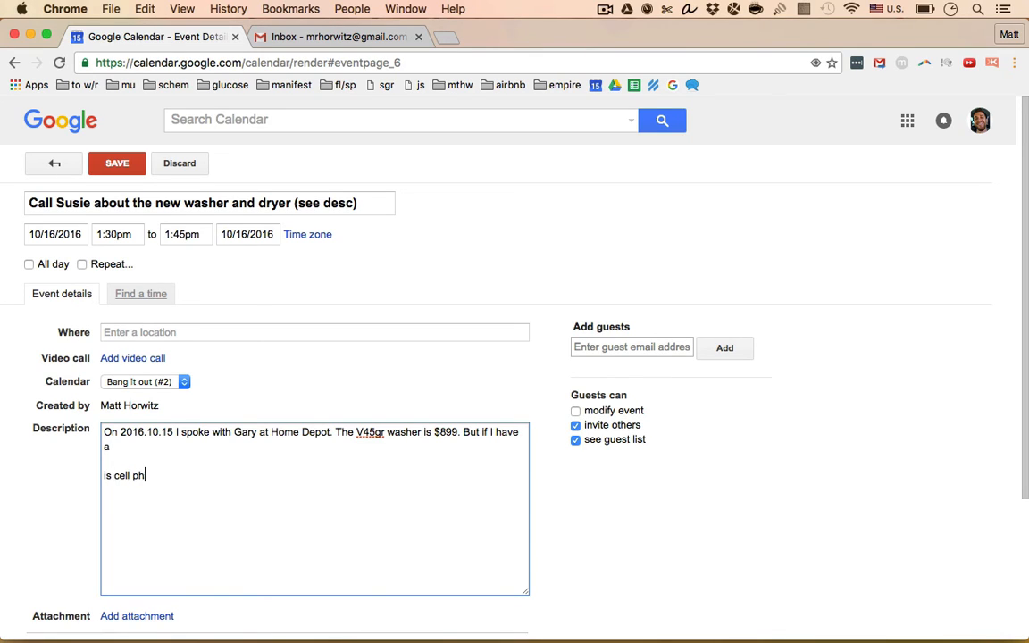
pyautogui.write('one is ddddd')
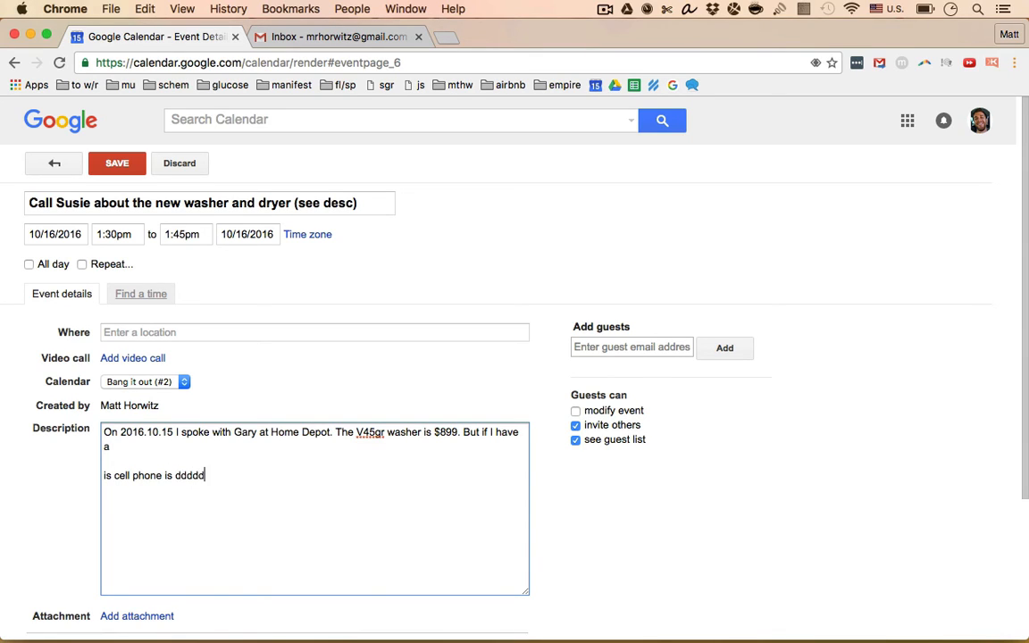
pyautogui.write('d')
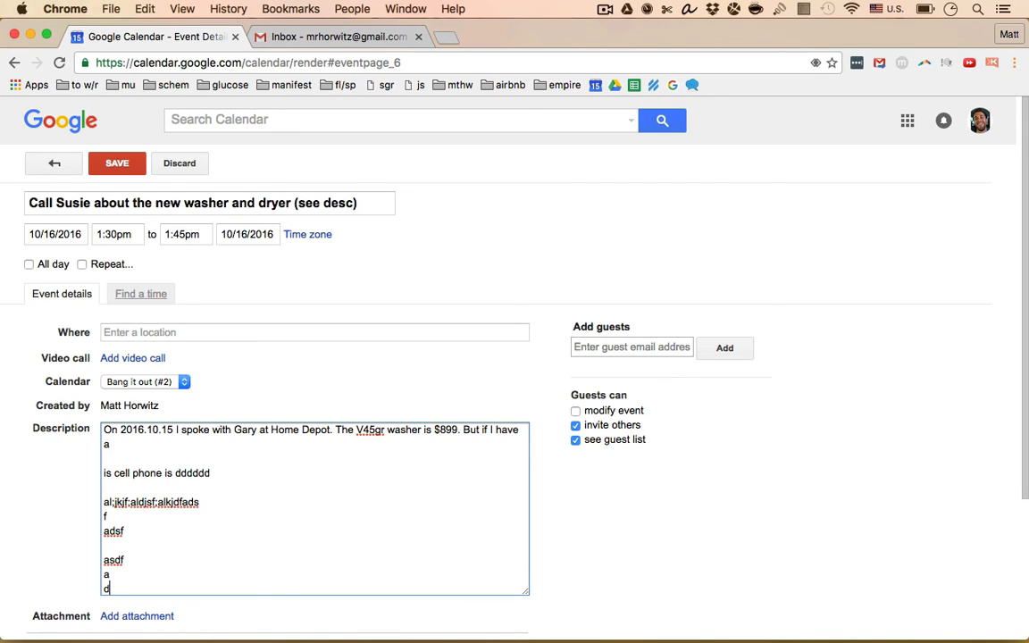
pyautogui.moveTo(347, 297)
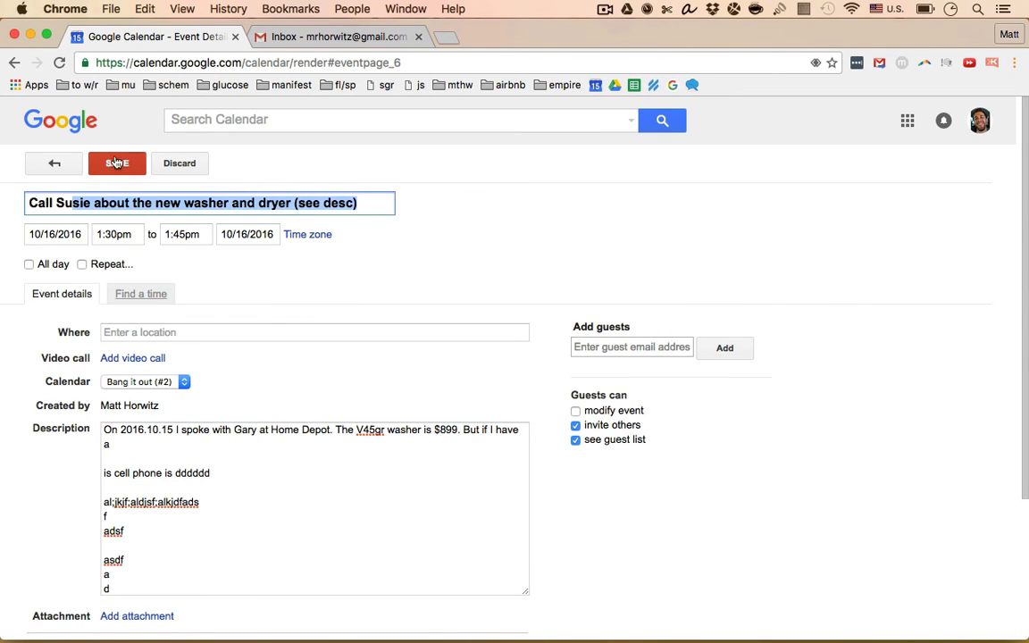
# Save the Call Susie event and switch to the Gmail inbox.
pyautogui.click(118, 163)
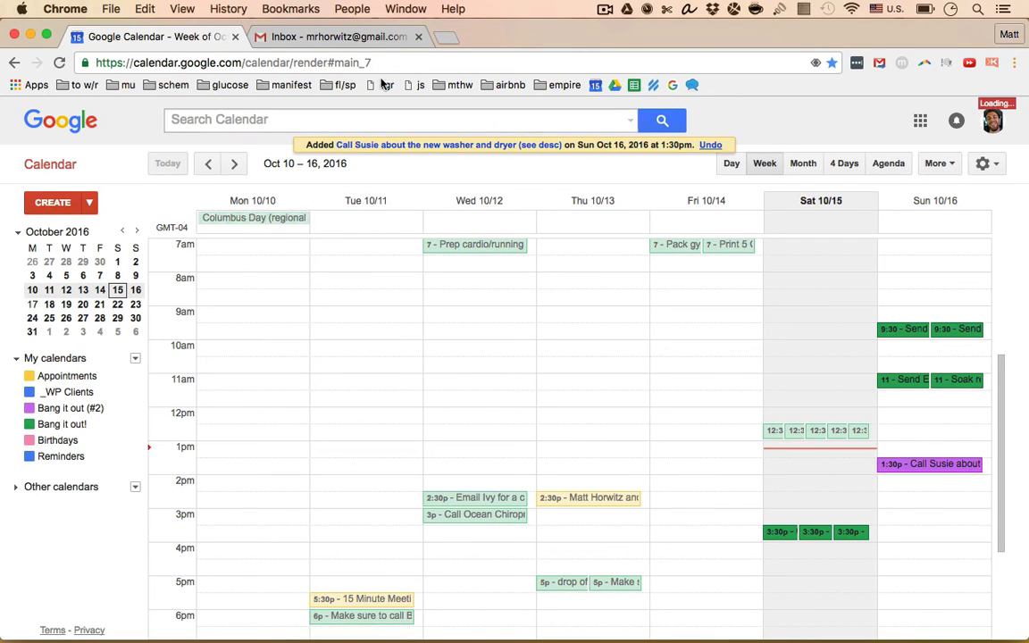
pyautogui.click(337, 36)
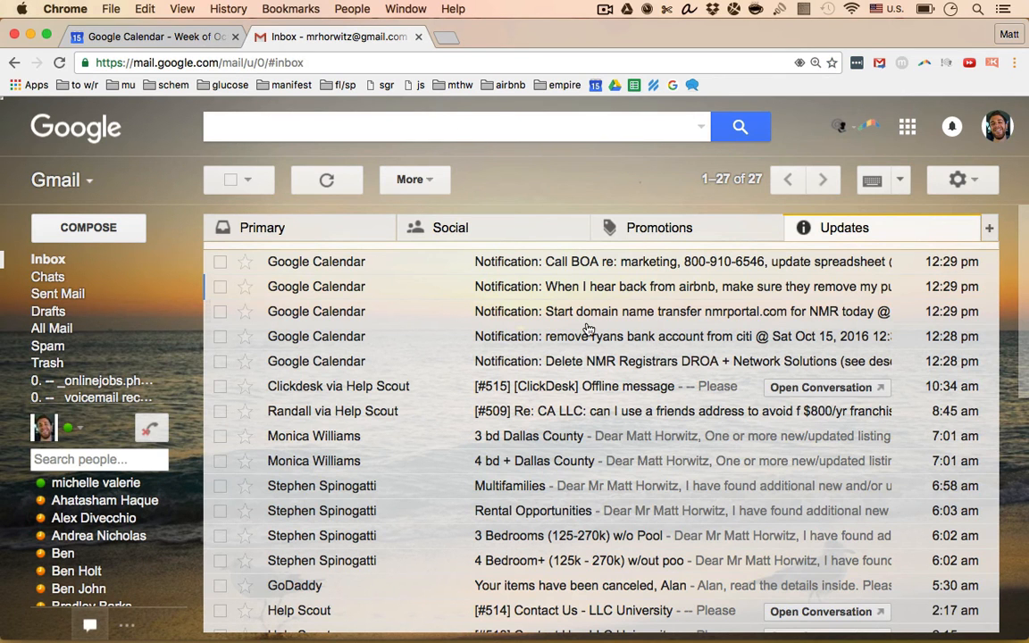
pyautogui.moveTo(583, 348)
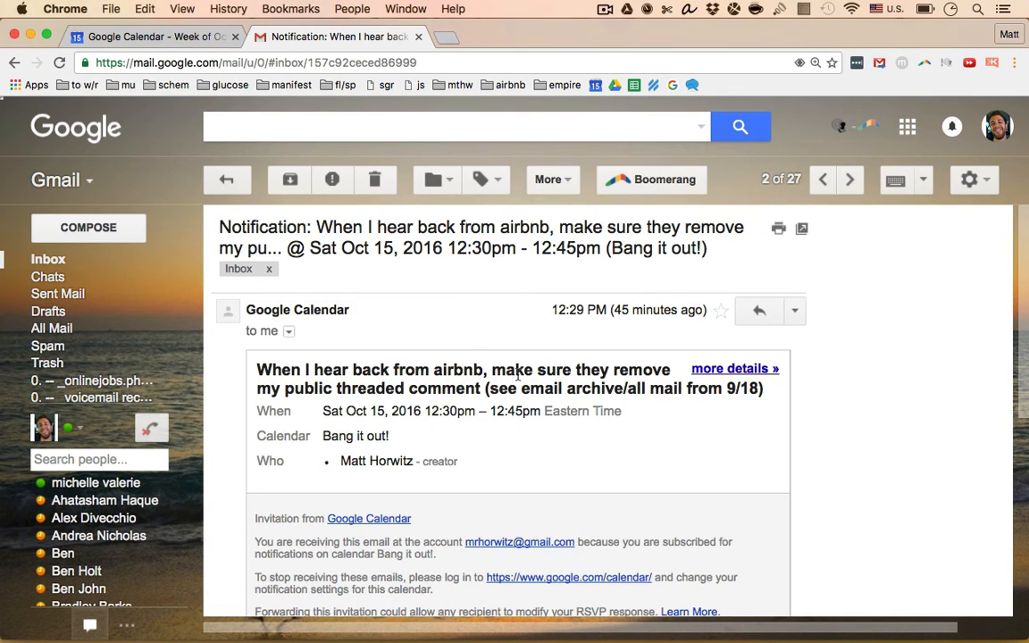
pyautogui.moveTo(607, 391)
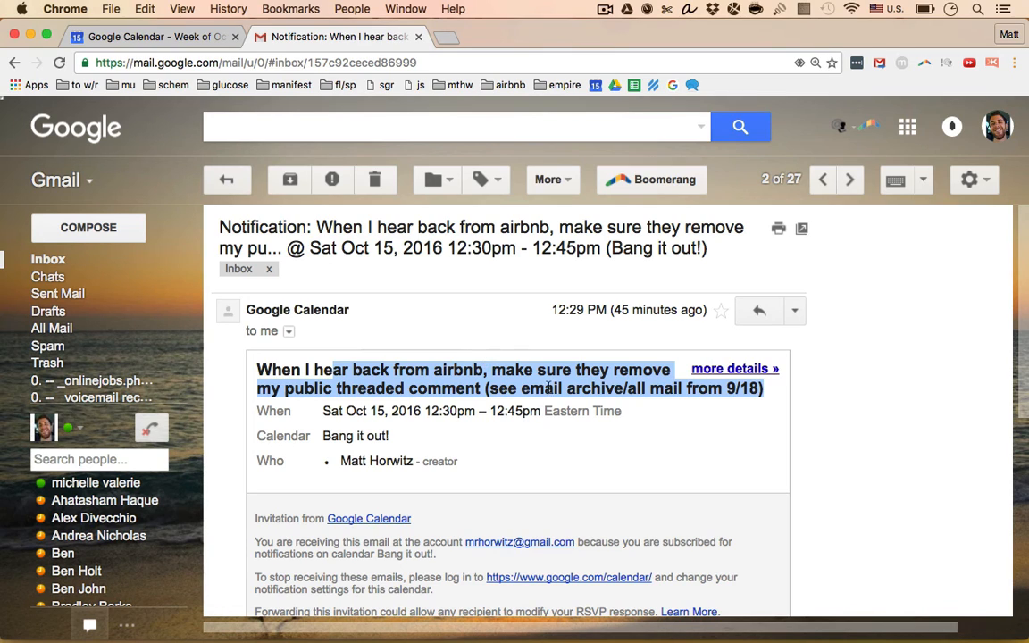
# Read the Google Calendar notification email about the airbnb comment, then return to the inbox.
pyautogui.click(734, 368)
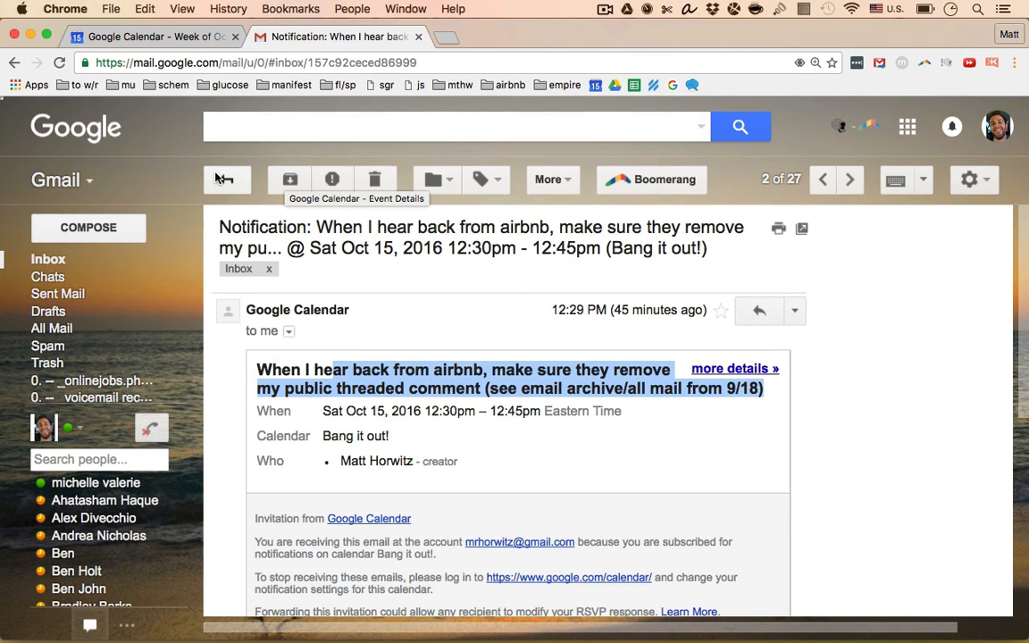
pyautogui.moveTo(246, 159)
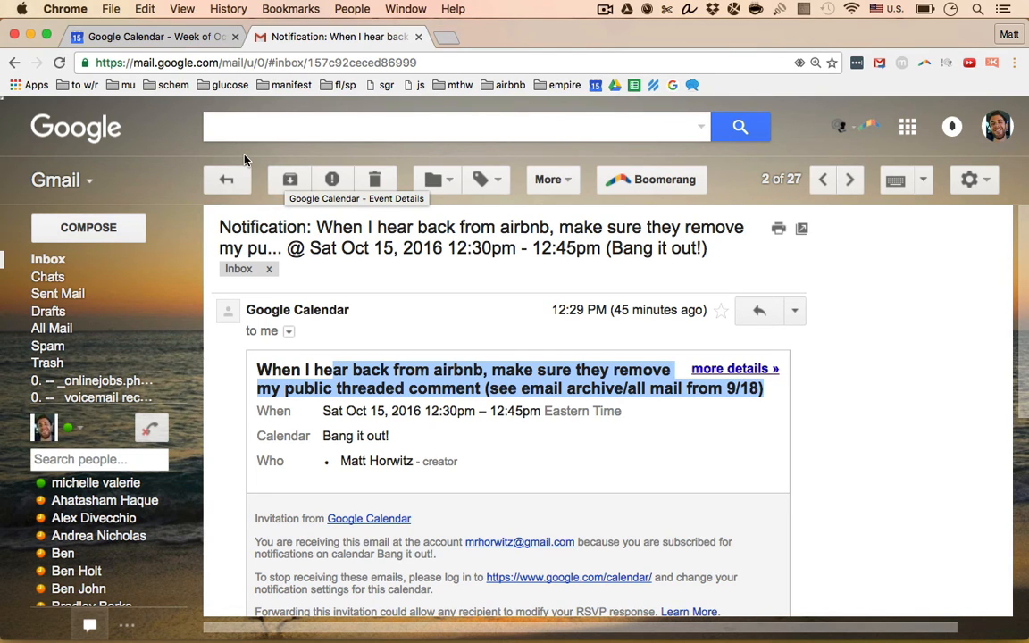
pyautogui.moveTo(375, 179)
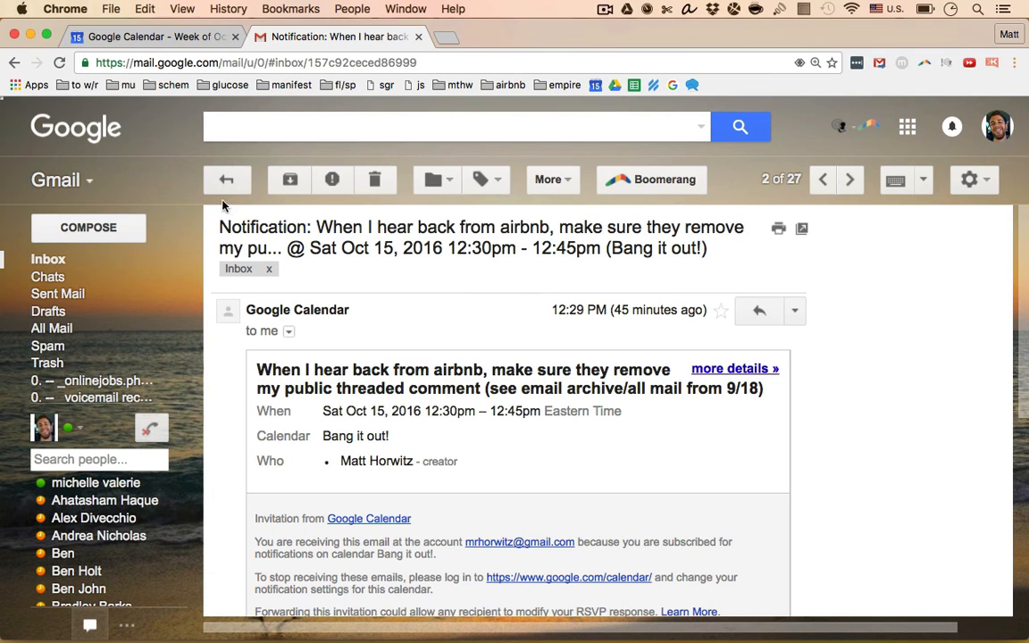
pyautogui.click(225, 179)
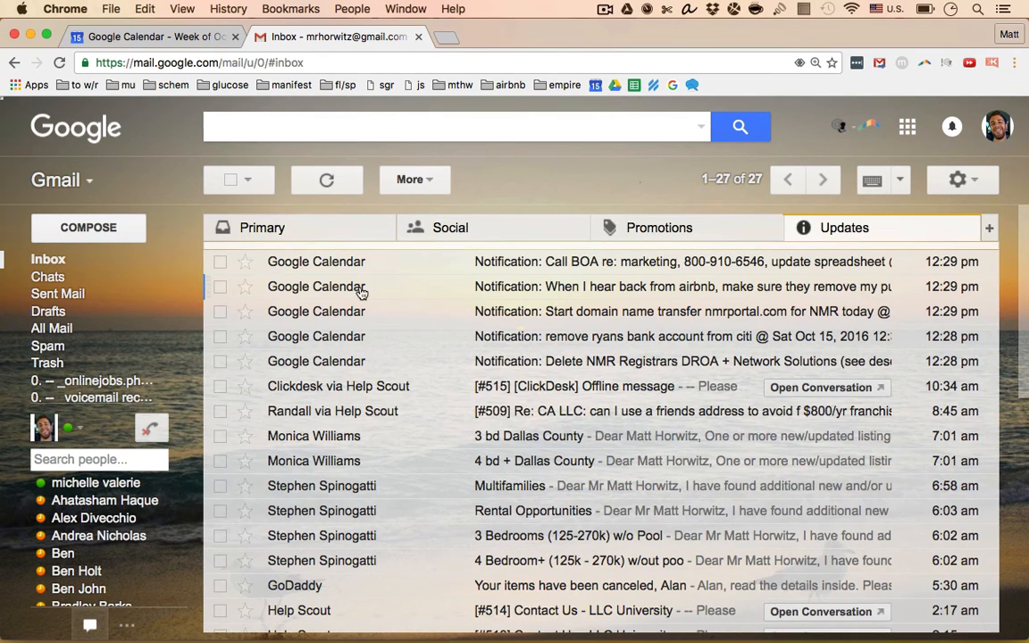
pyautogui.moveTo(420, 329)
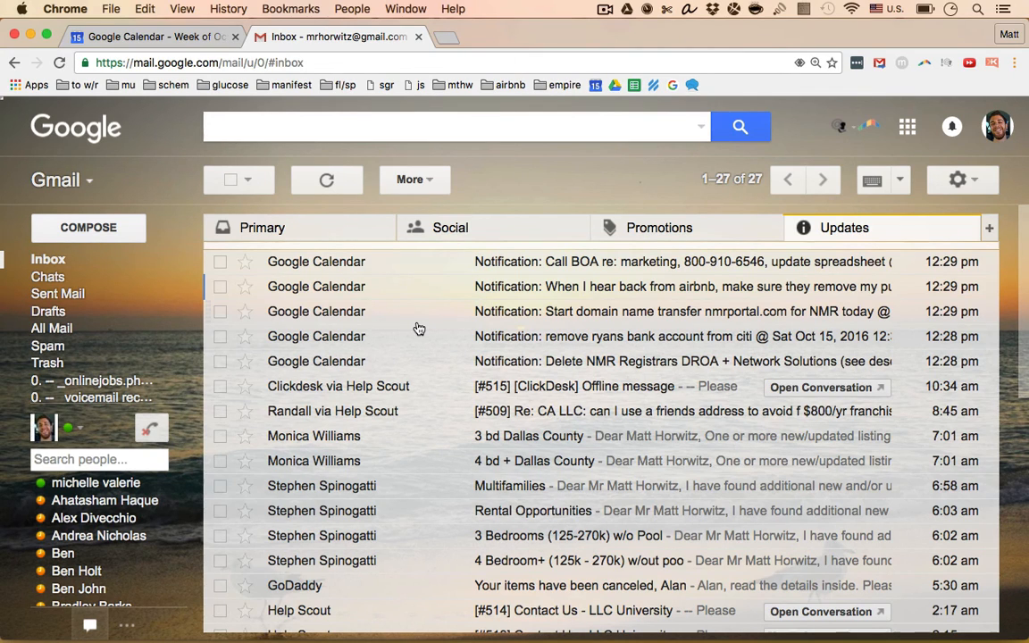
pyautogui.moveTo(257, 110)
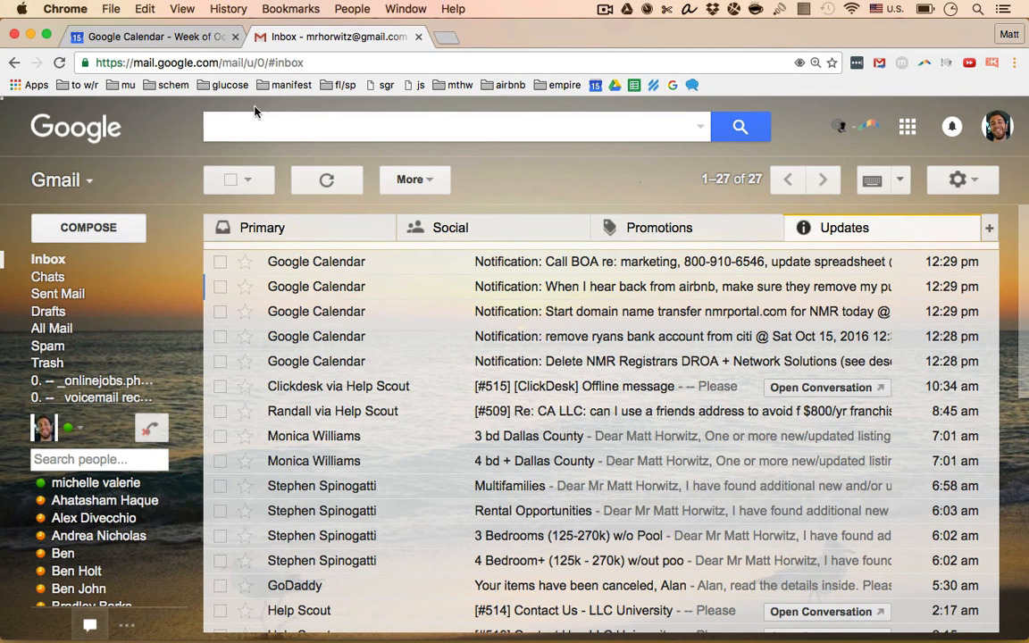